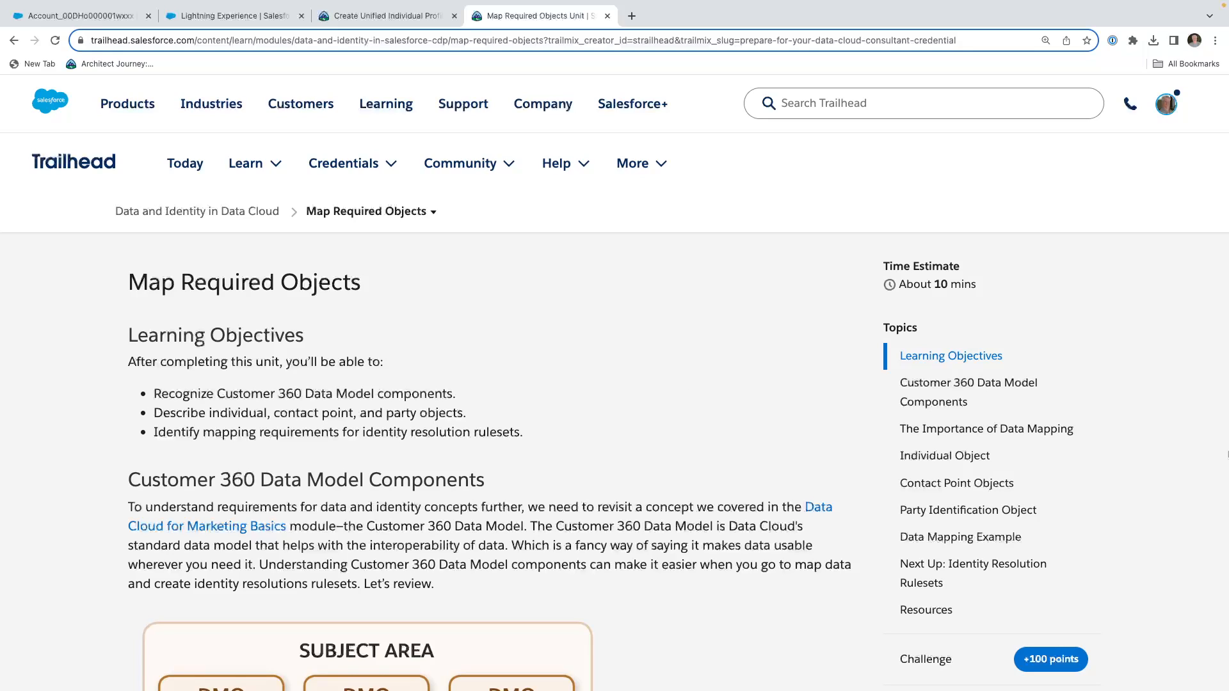
Read the unit past the Individual and Contact Point tables to the Party Identification section
scroll(down, 3)
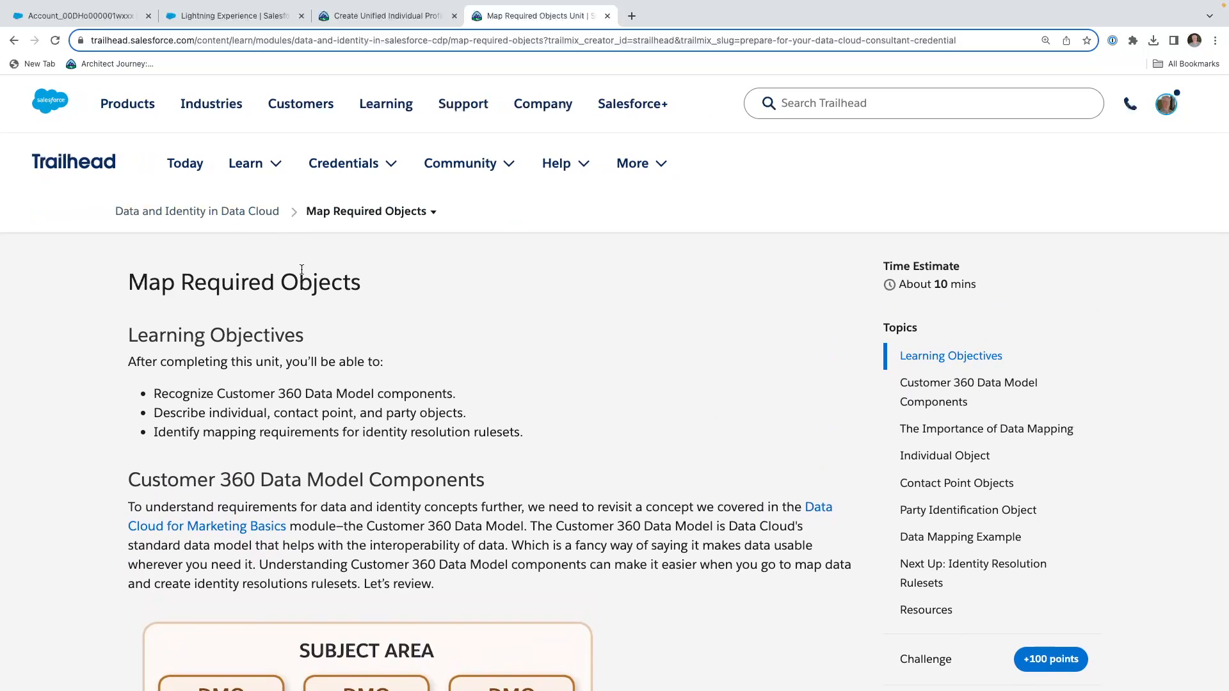
scroll(down, 3)
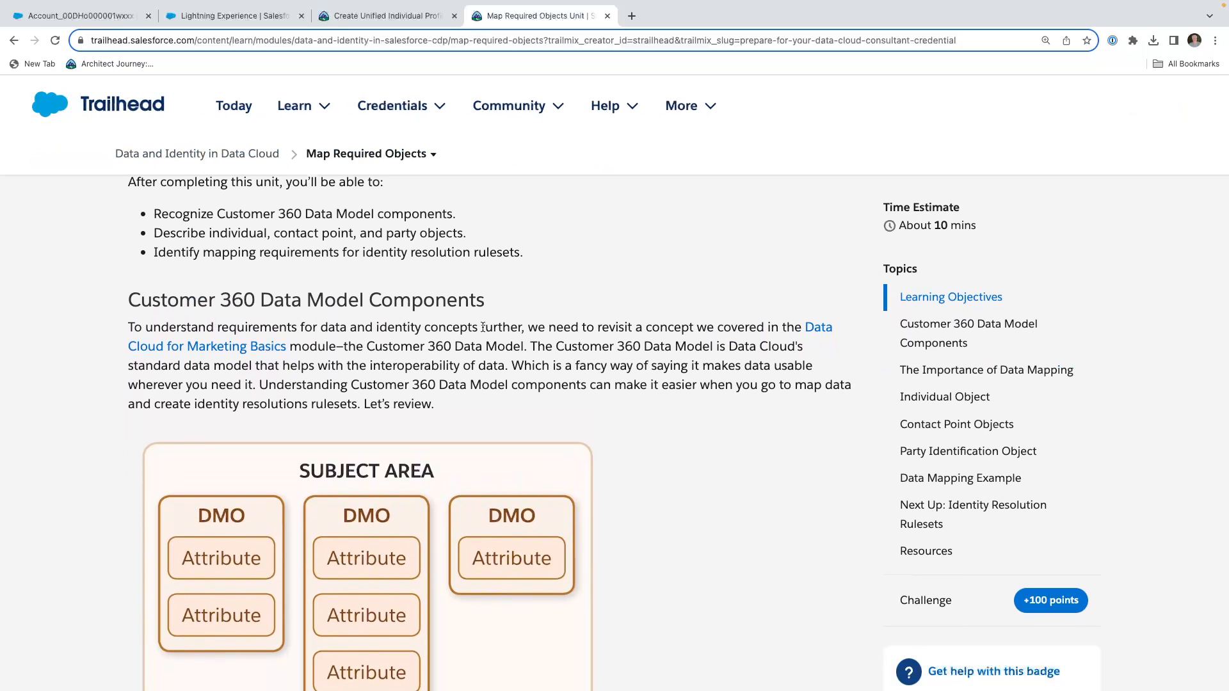
scroll(down, 3)
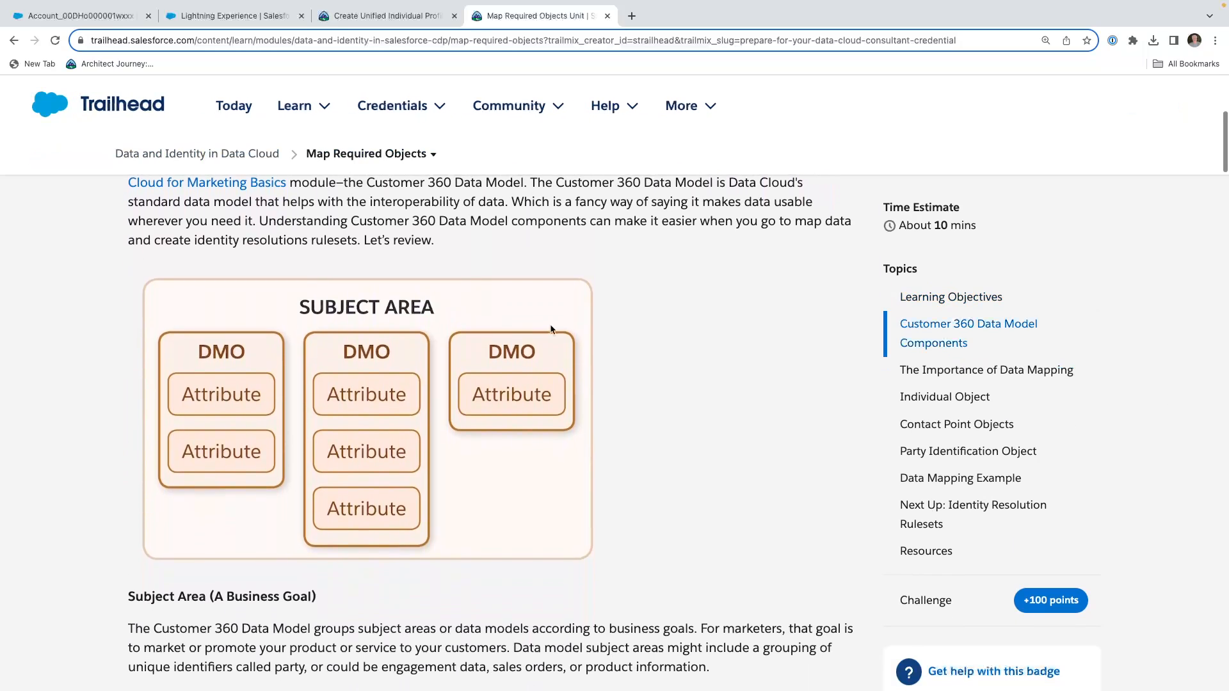
scroll(down, 3)
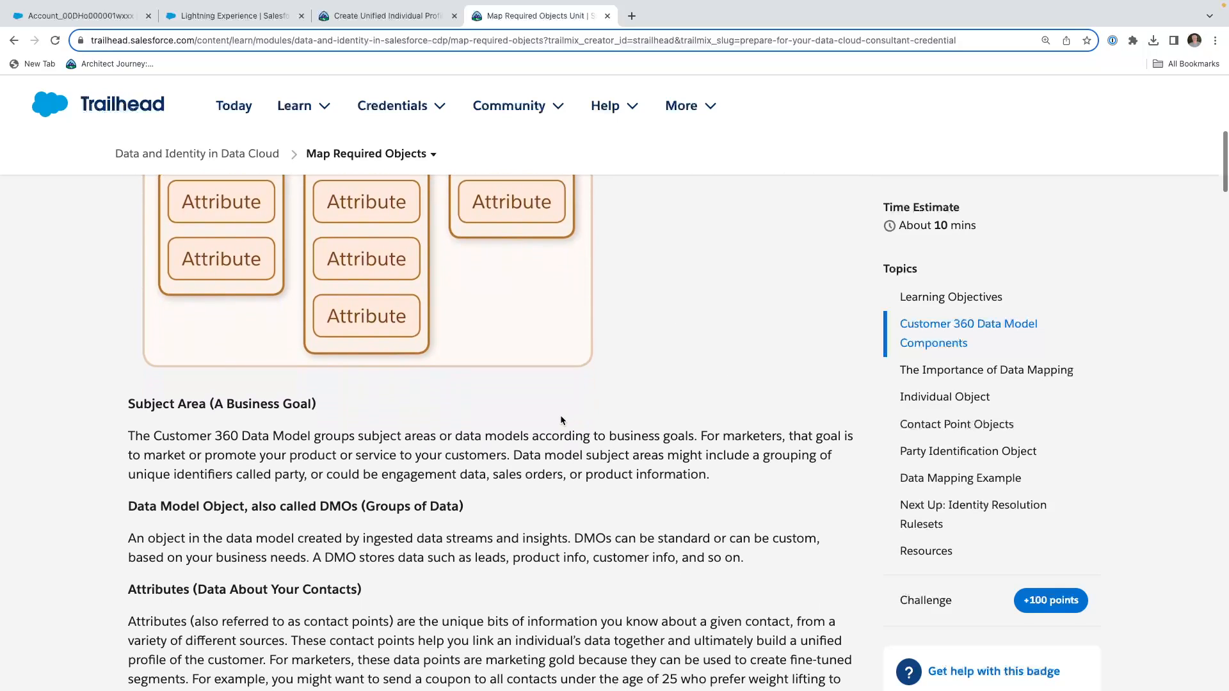
scroll(down, 3)
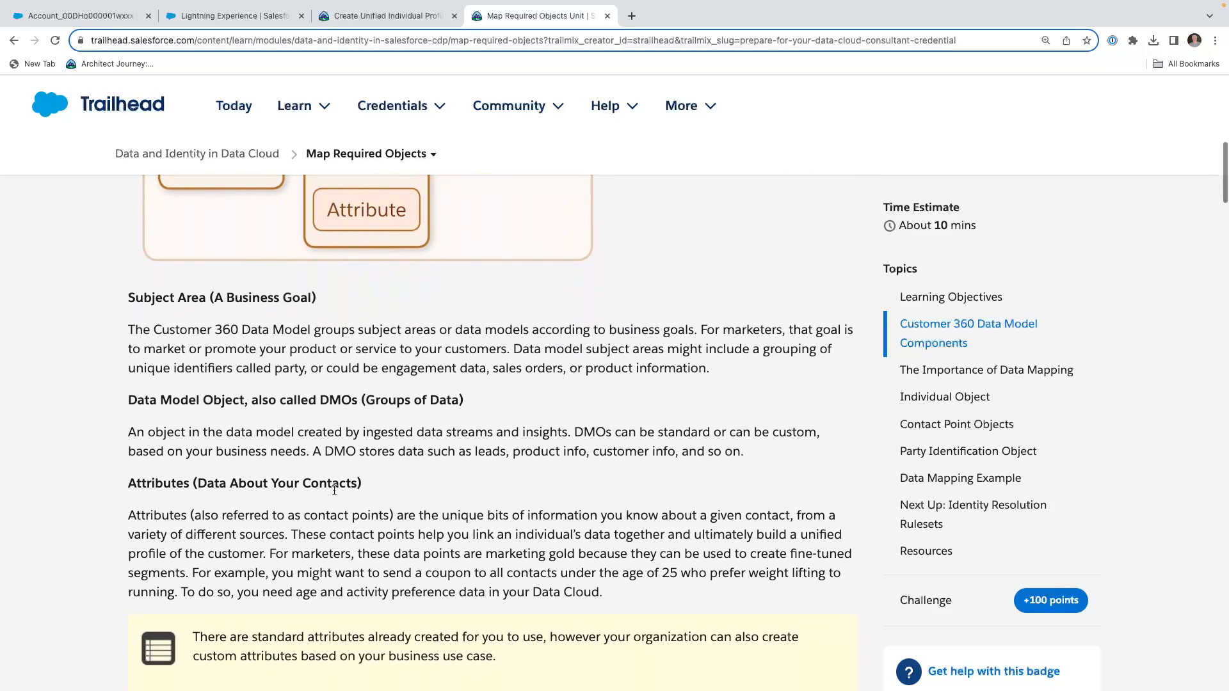
scroll(down, 3)
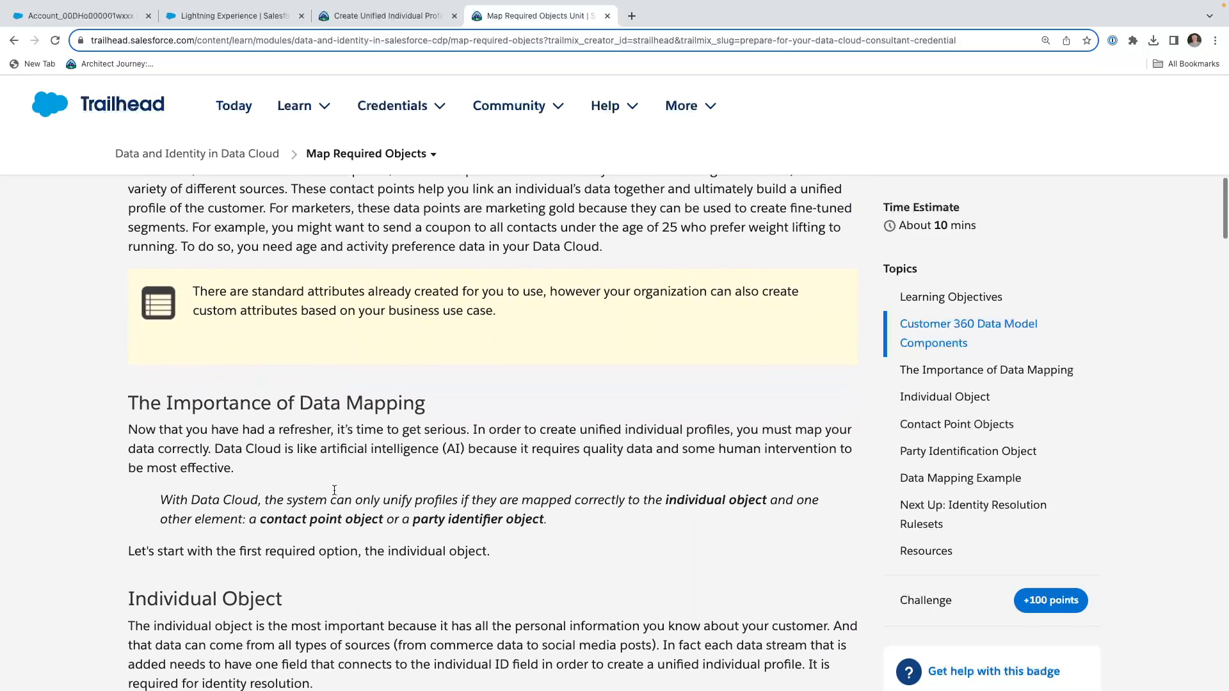
scroll(down, 3)
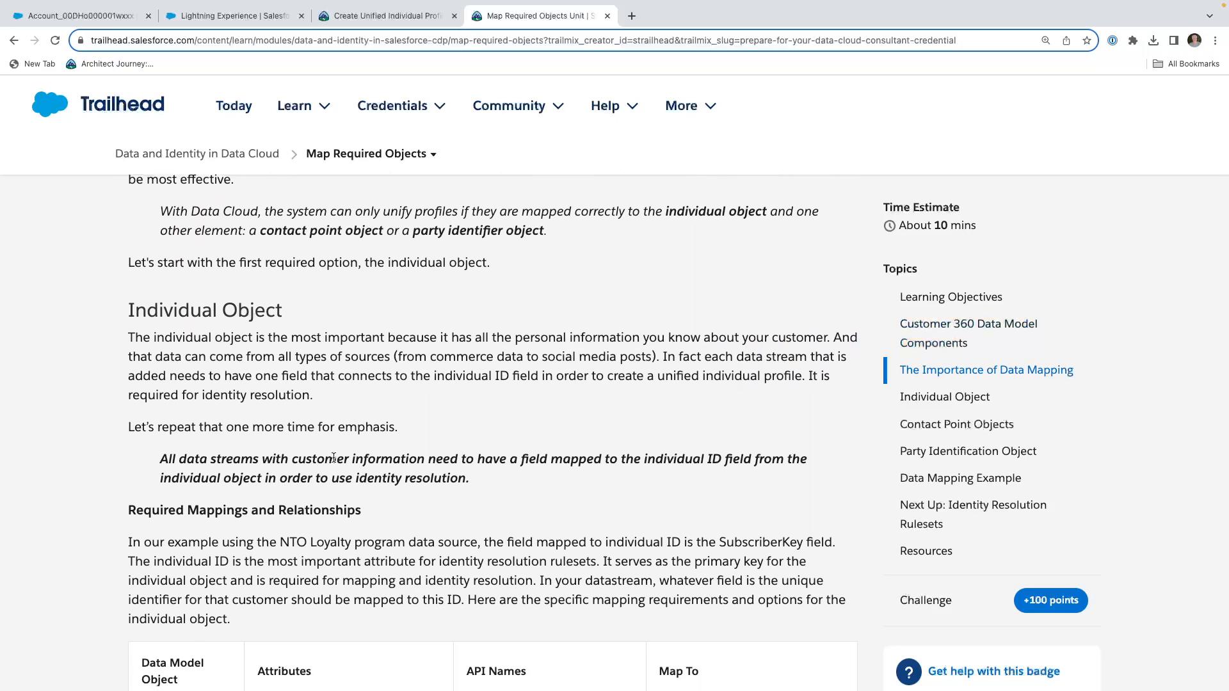
mouse_move(341, 450)
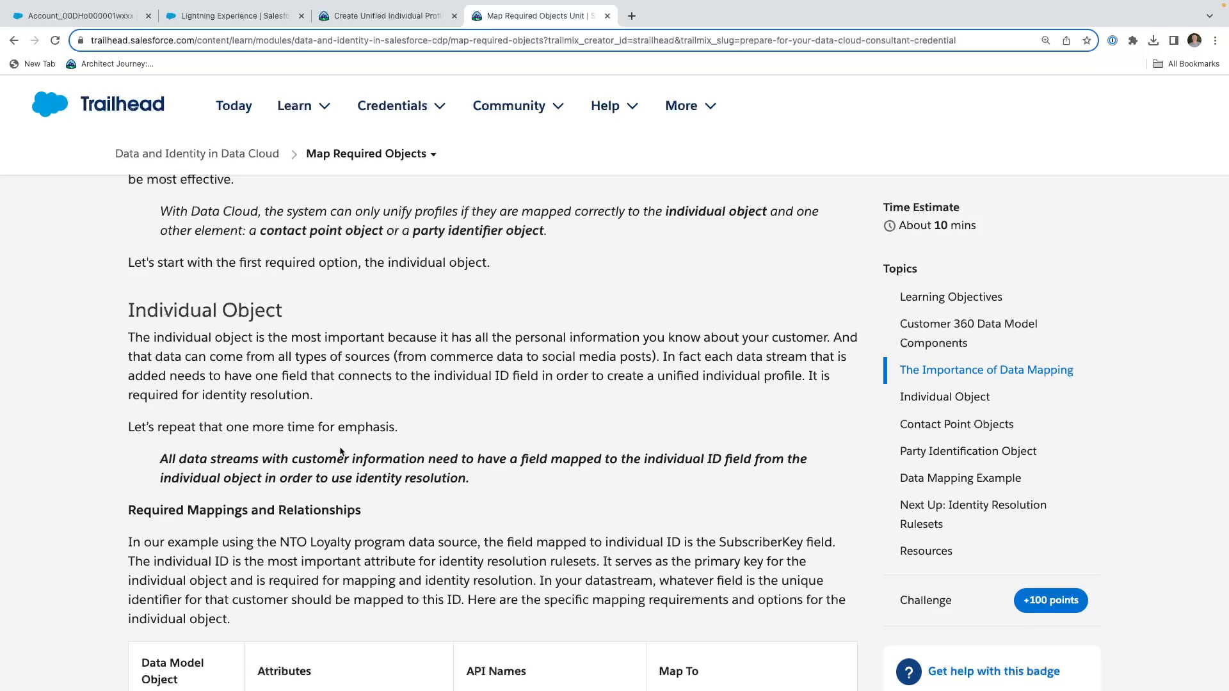
scroll(down, 3)
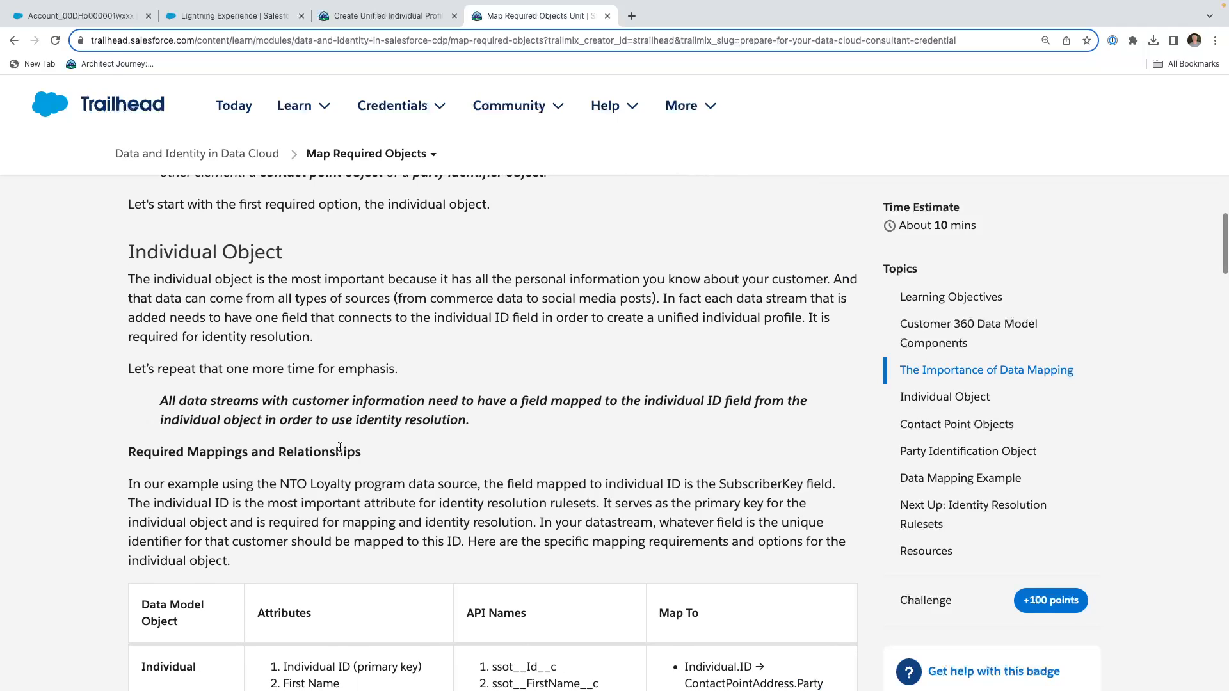
scroll(down, 3)
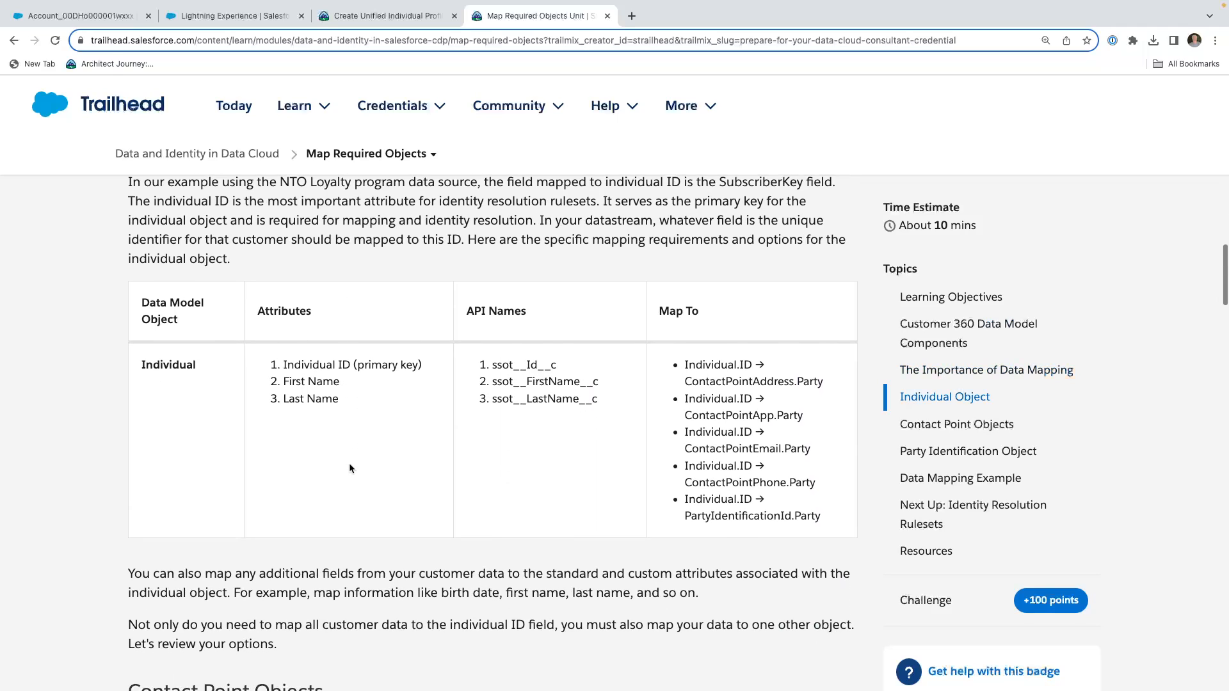
scroll(down, 3)
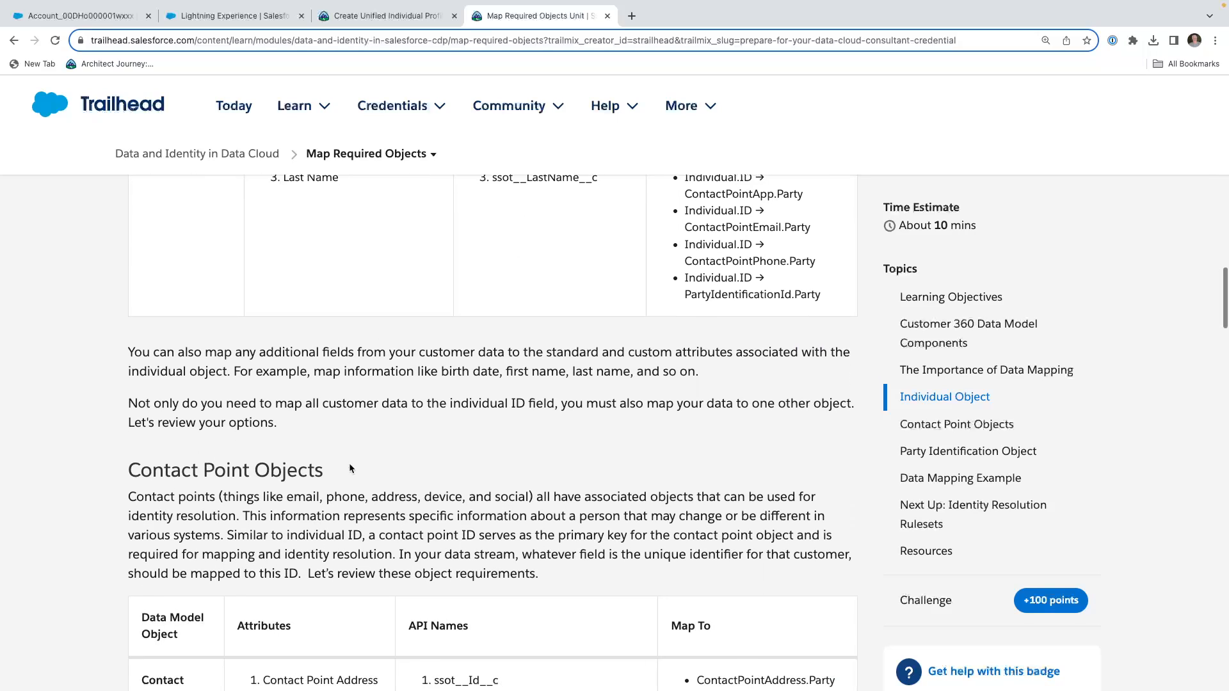
scroll(down, 3)
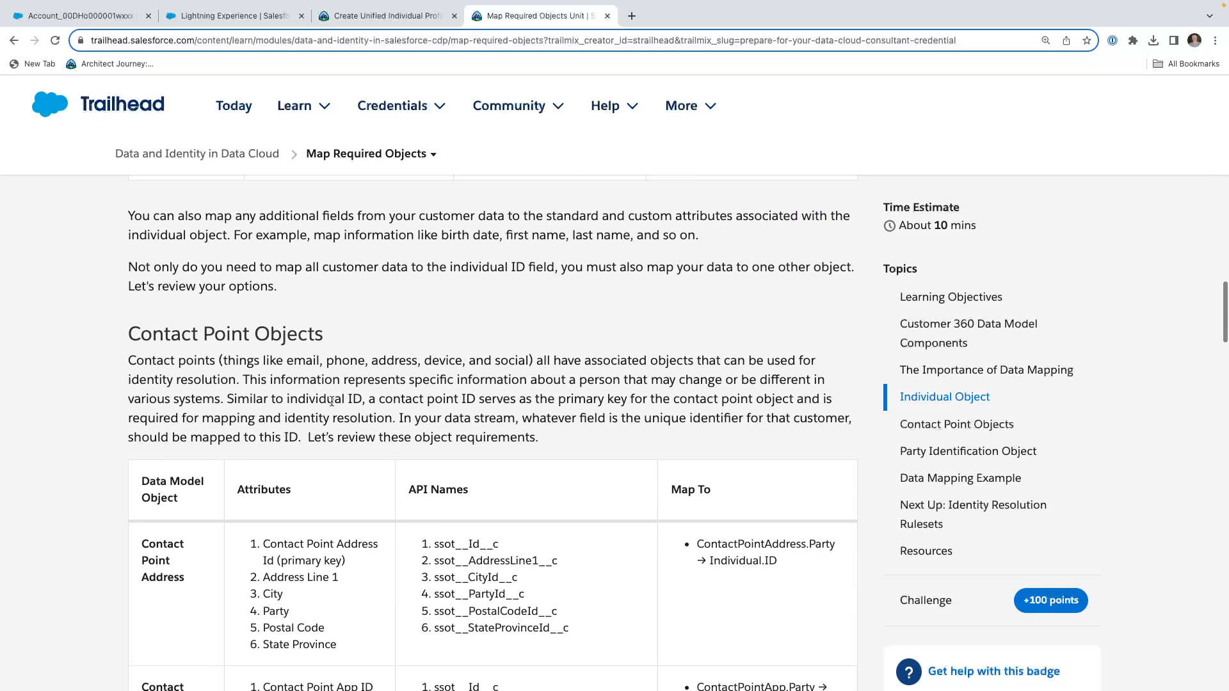
scroll(down, 3)
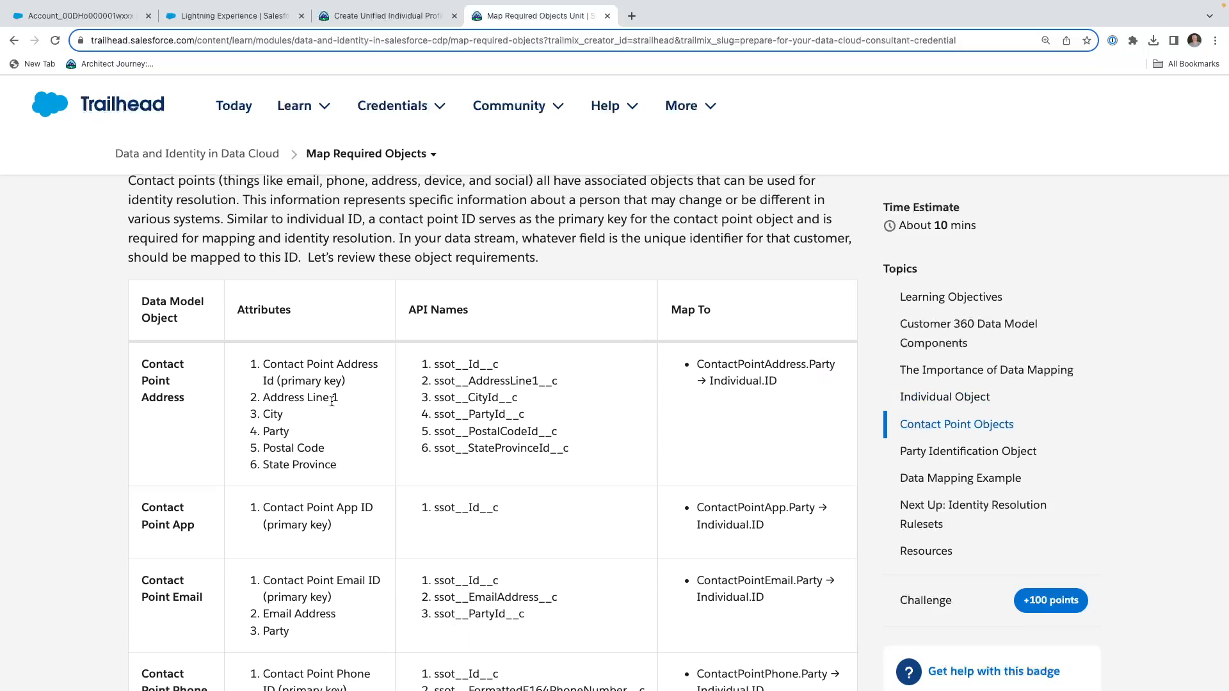
mouse_move(341, 405)
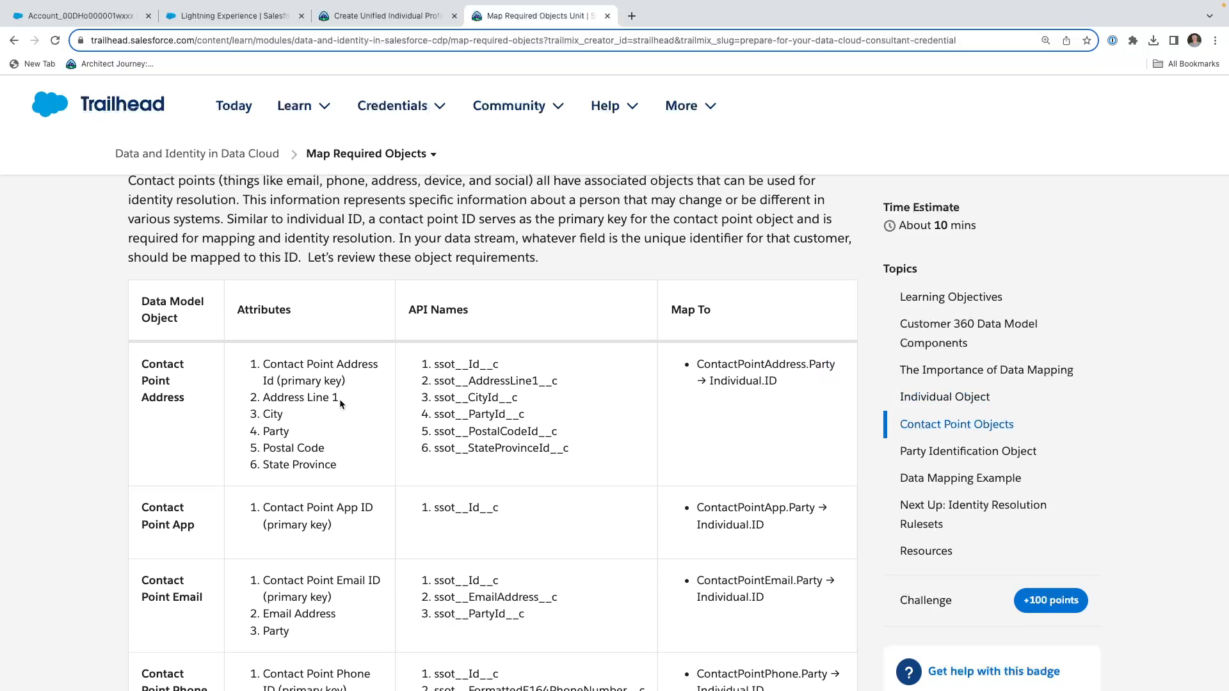
scroll(down, 3)
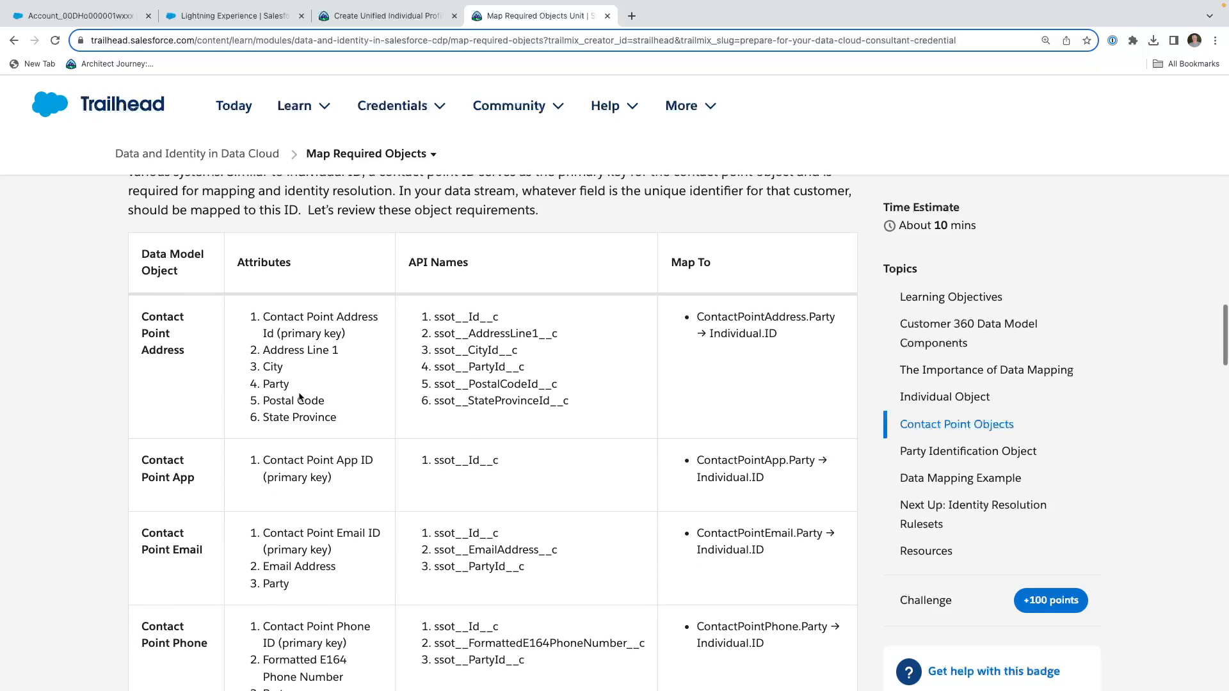
scroll(down, 3)
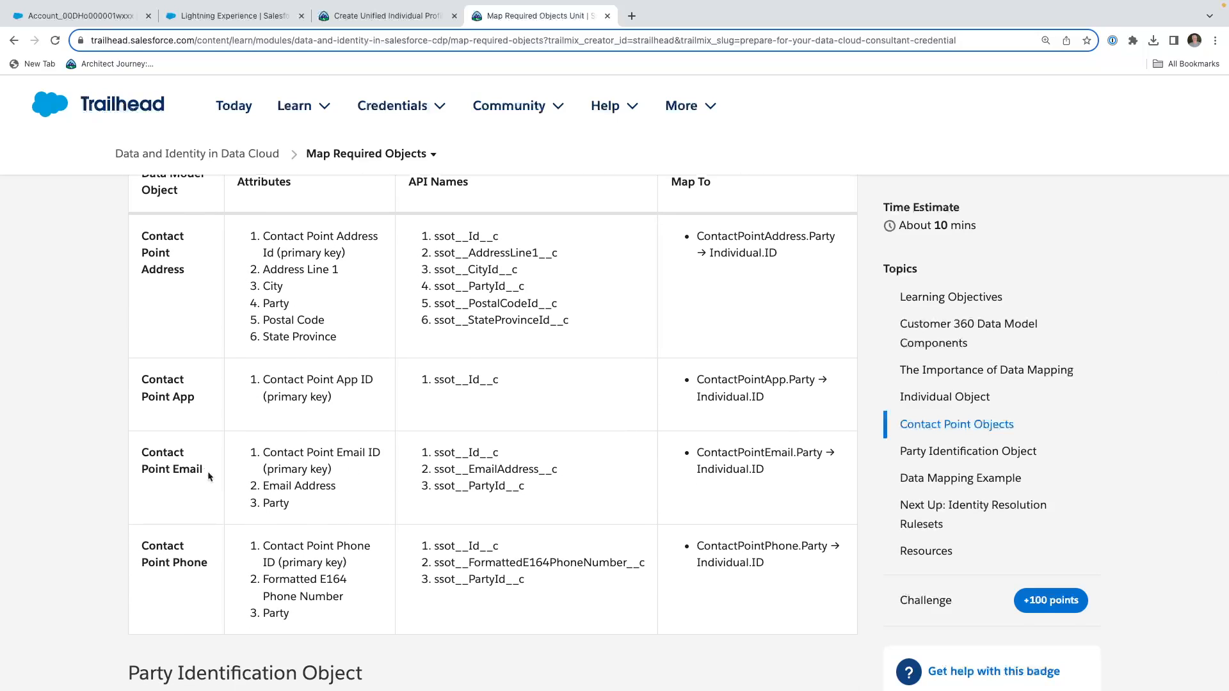
scroll(down, 3)
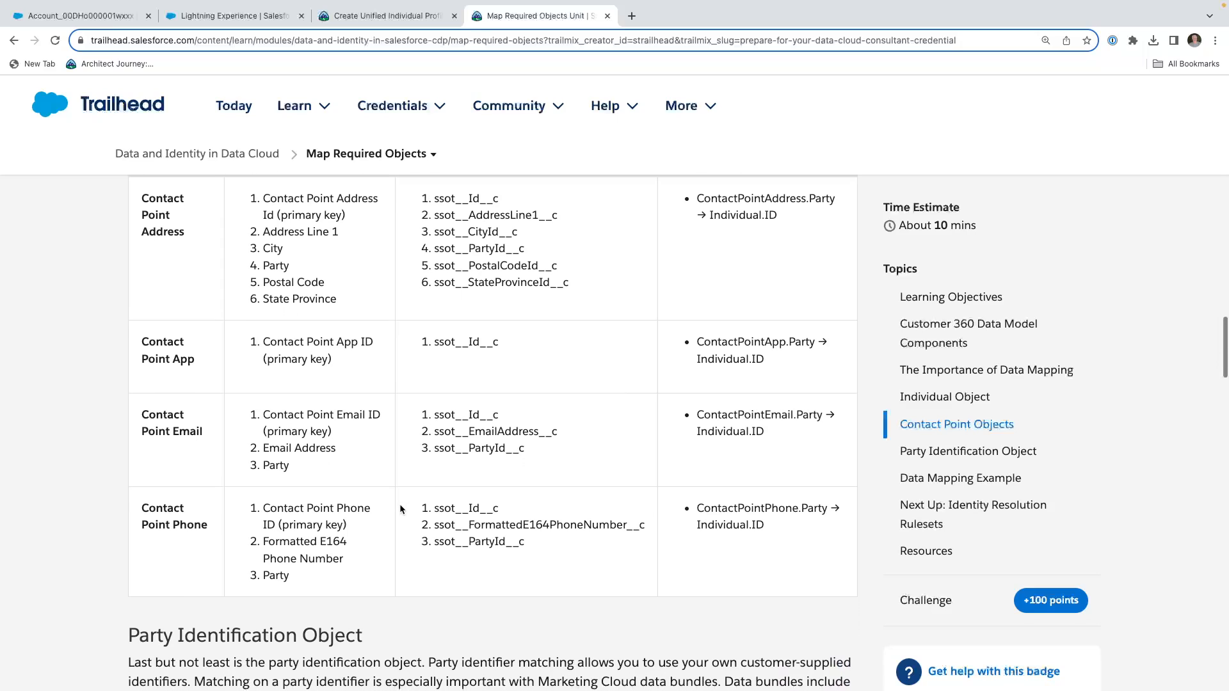
scroll(down, 3)
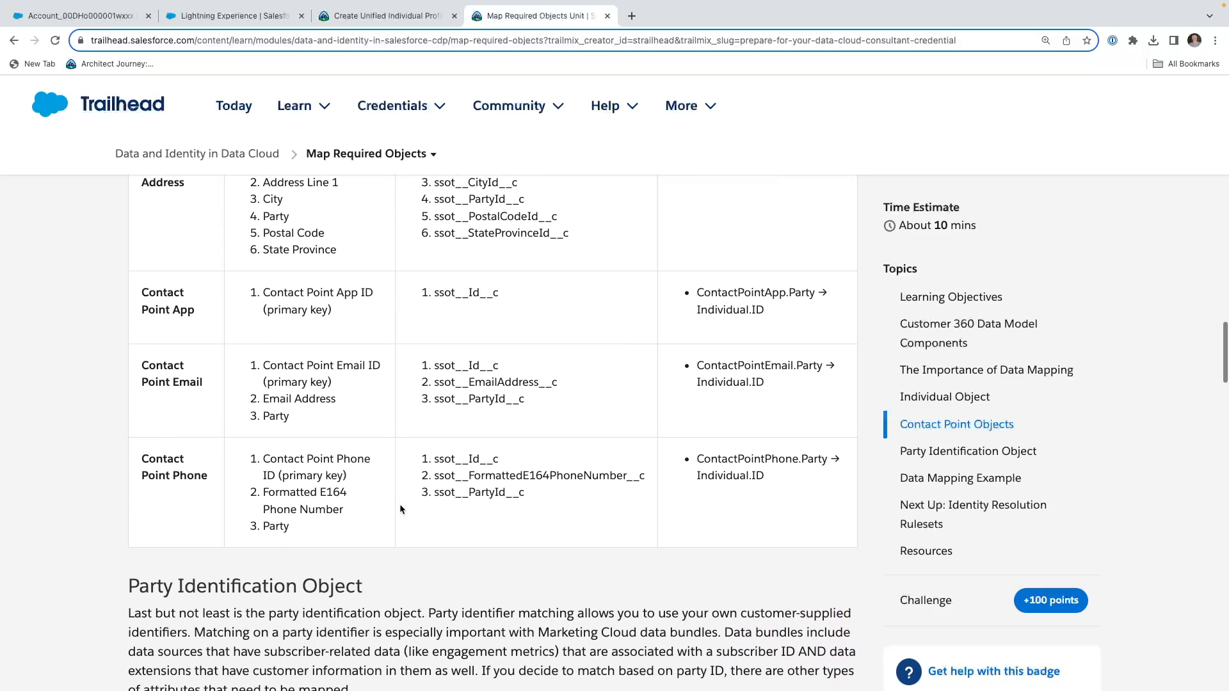
mouse_move(488, 510)
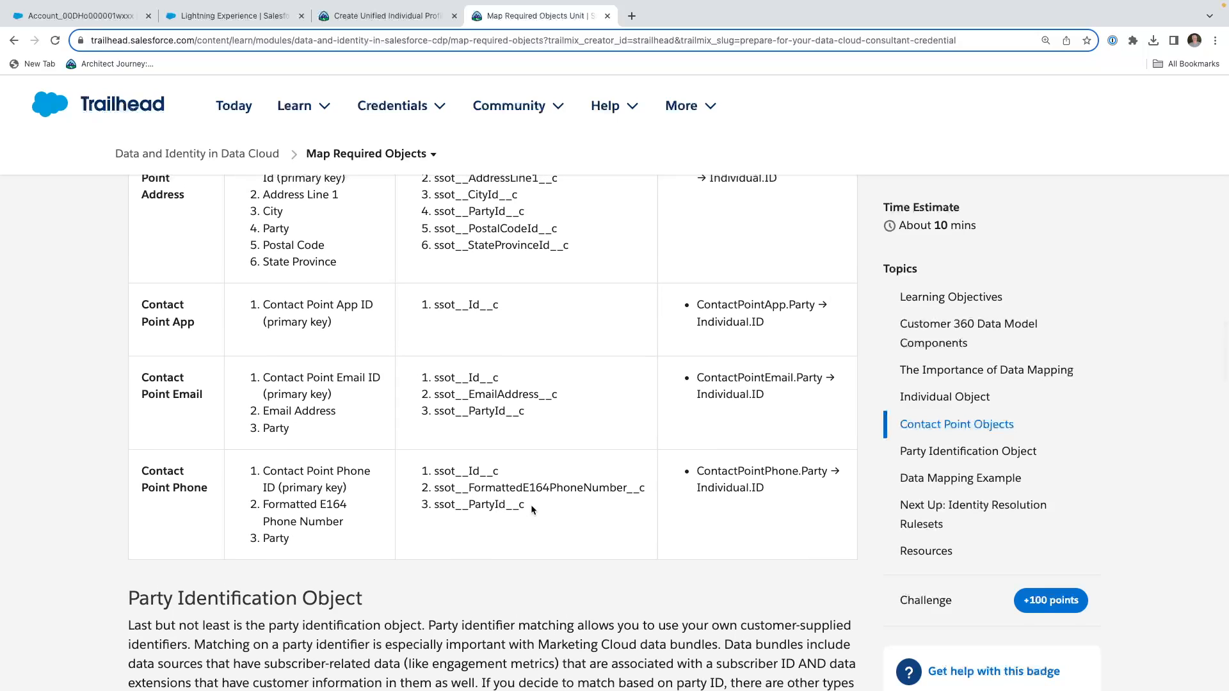
scroll(down, 3)
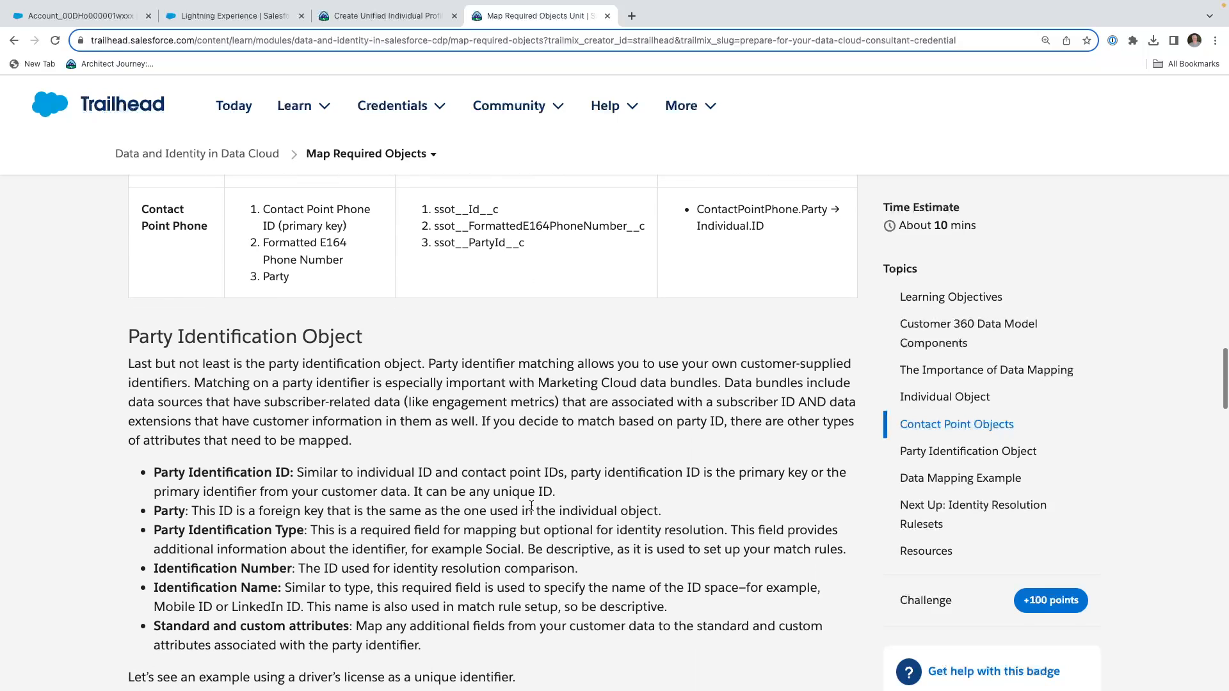
Highlight 'Identification Number' and read on to the party identification required mappings table
scroll(down, 3)
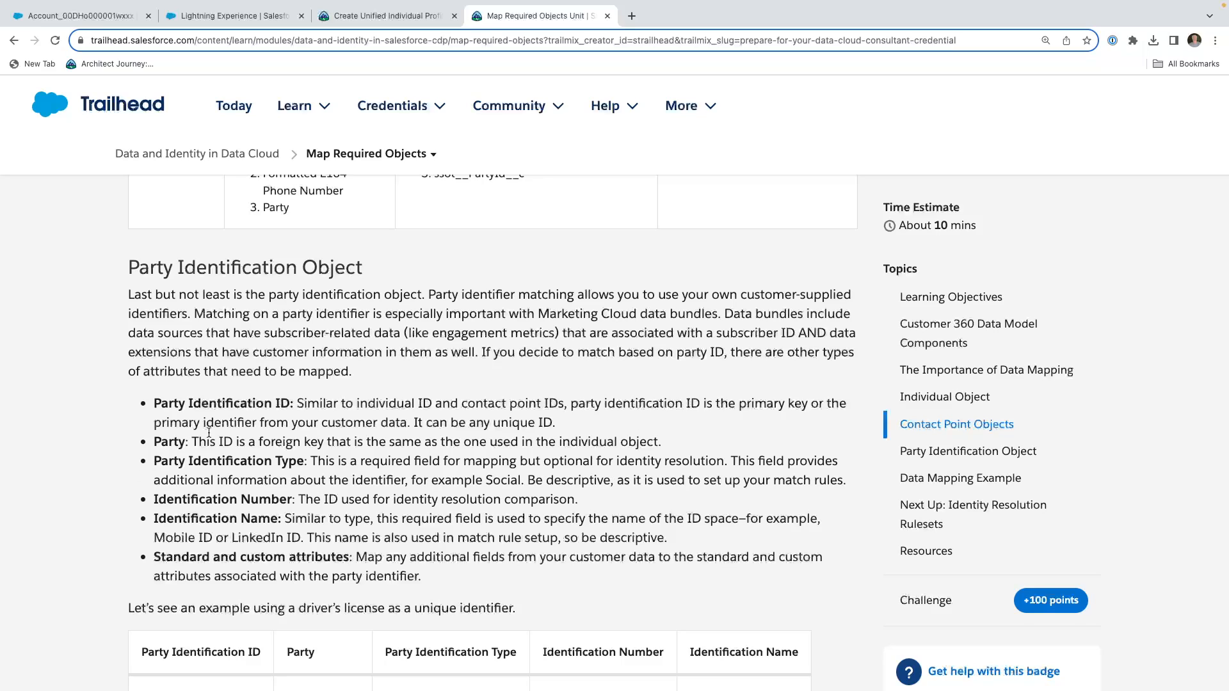
mouse_move(270, 400)
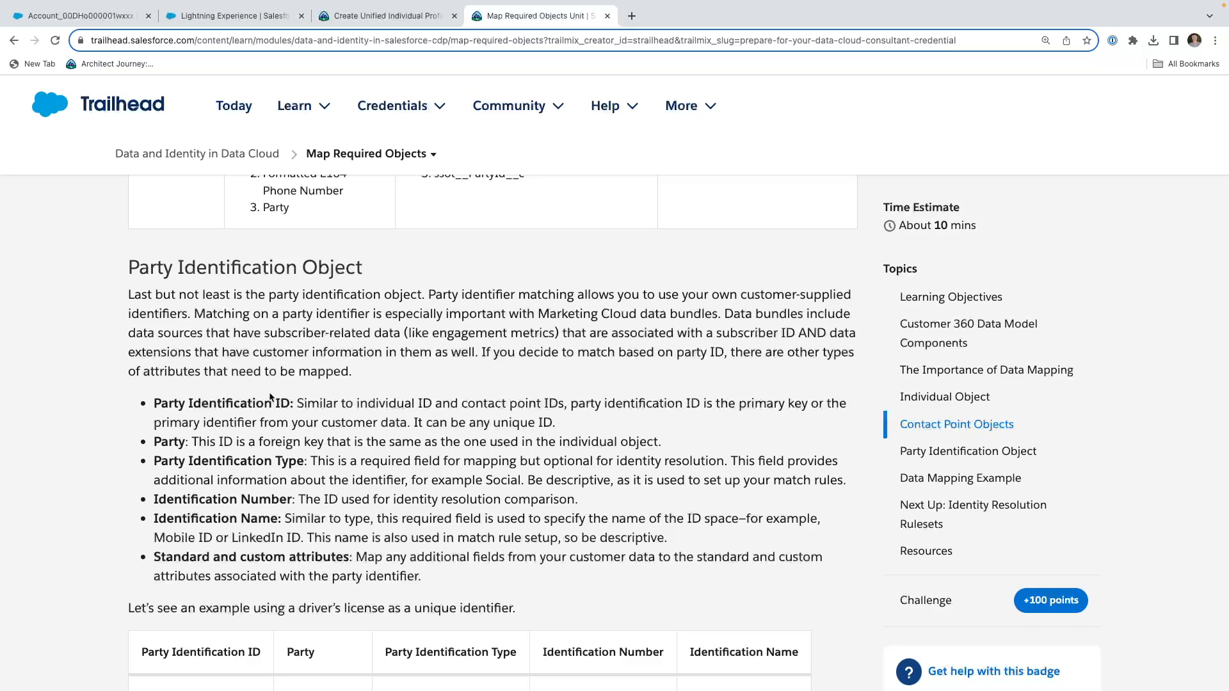
mouse_move(331, 447)
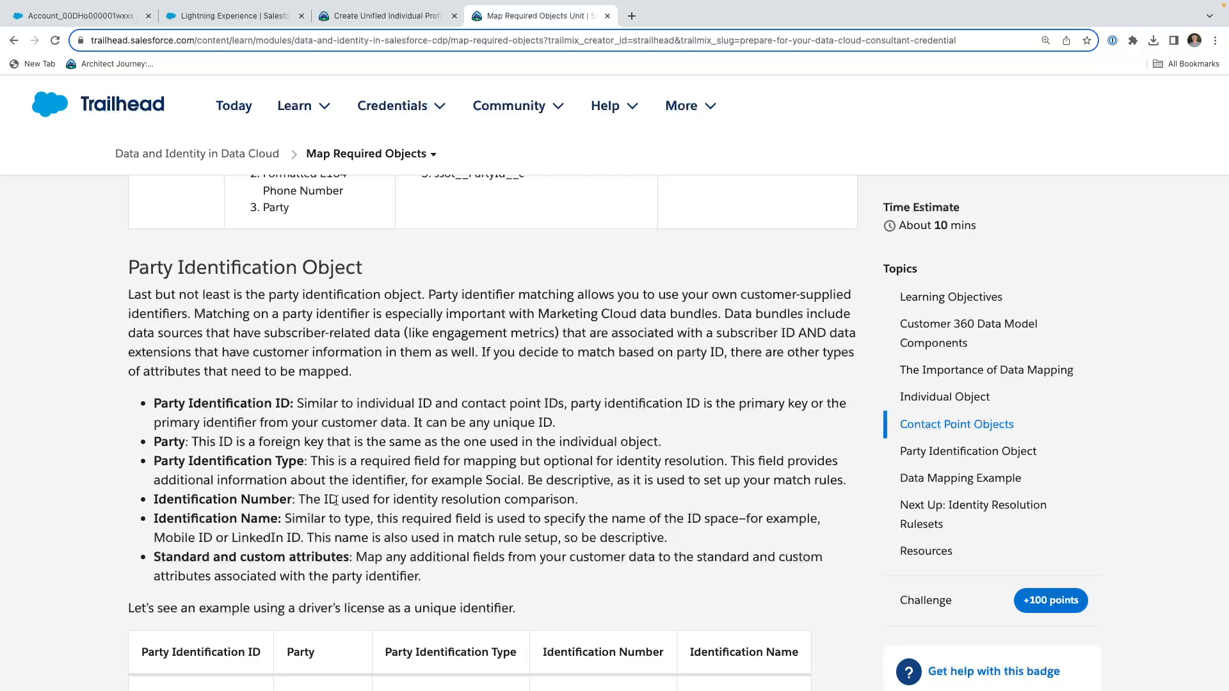
mouse_move(260, 474)
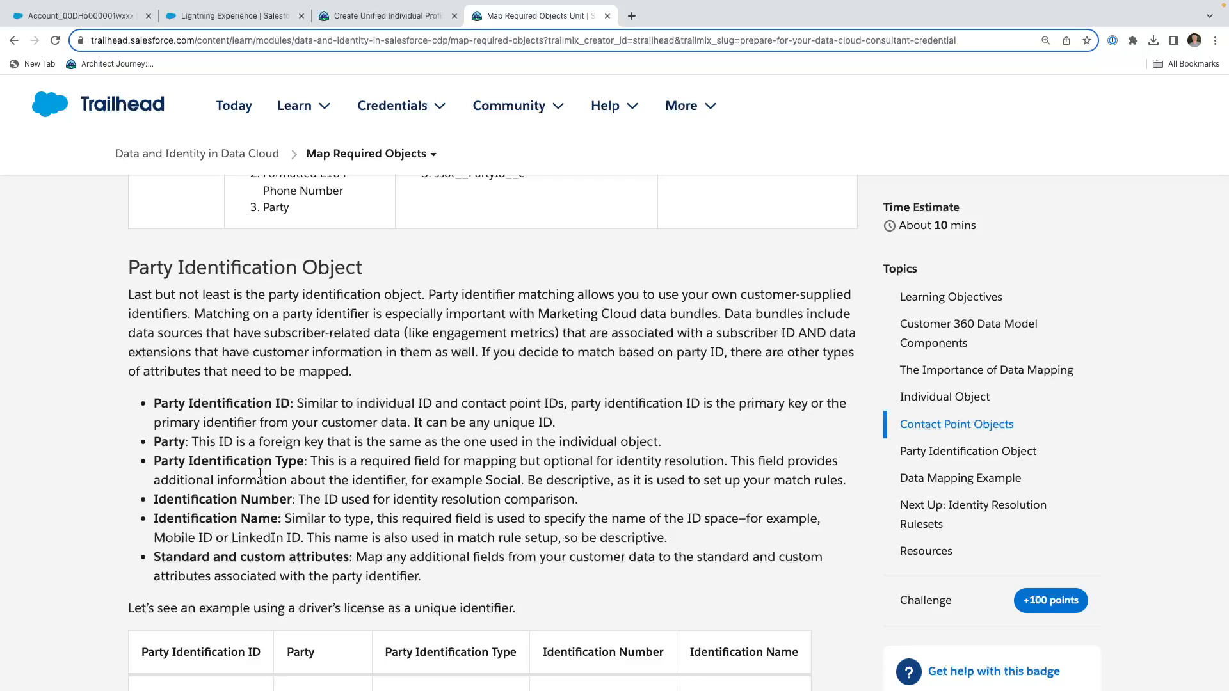
mouse_move(484, 449)
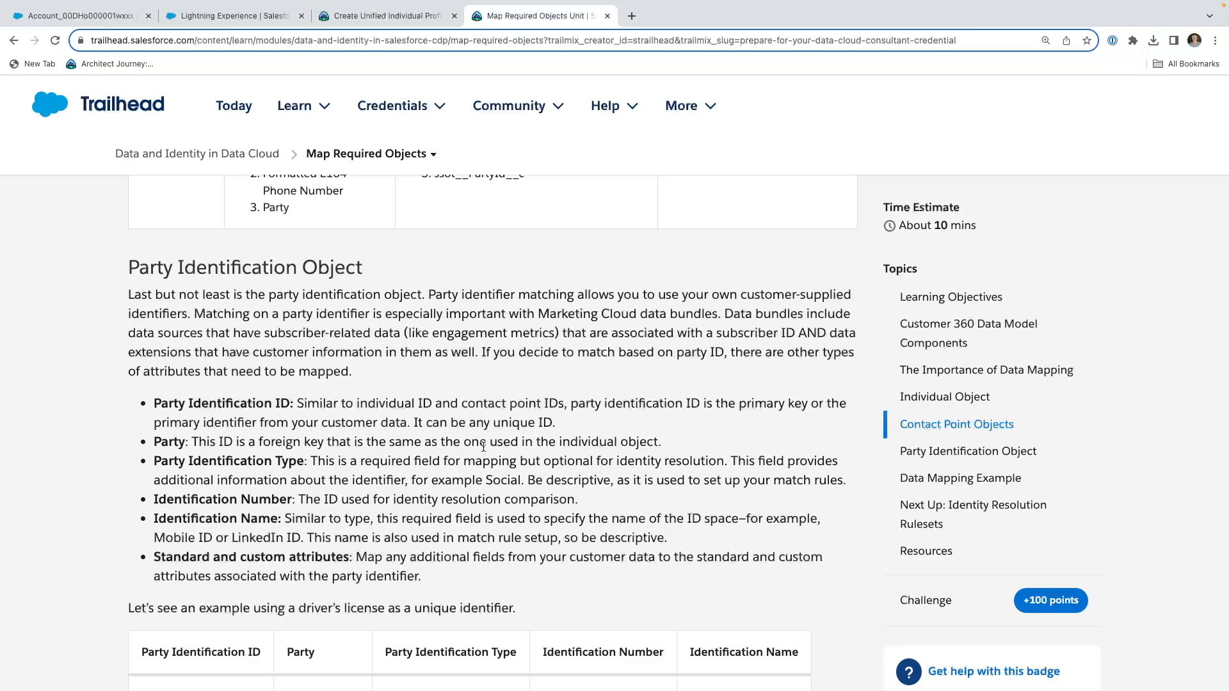
mouse_move(642, 475)
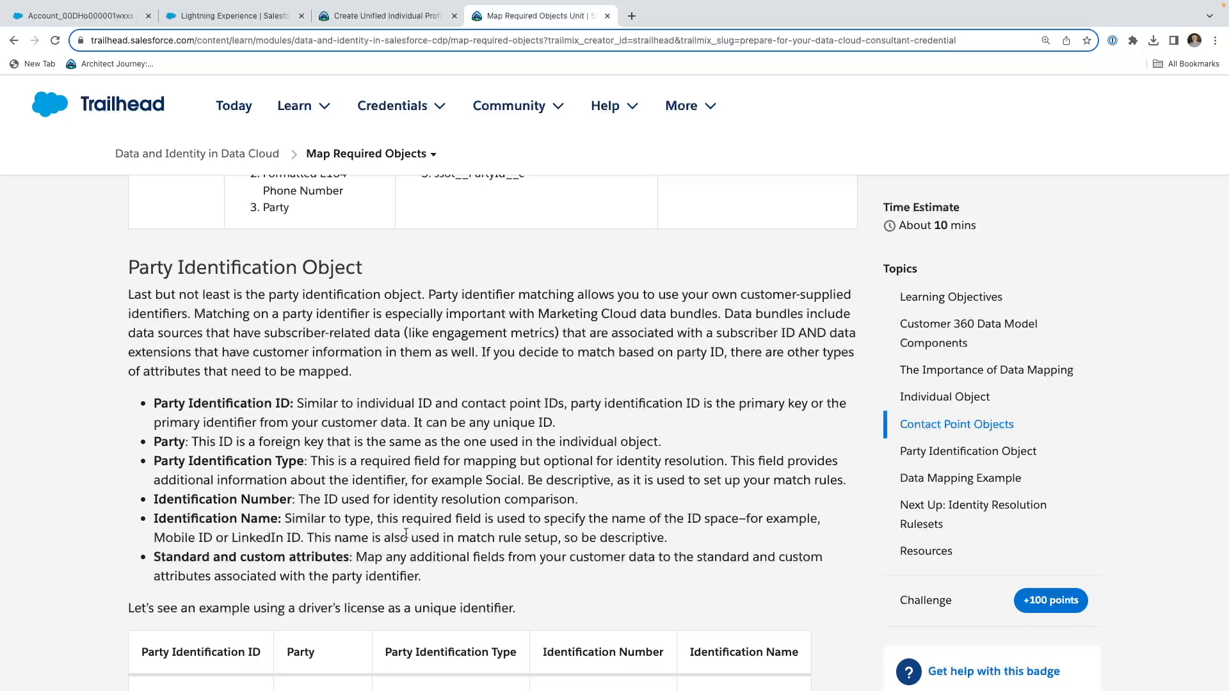
mouse_move(356, 523)
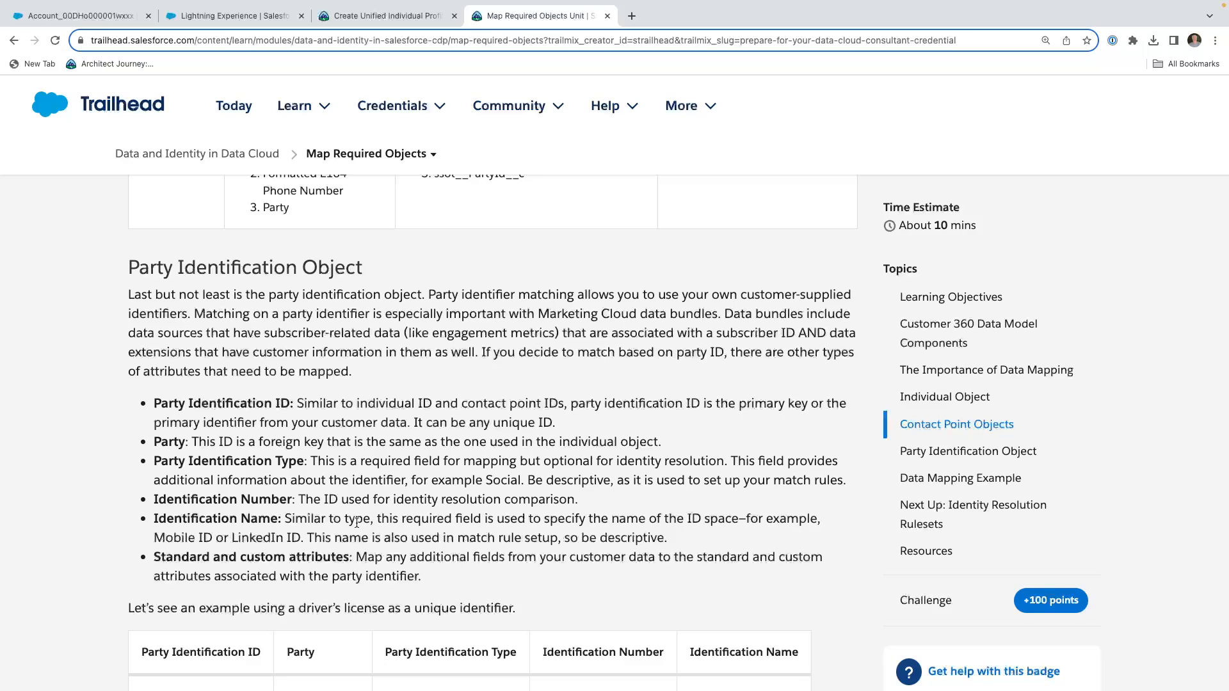
double_click(216, 519)
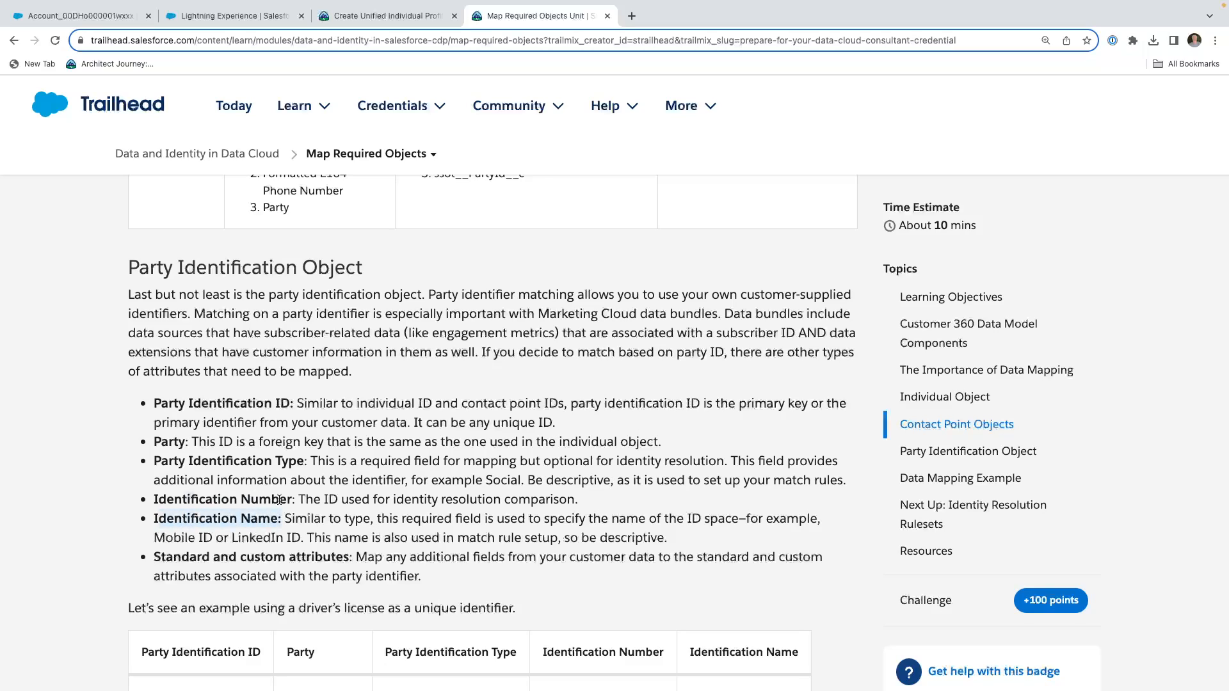
double_click(205, 499)
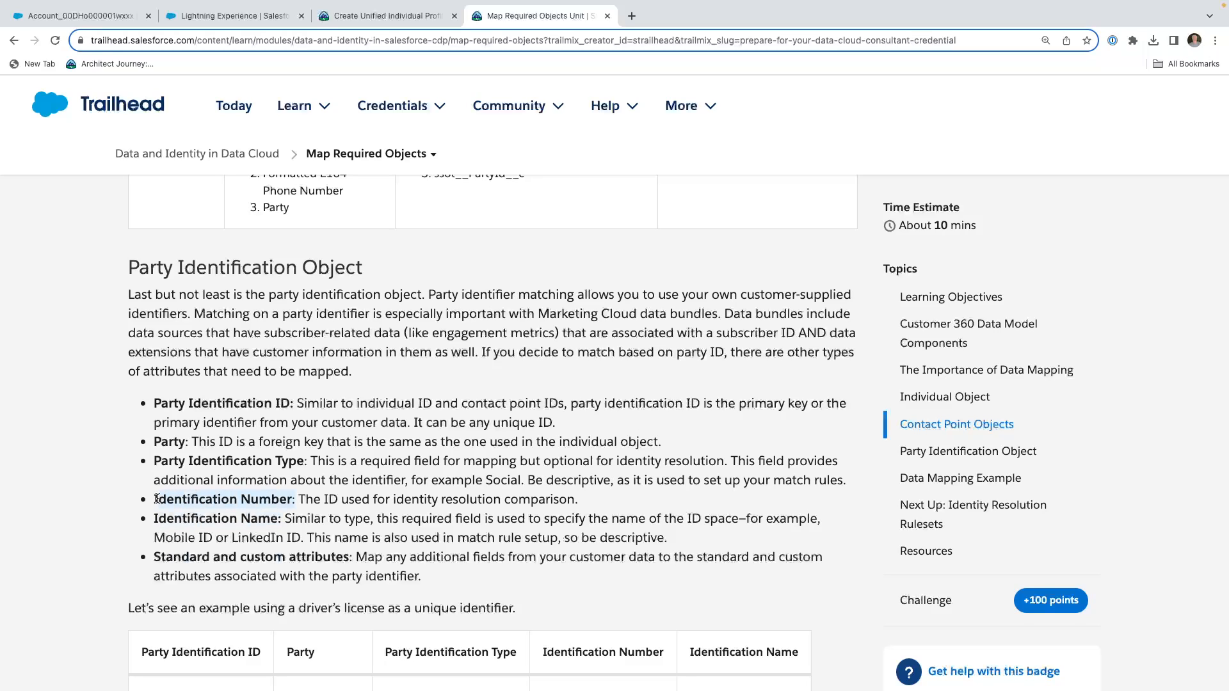
scroll(down, 3)
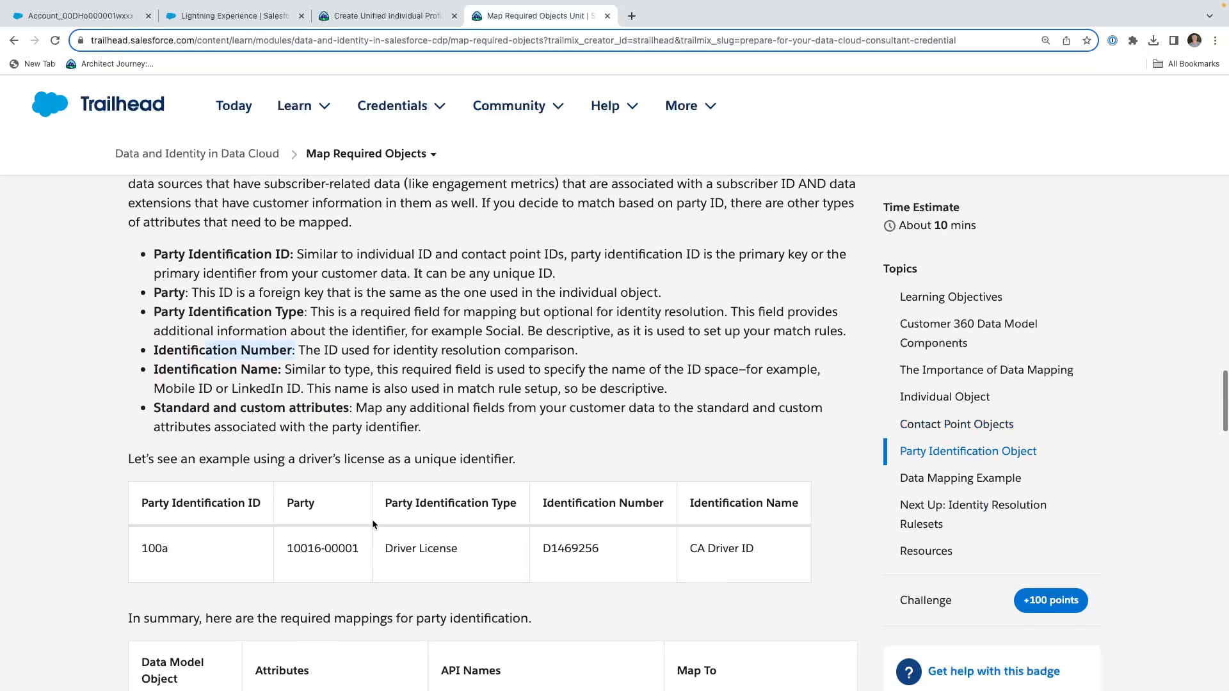
scroll(down, 3)
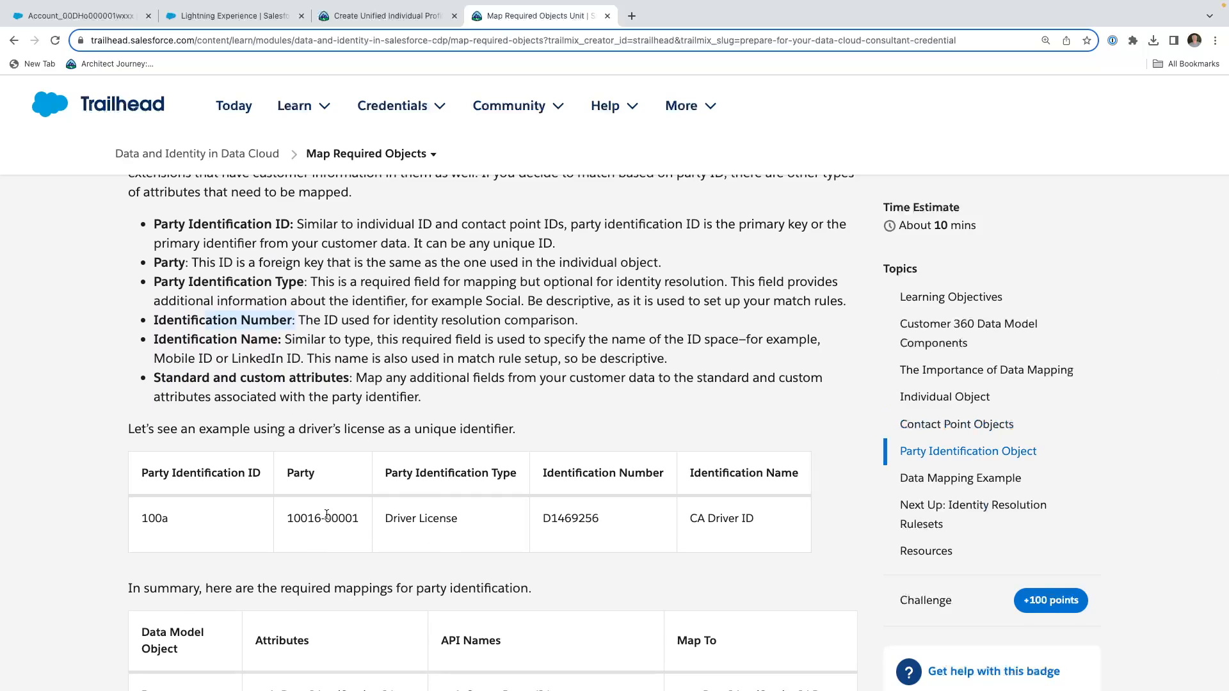
mouse_move(479, 524)
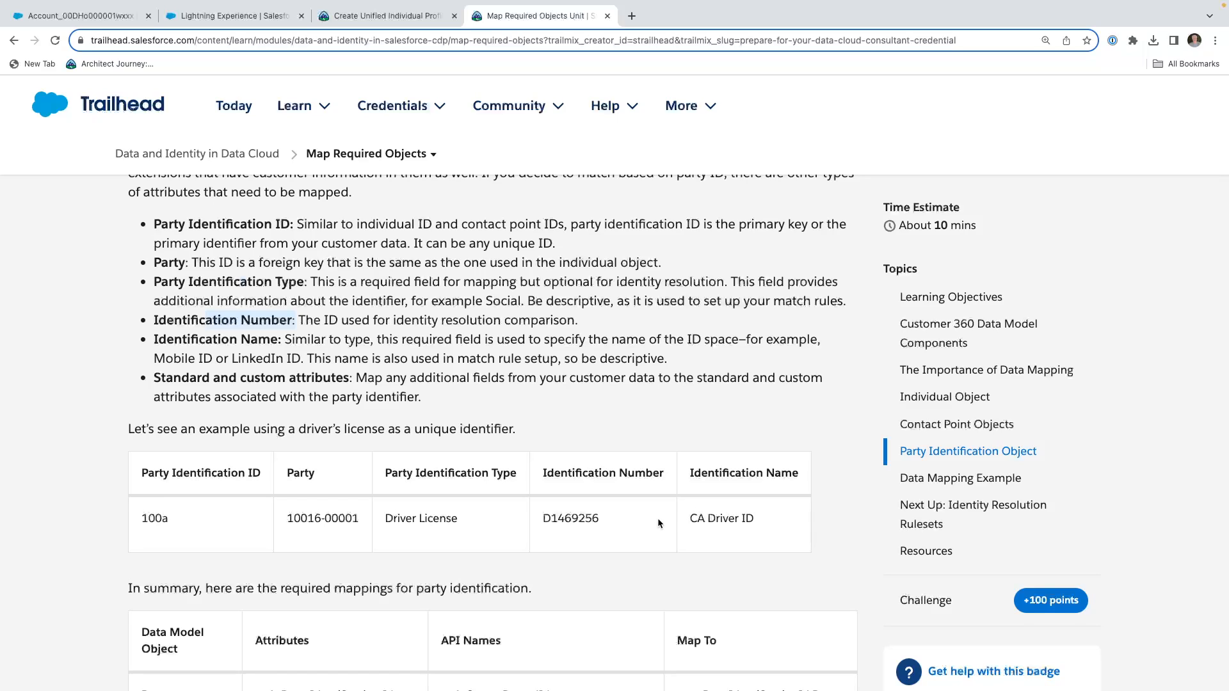
scroll(down, 3)
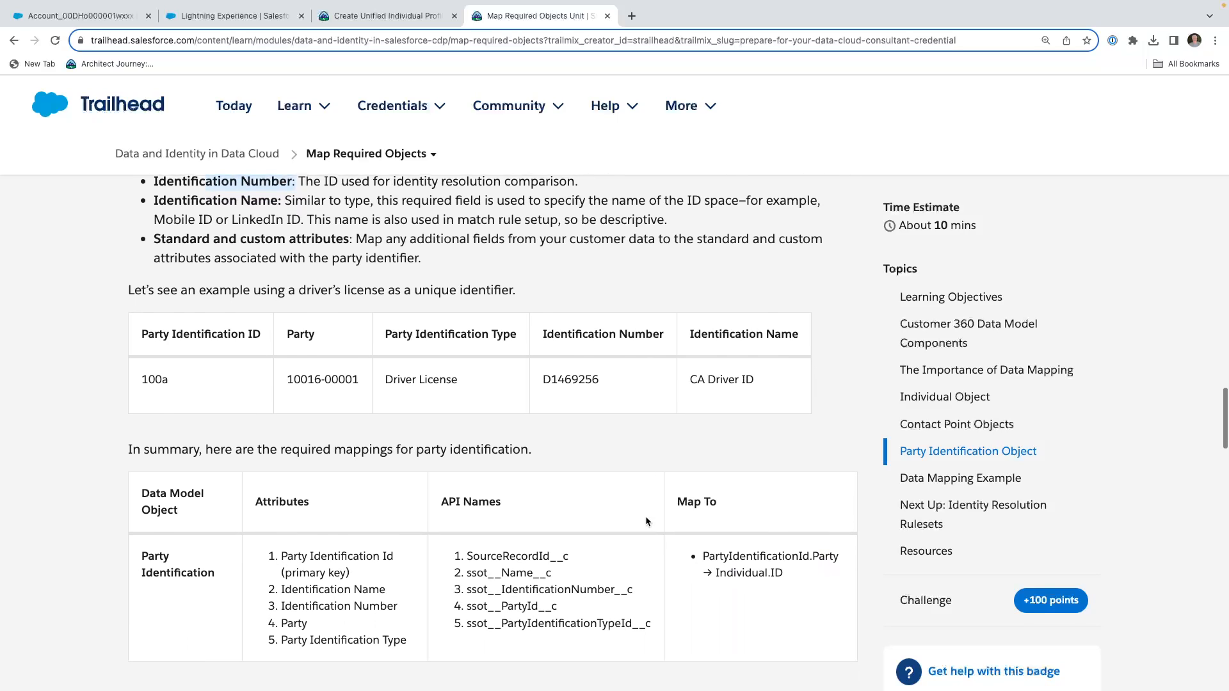
scroll(down, 3)
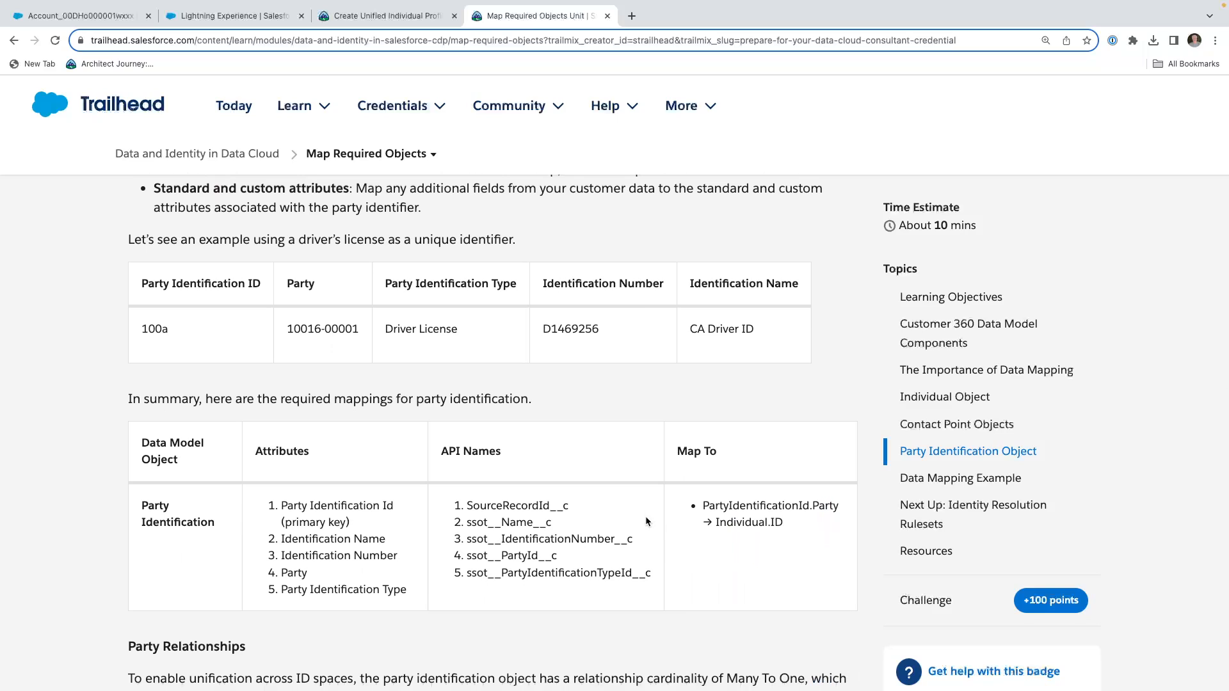
scroll(down, 3)
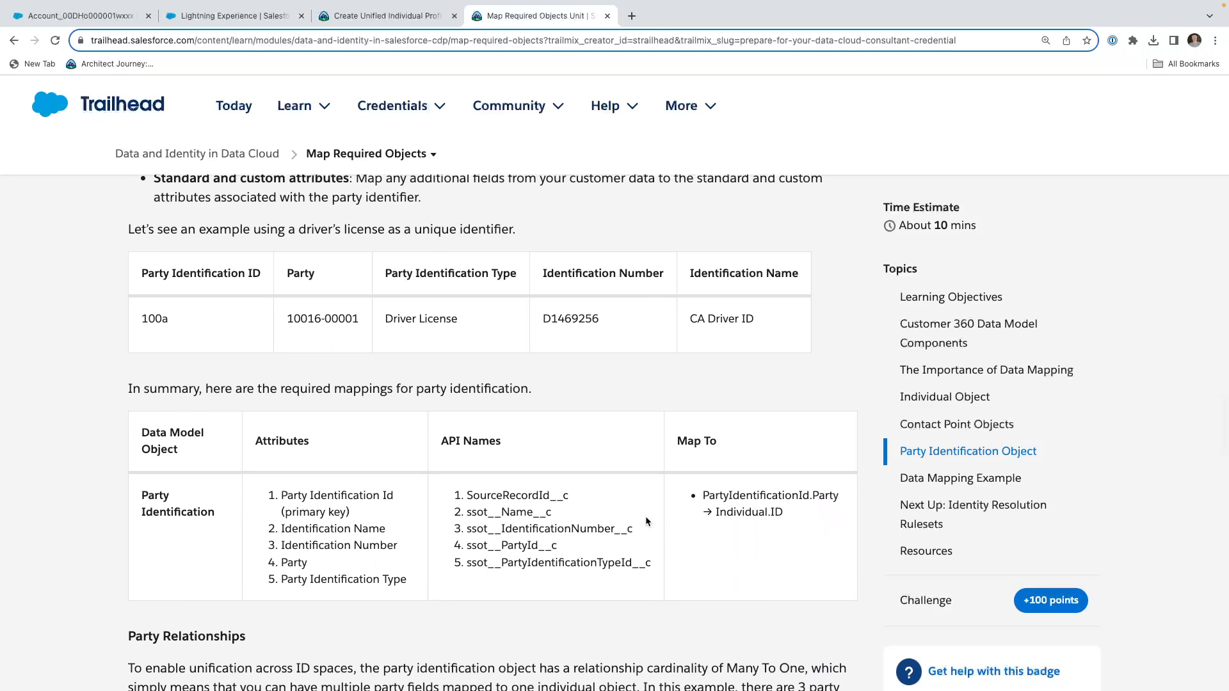
scroll(down, 3)
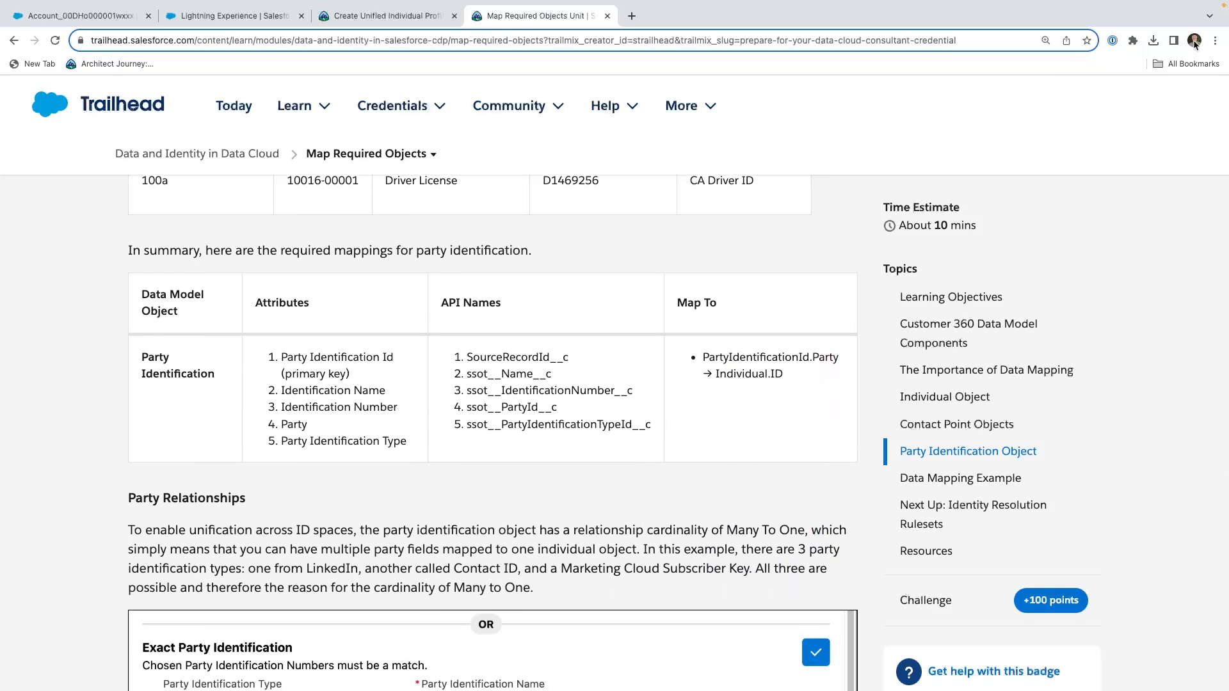
Switch to Data Cloud and open the GEN_Pilot_AmazonS3 data stream from its data lake object
click(76, 14)
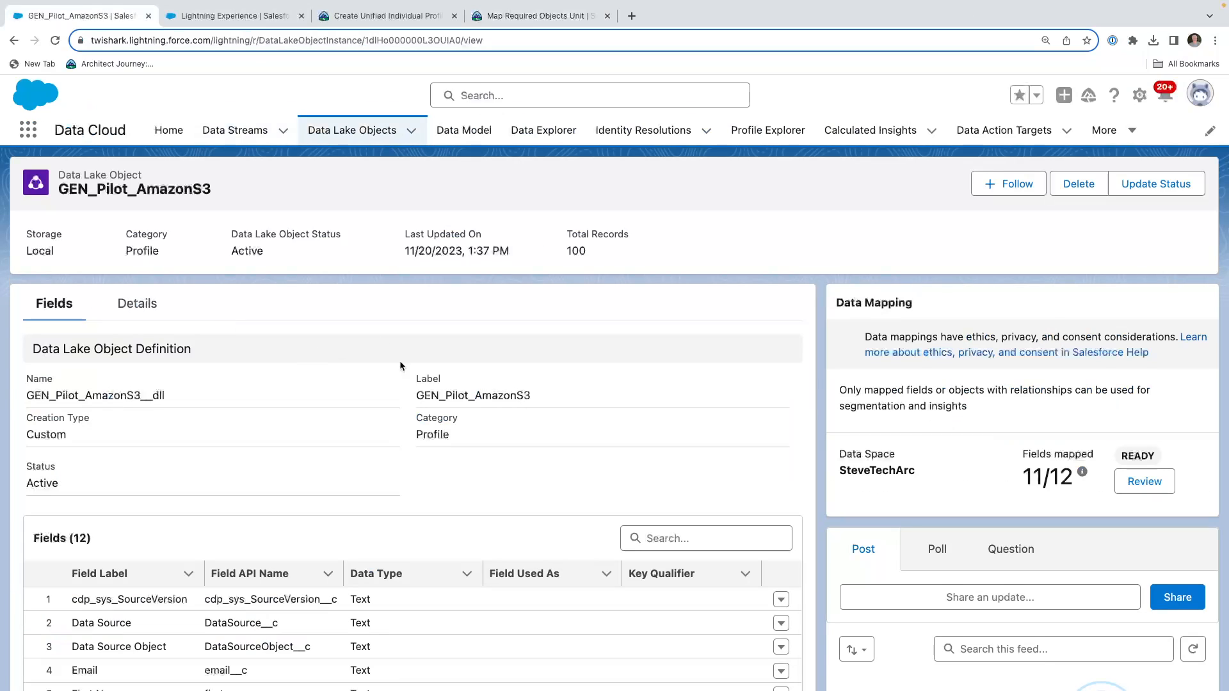
scroll(down, 3)
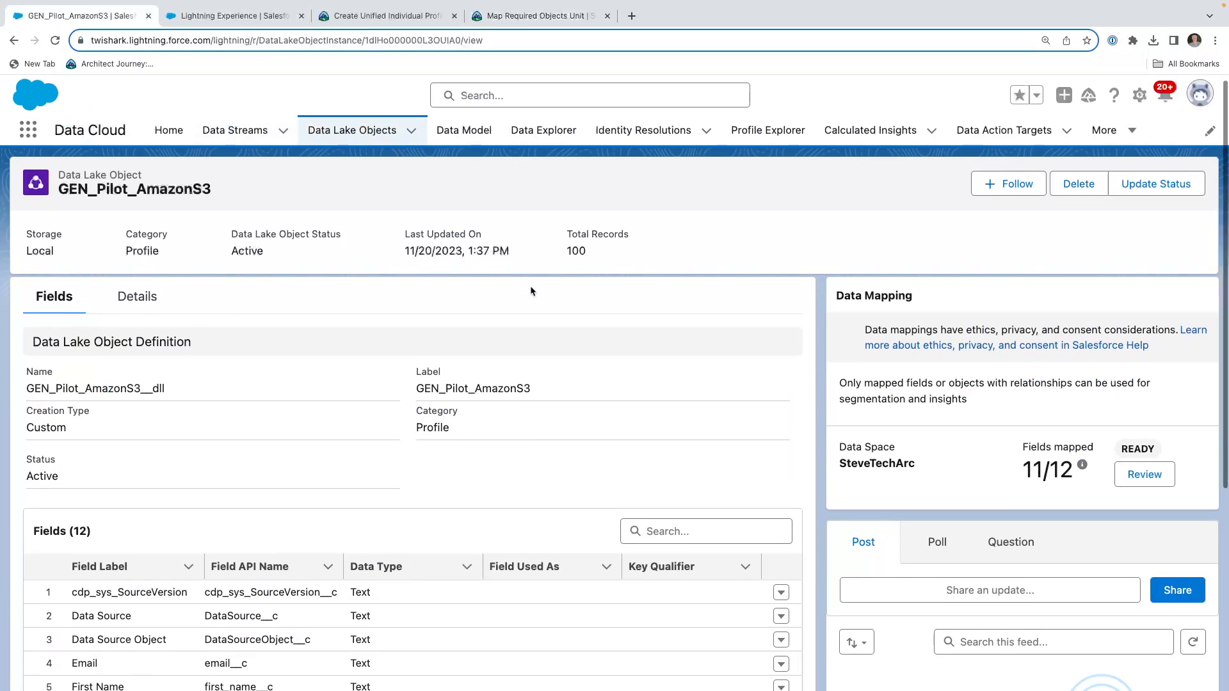
scroll(down, 3)
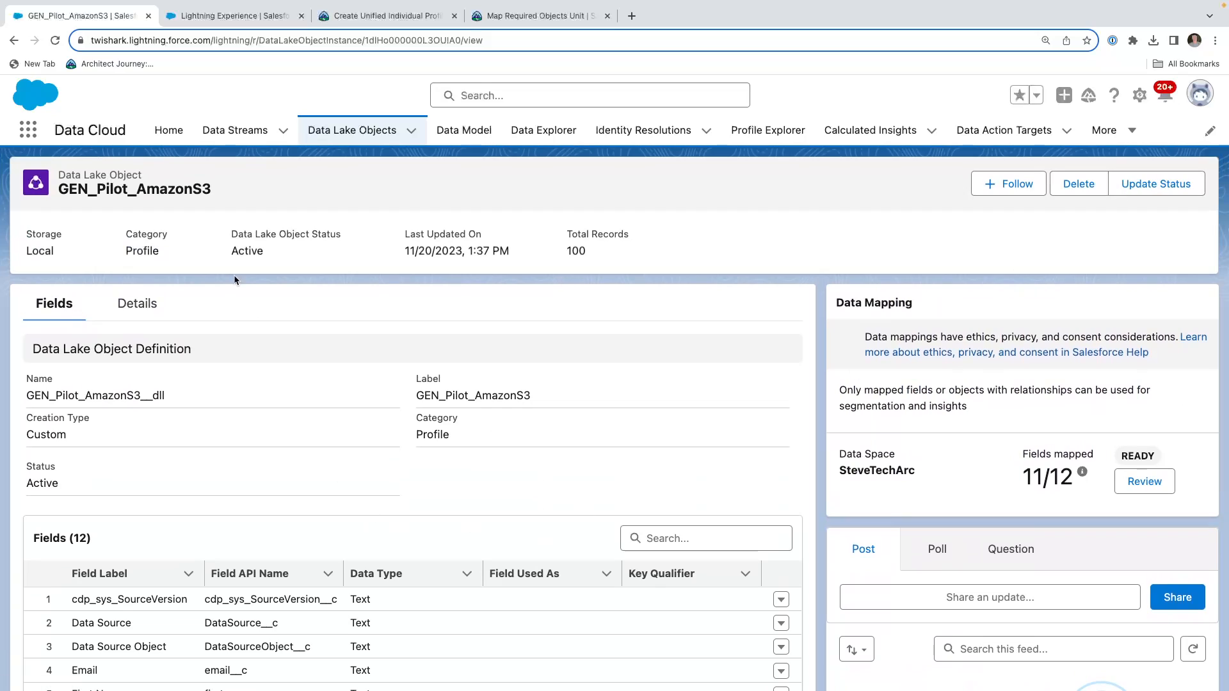
click(235, 130)
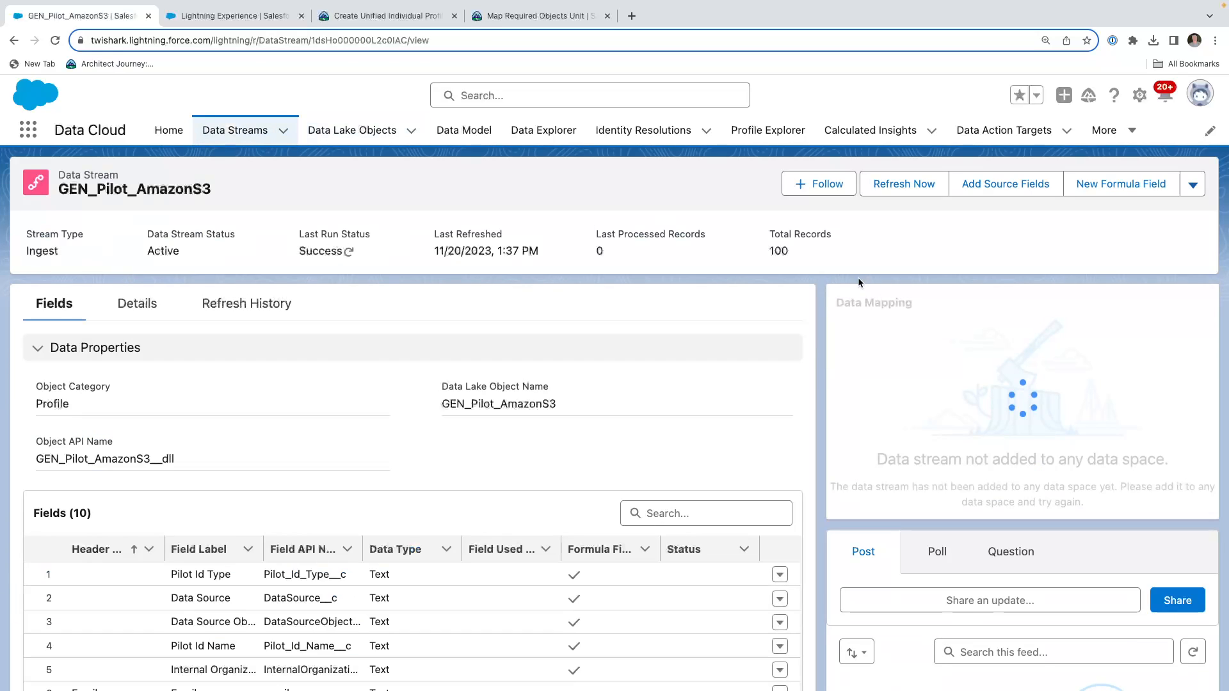
Cancel a new formula field, then inspect Pilot Id Type's 'Person Identification' formula without changes
click(1121, 184)
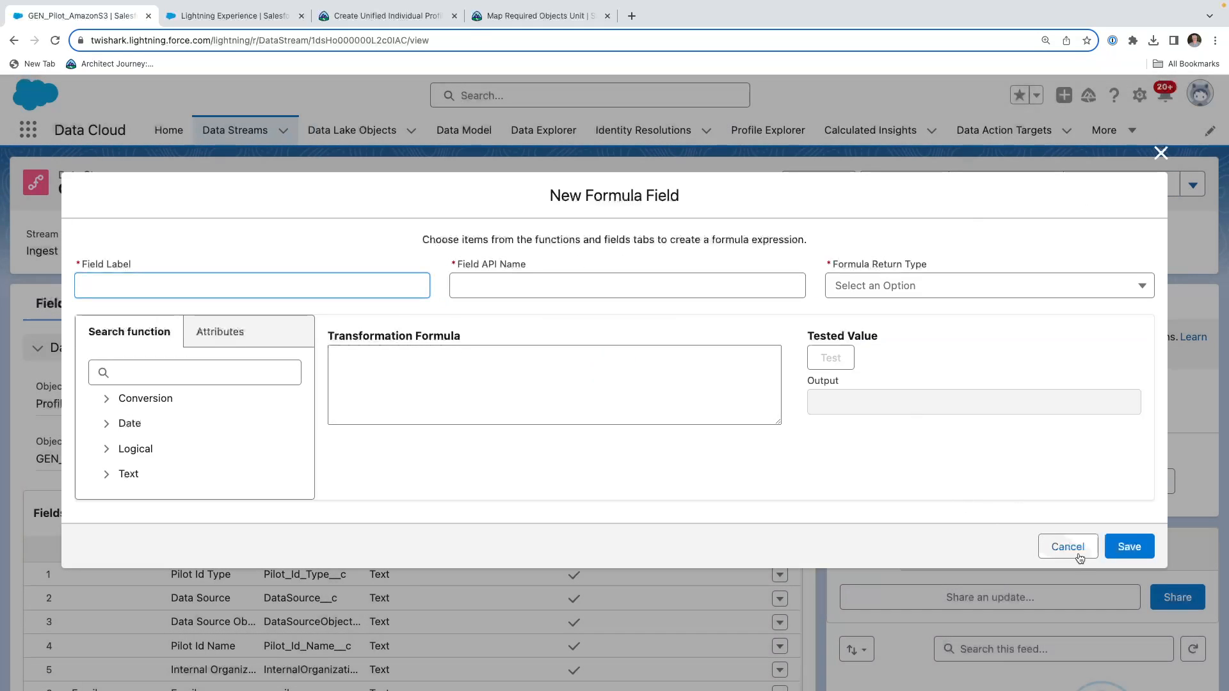
click(1068, 547)
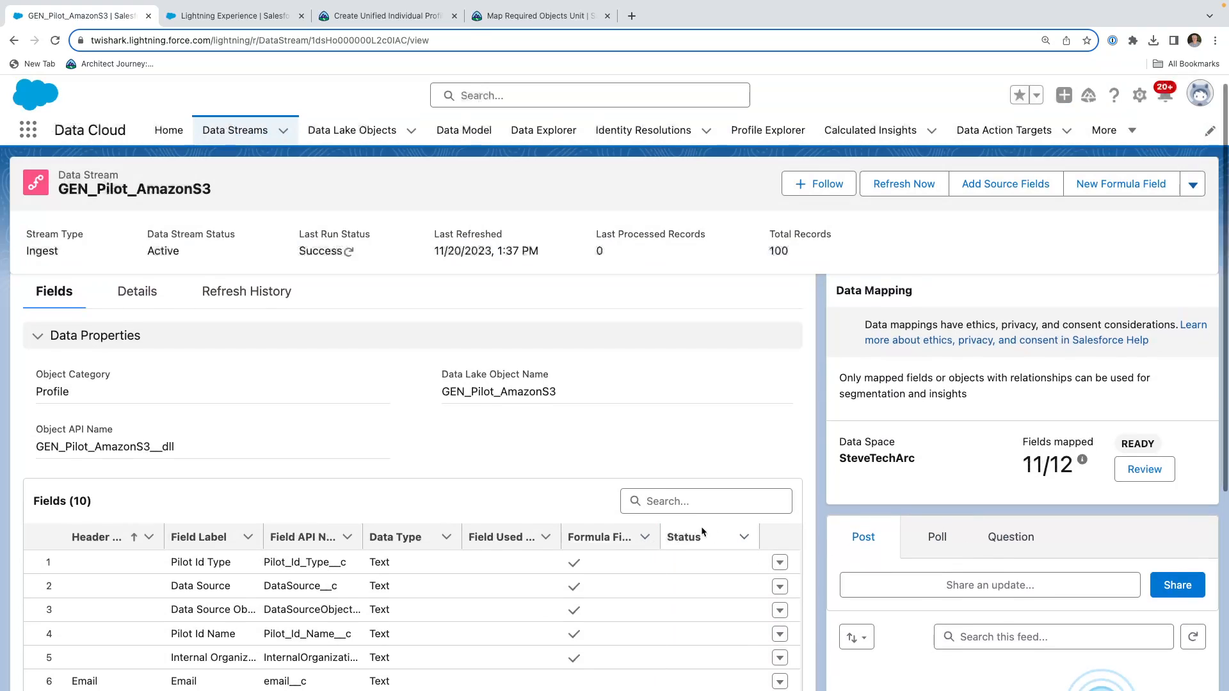
scroll(down, 3)
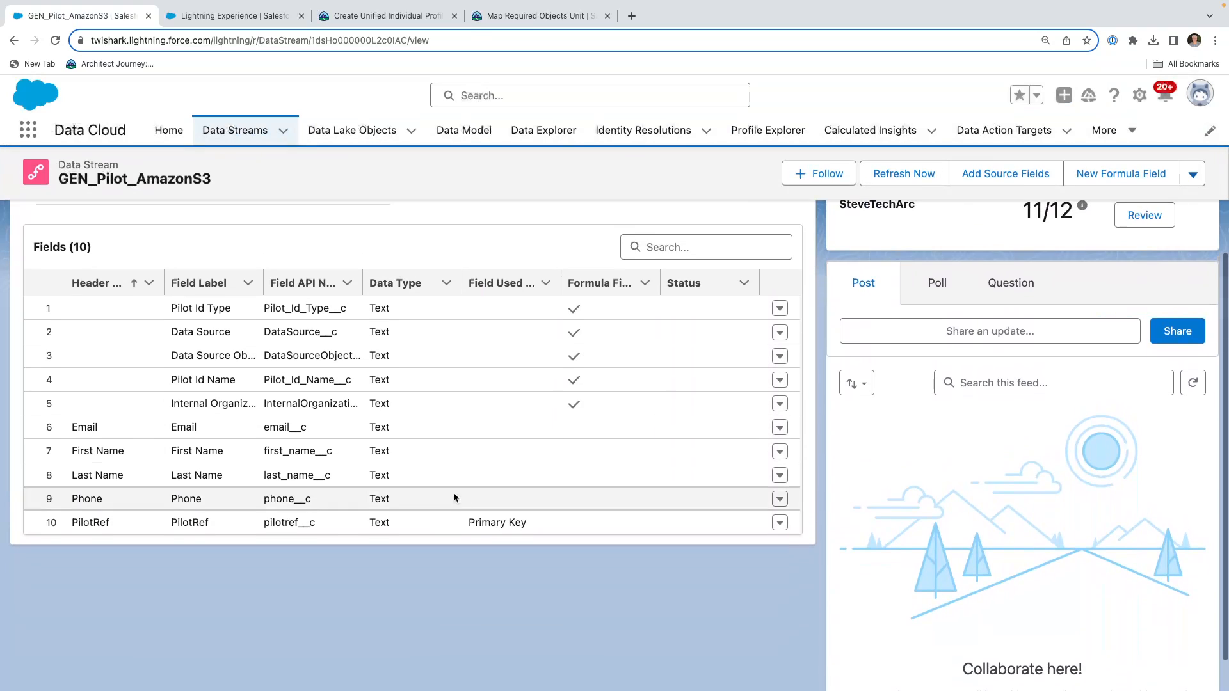
mouse_move(433, 586)
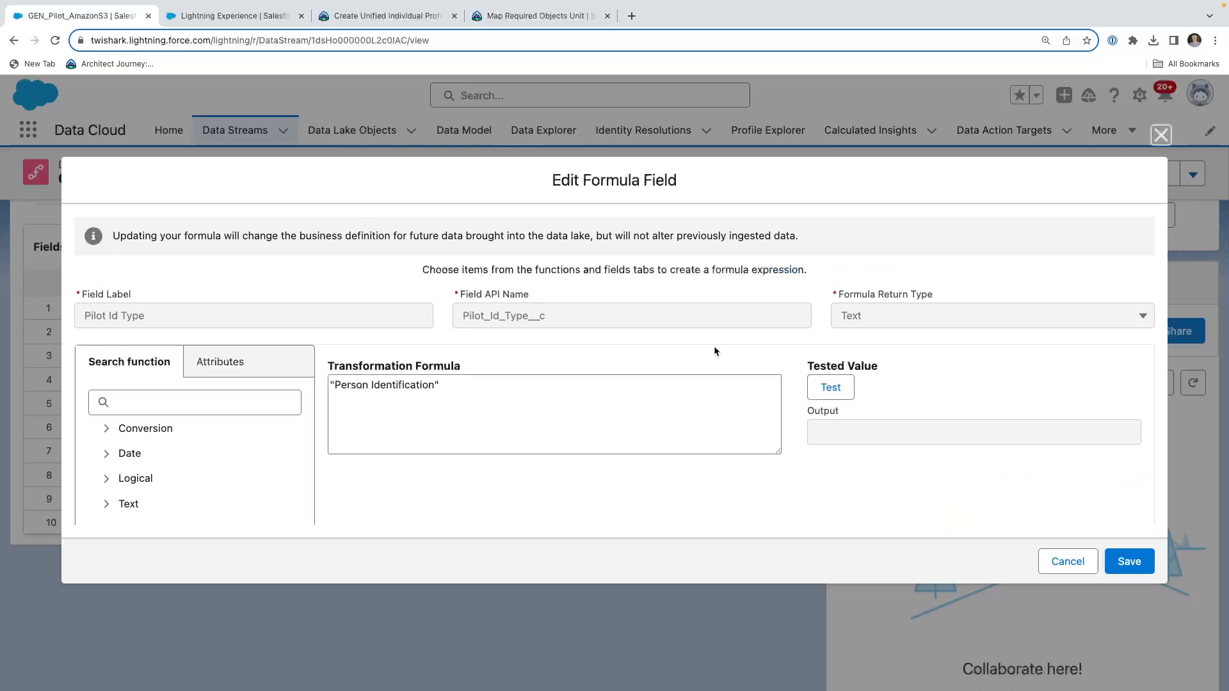
mouse_move(193, 327)
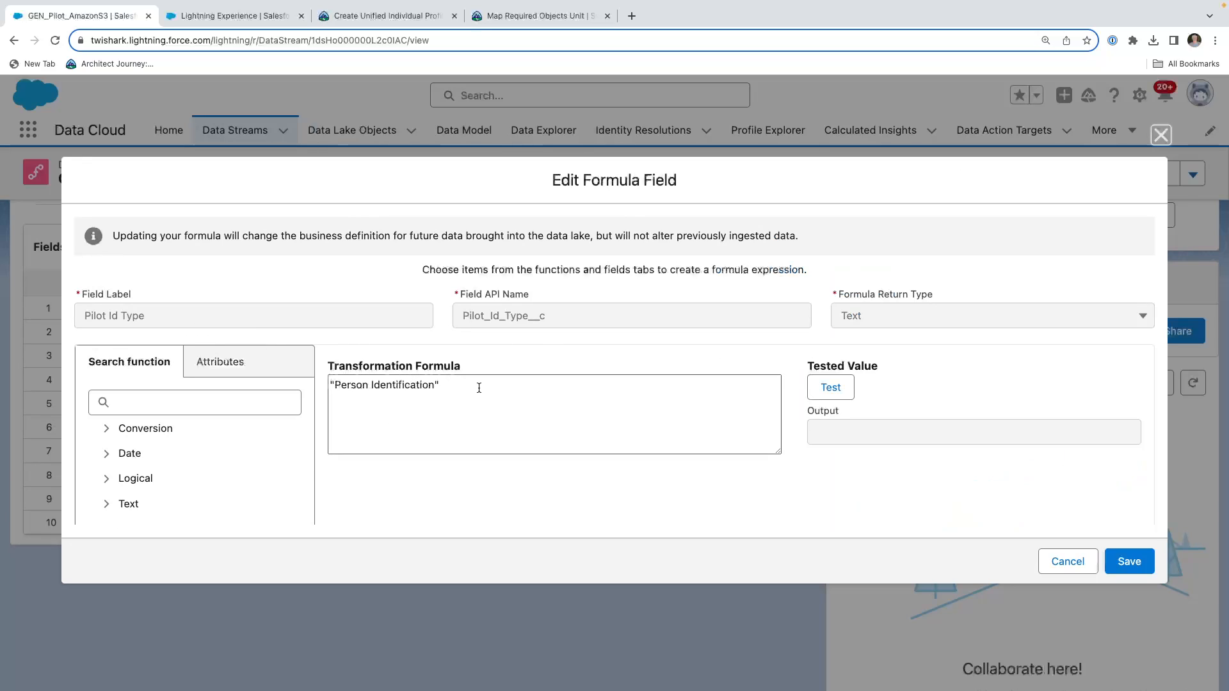
mouse_move(475, 382)
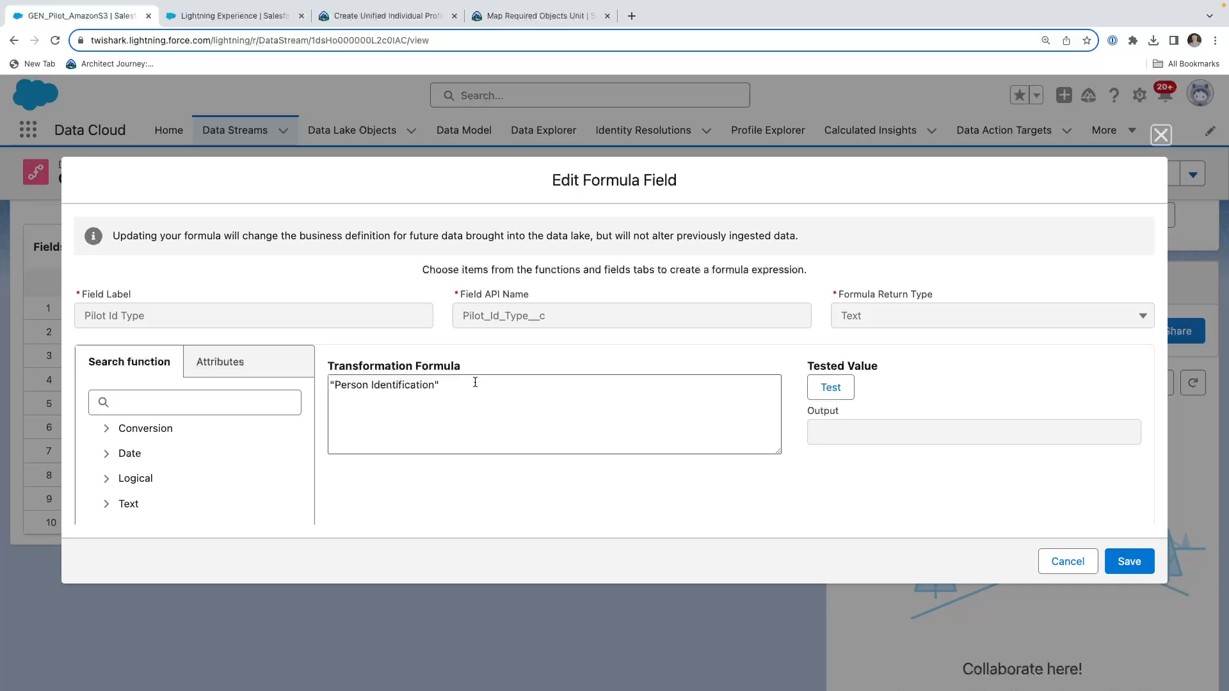
mouse_move(709, 396)
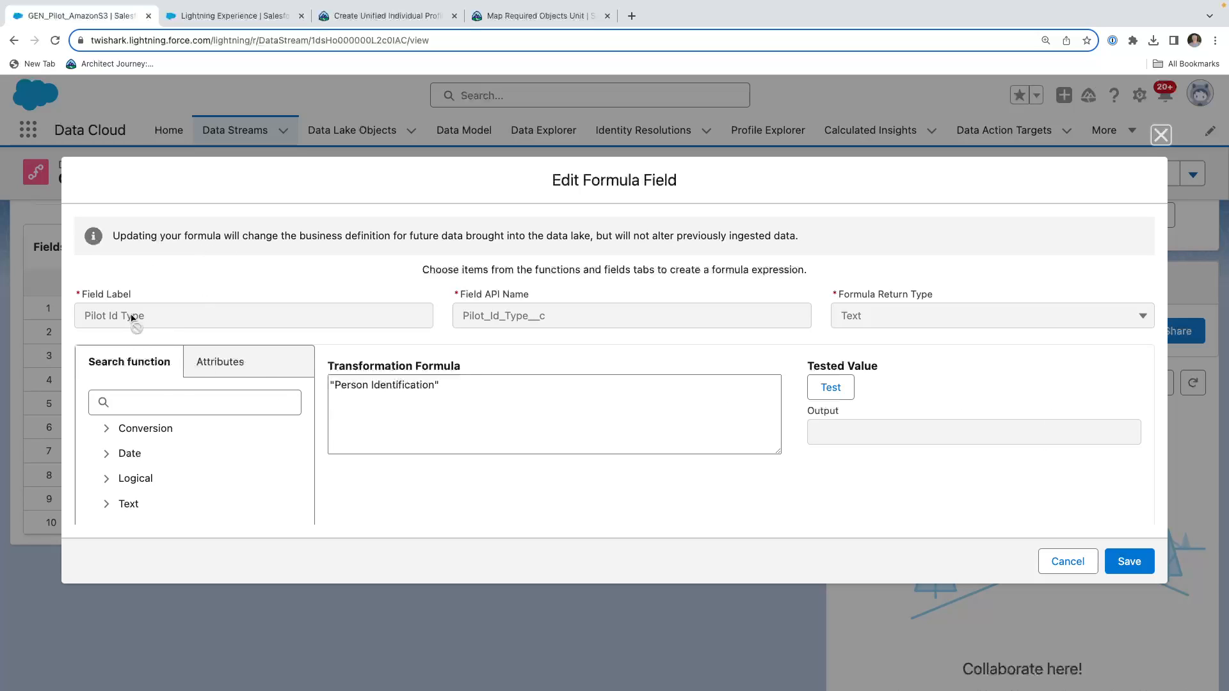
click(408, 384)
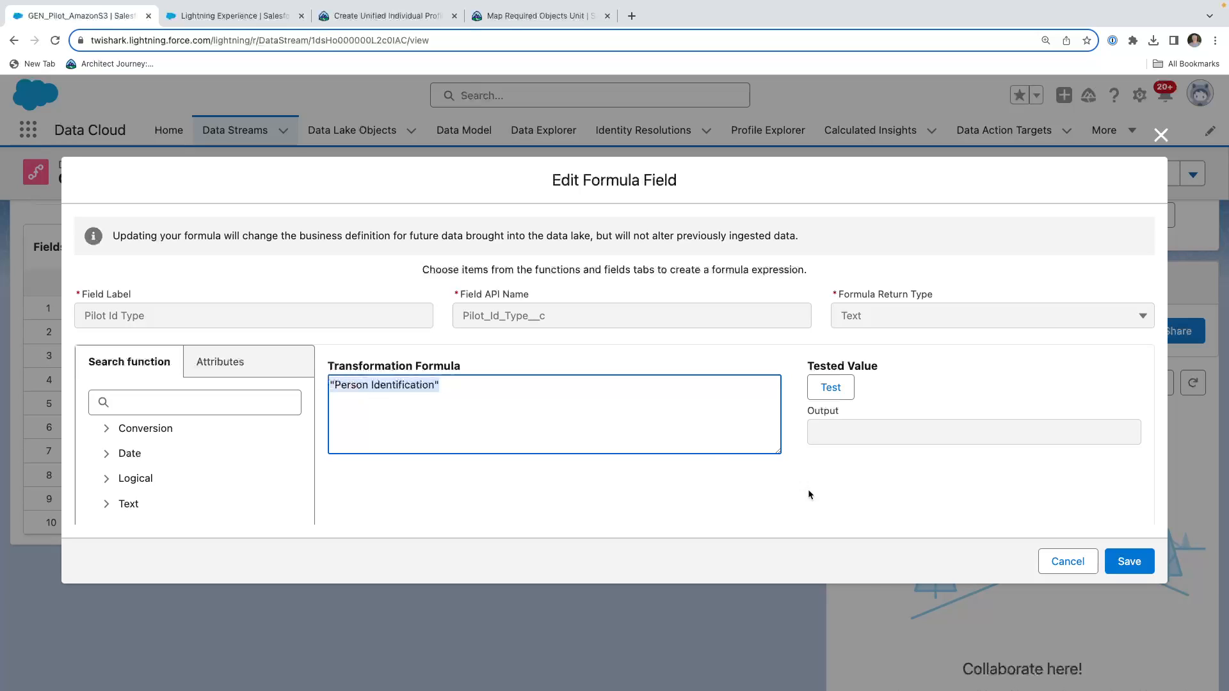
click(830, 387)
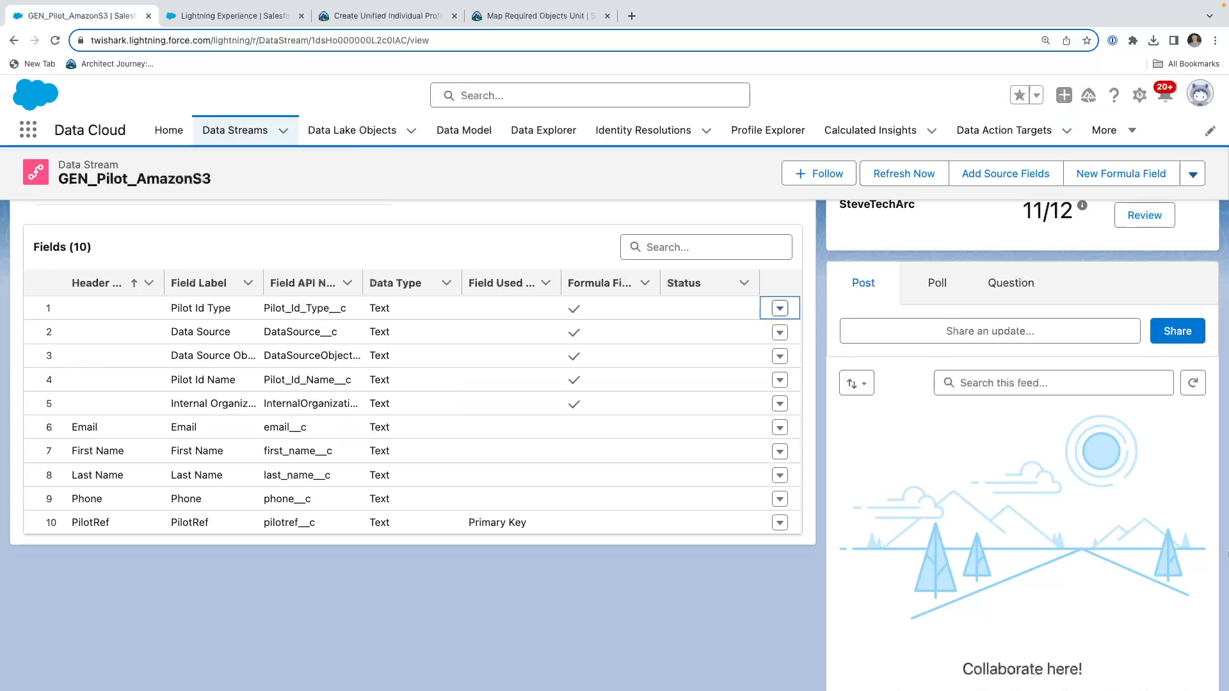
mouse_move(352, 391)
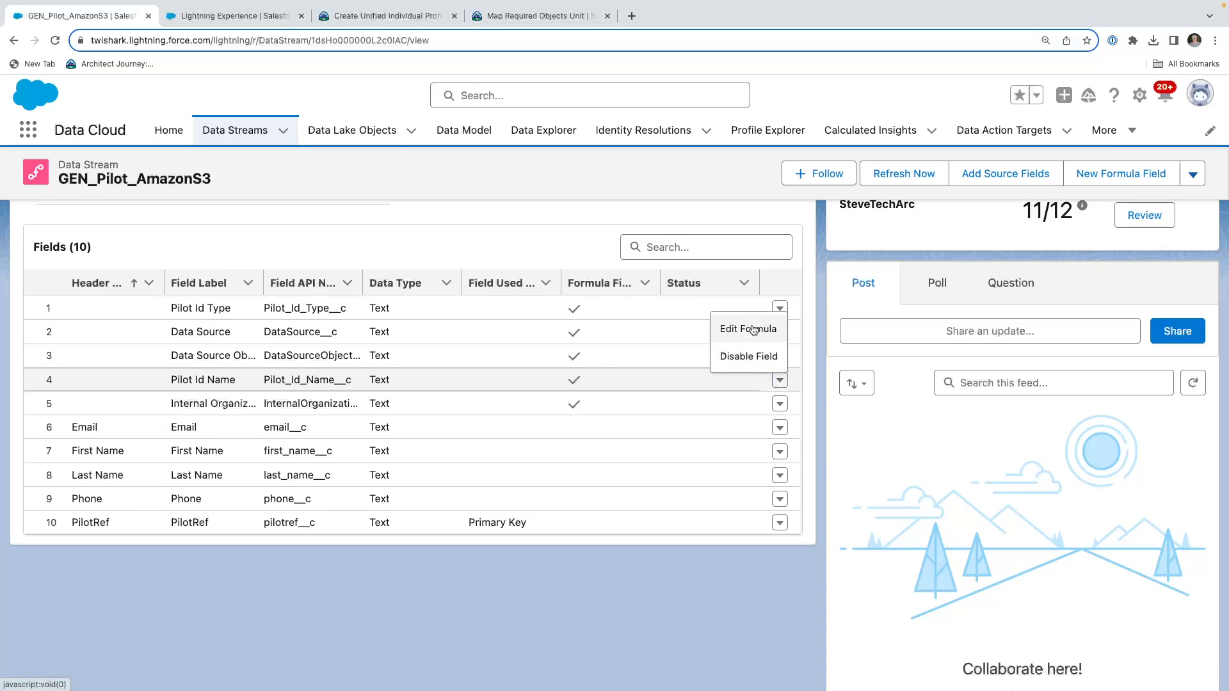
click(748, 329)
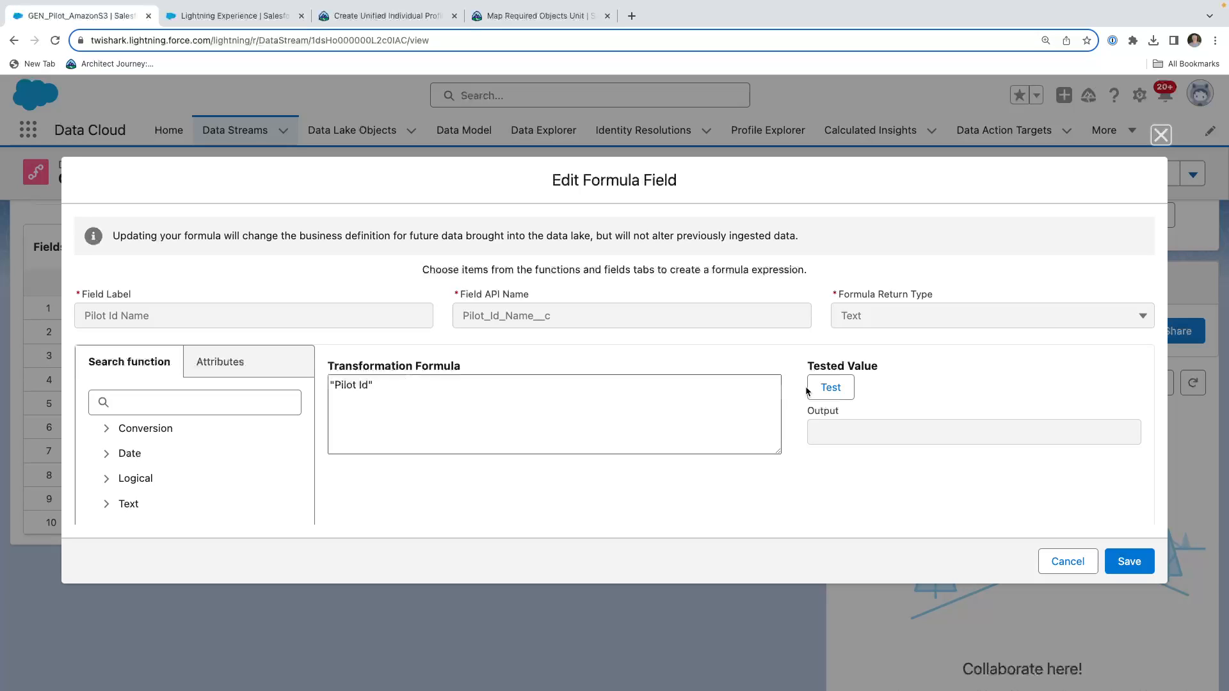
click(830, 387)
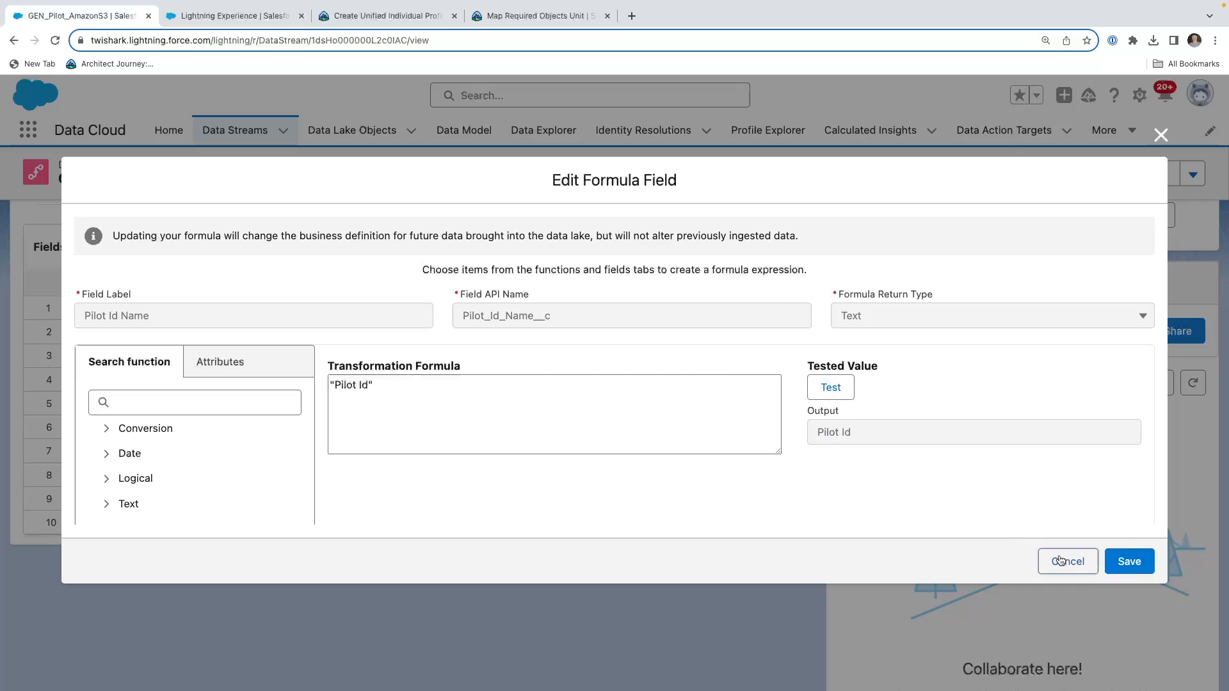
click(1068, 562)
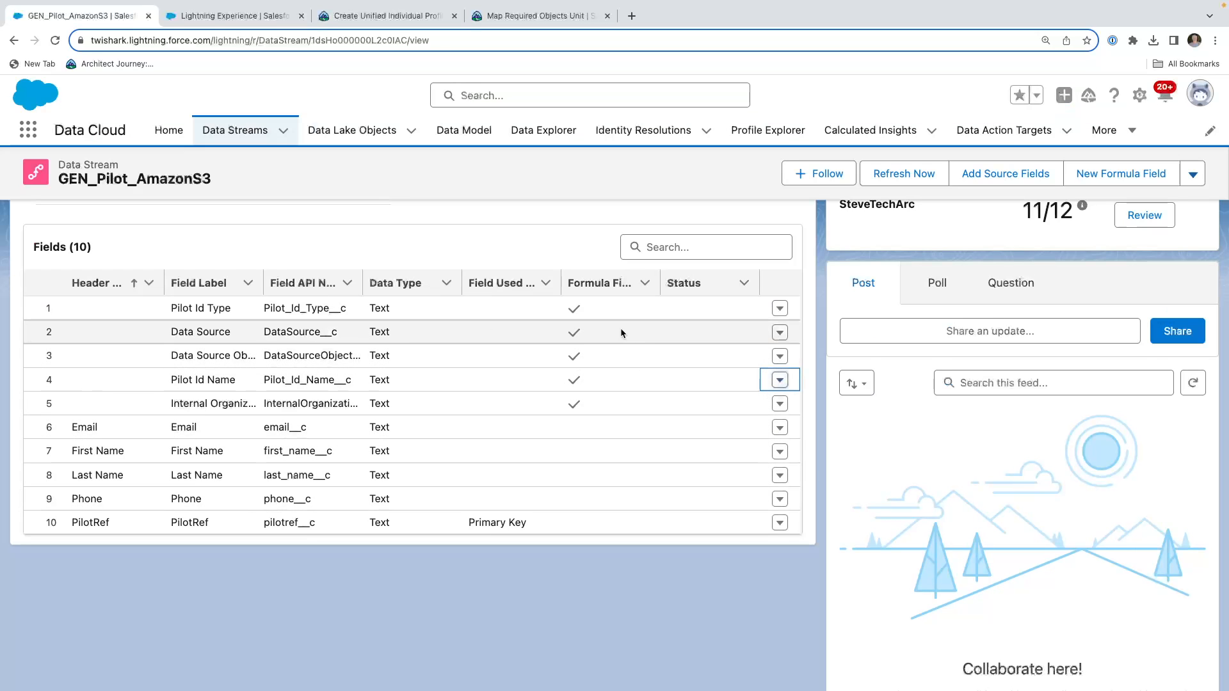
mouse_move(240, 309)
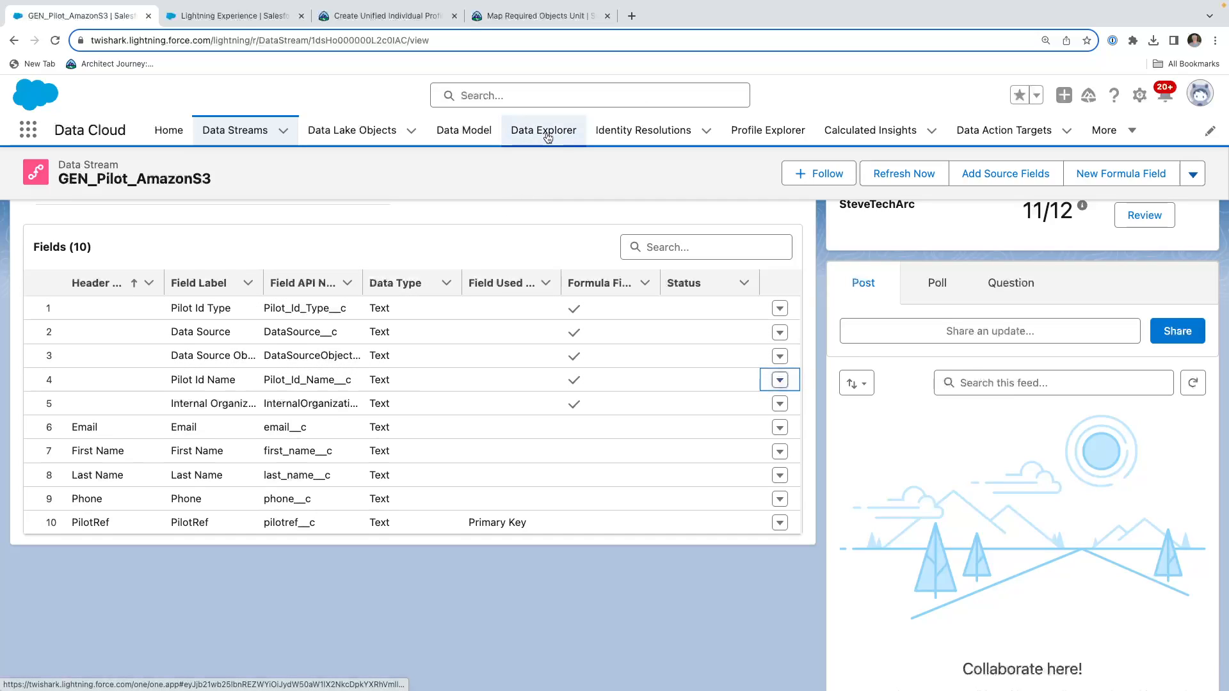
In Data Explorer, set Object to Data Lake Object and select GEN_Pilot_AmazonS3
click(543, 130)
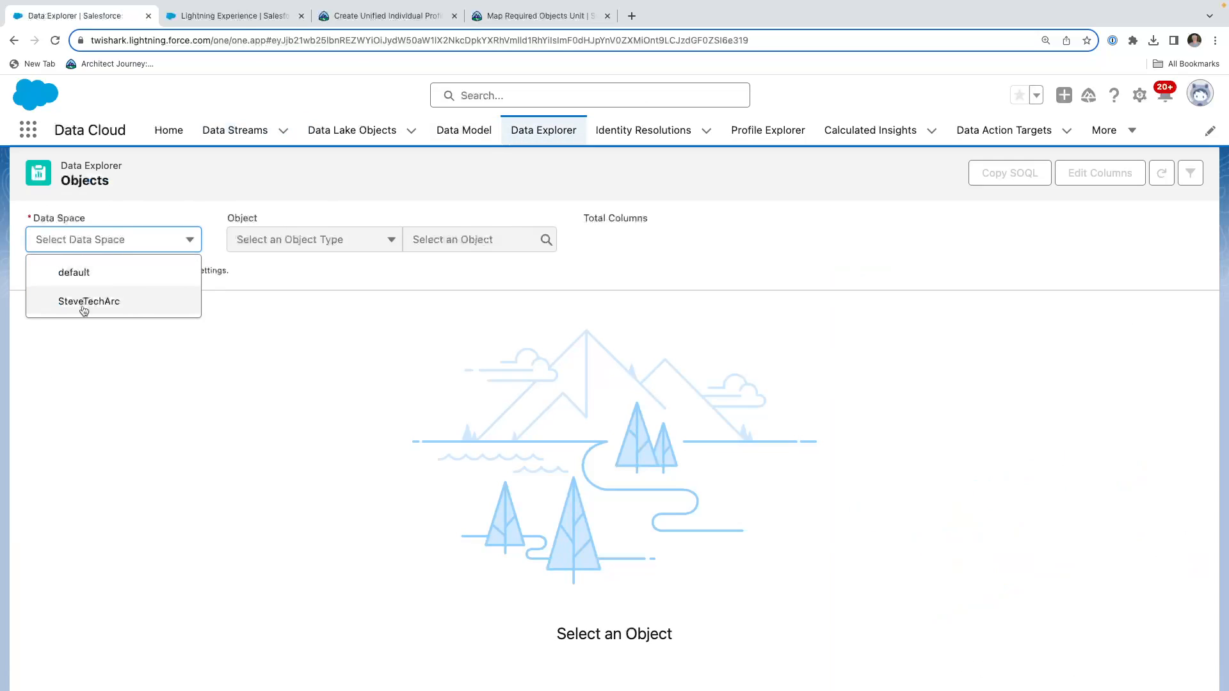
click(88, 302)
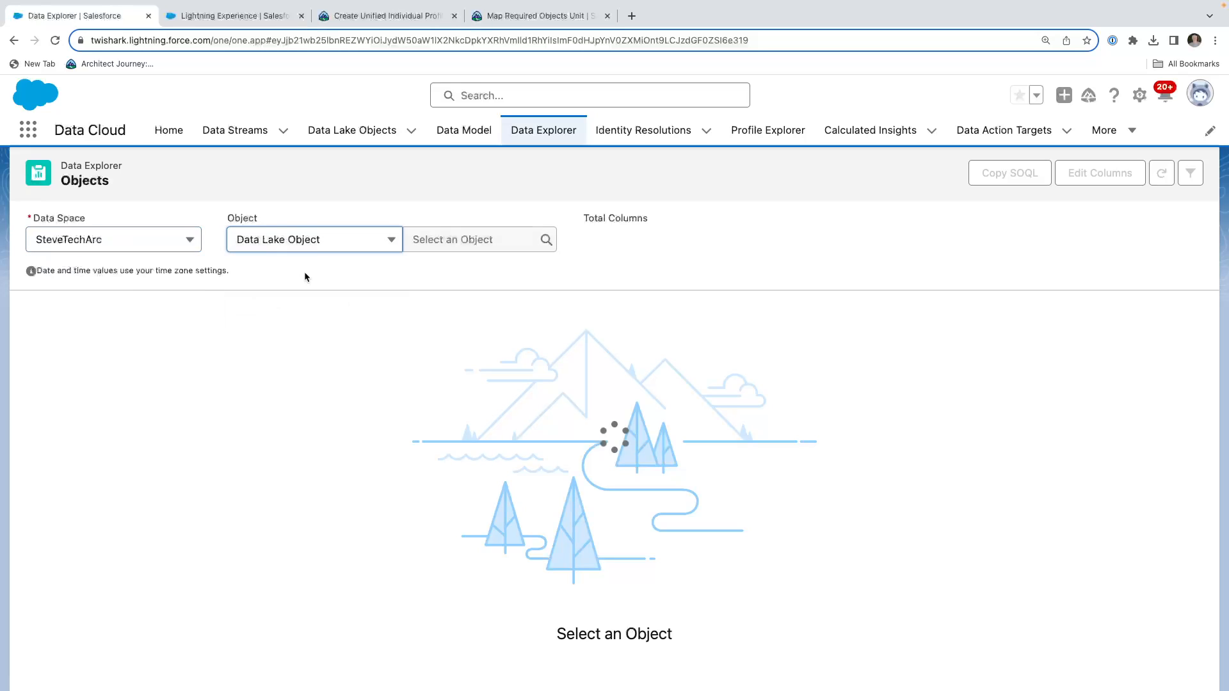
click(477, 240)
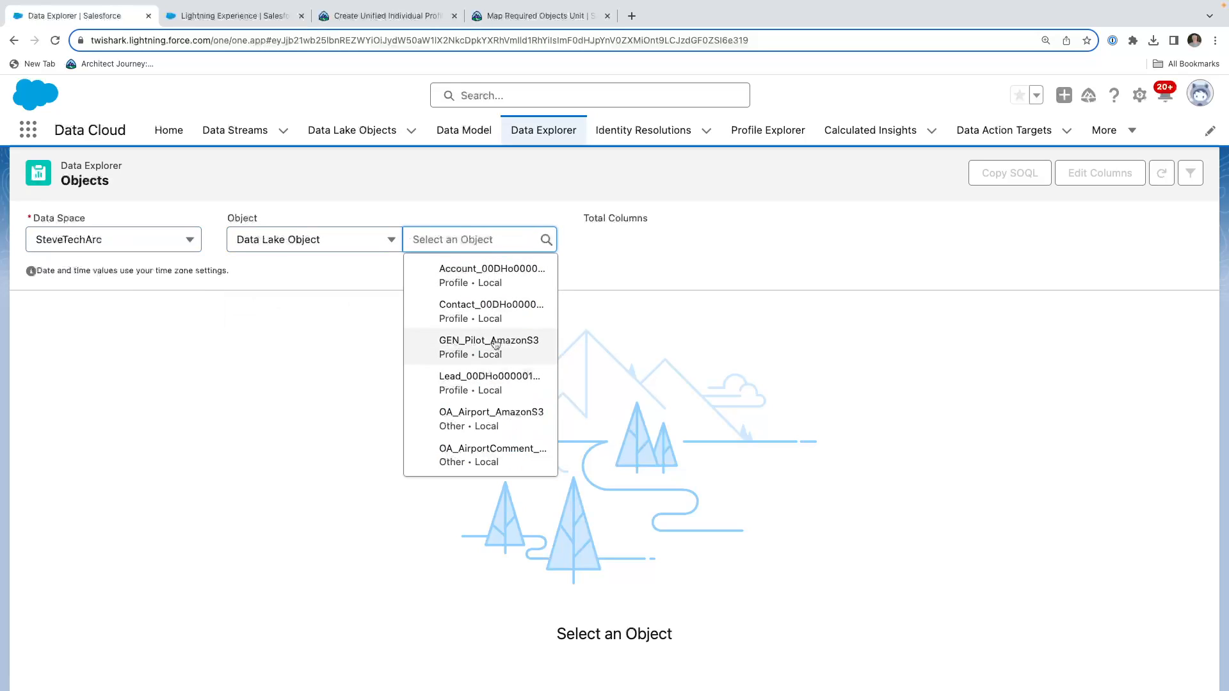
click(488, 341)
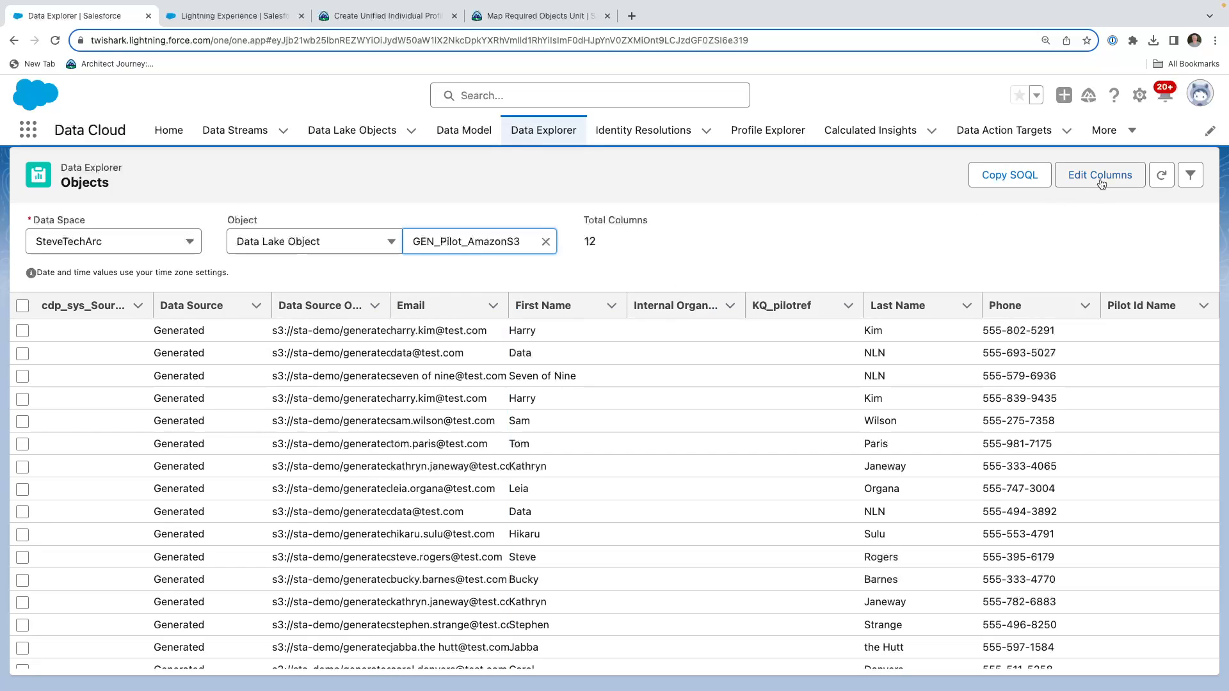
Add the PilotRef column and scroll through records showing values like A1010 and A1018
click(1100, 175)
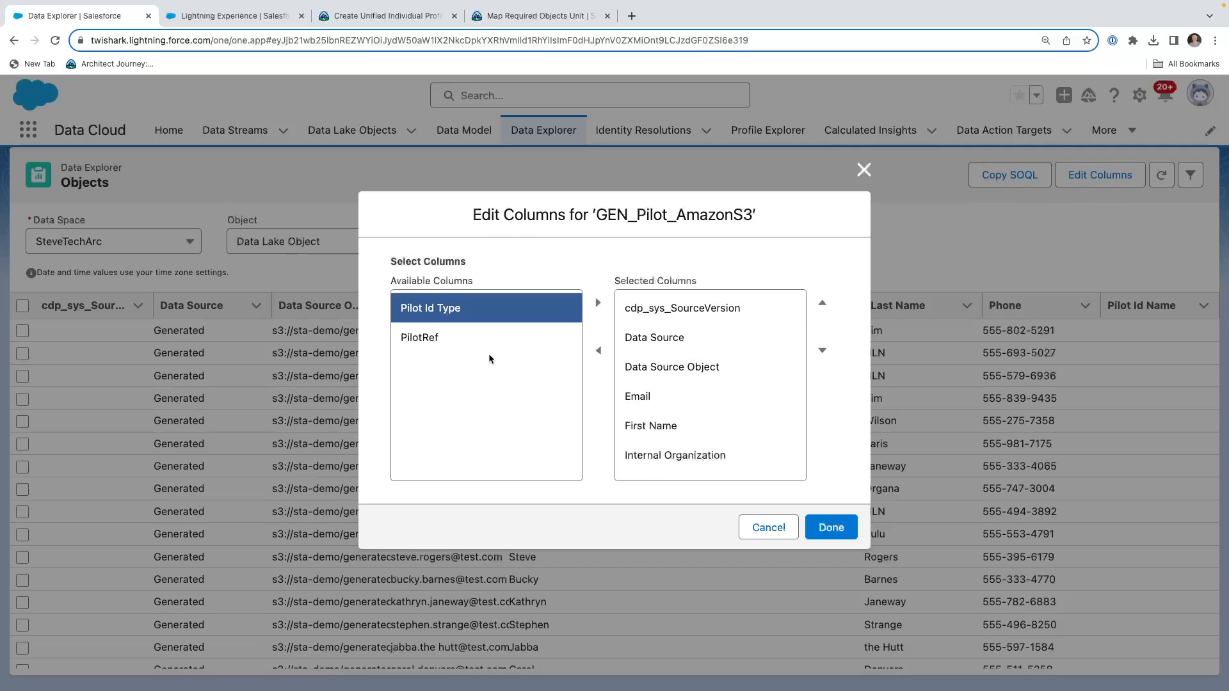
click(420, 338)
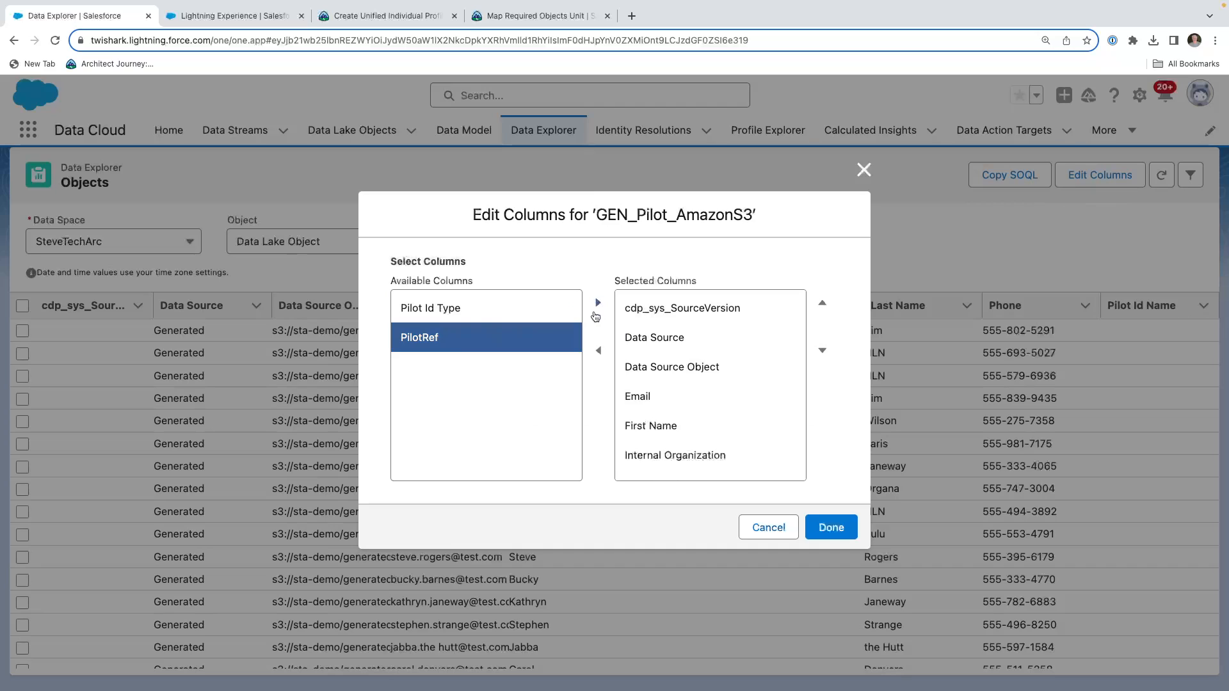
click(831, 527)
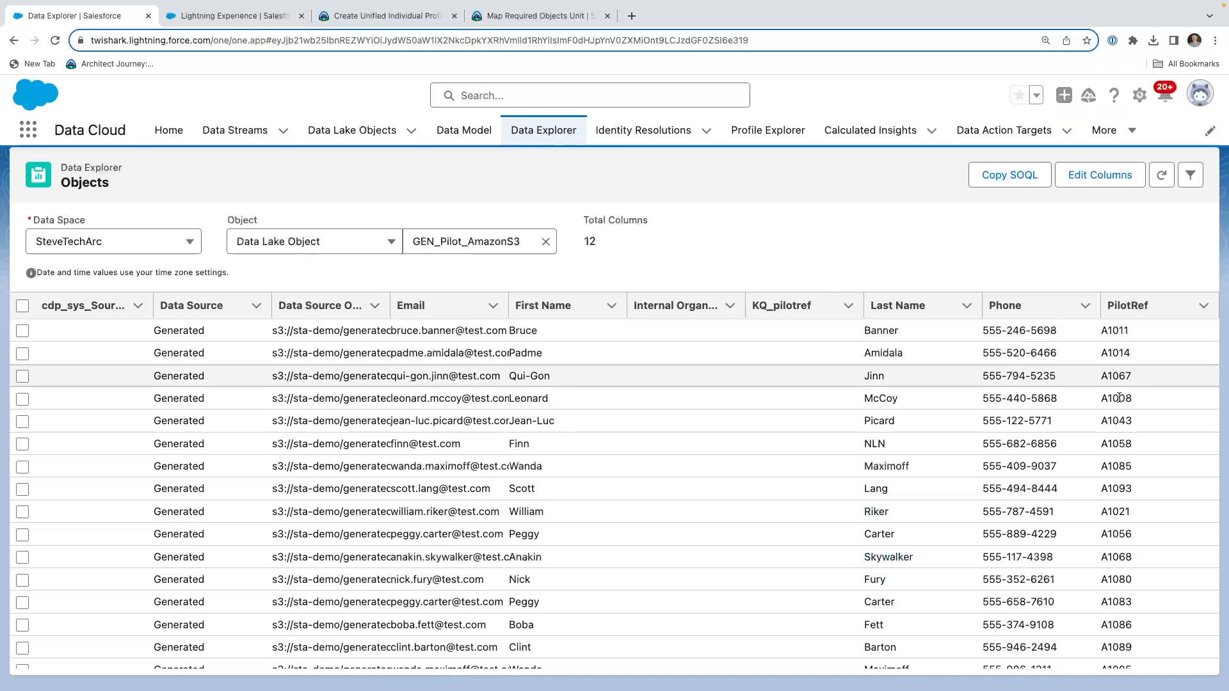
scroll(down, 3)
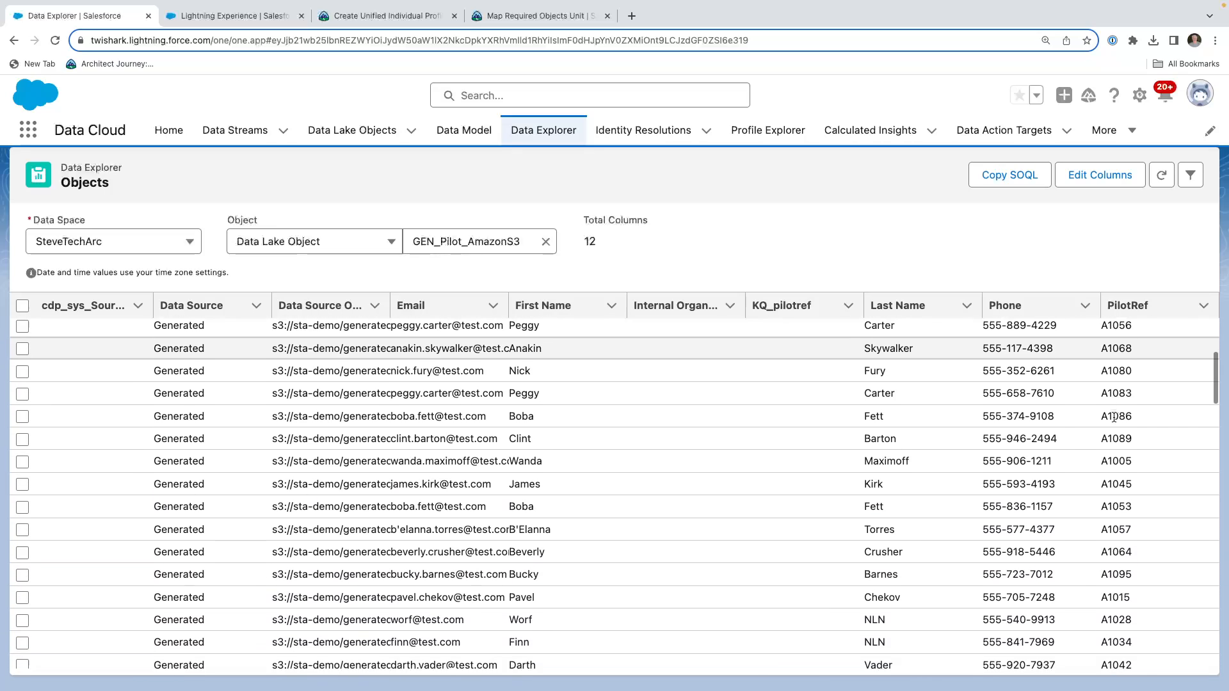
scroll(down, 3)
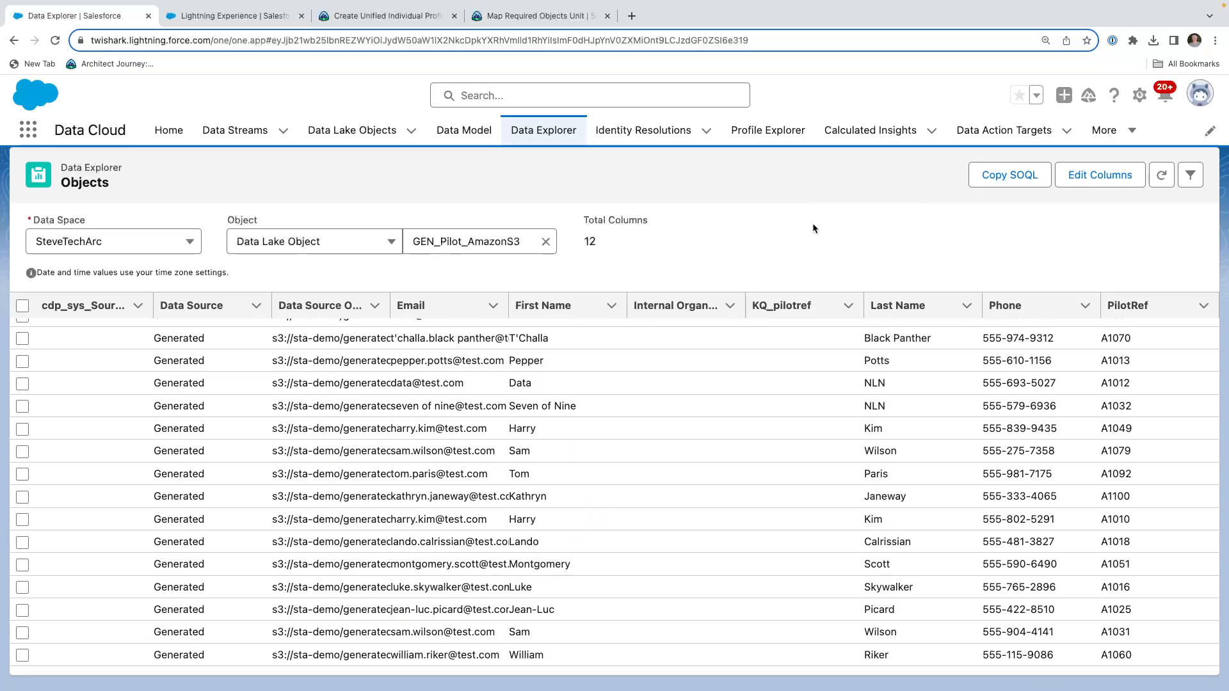
mouse_move(608, 410)
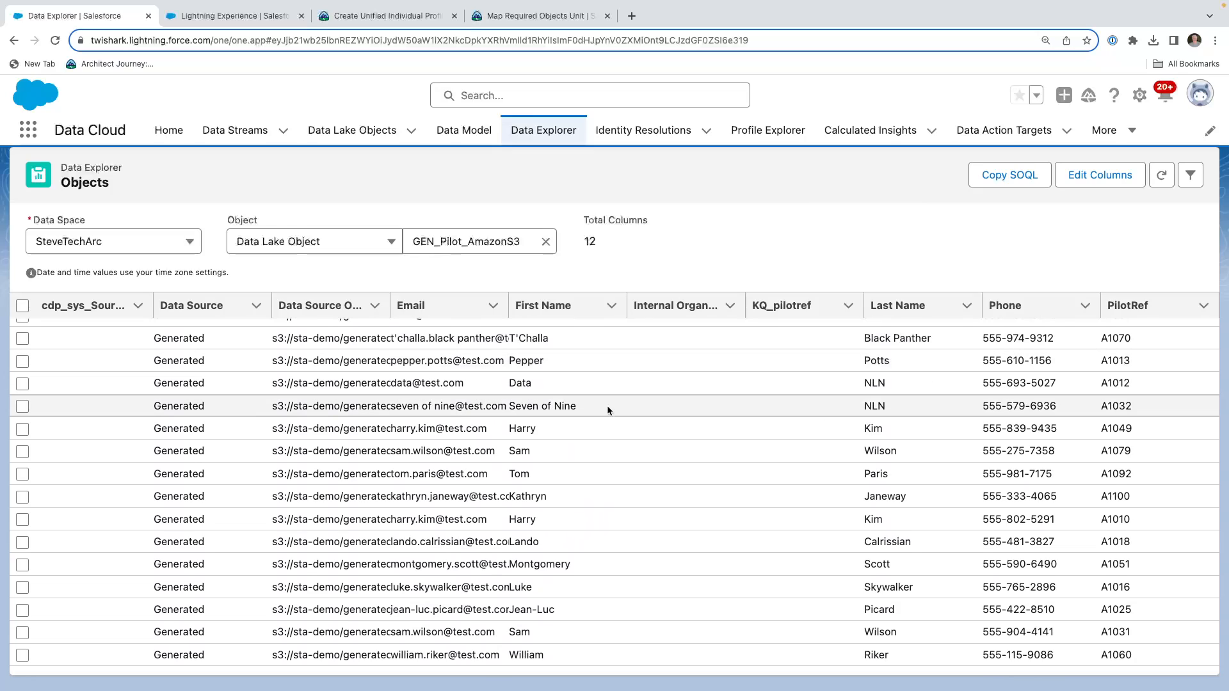
scroll(down, 3)
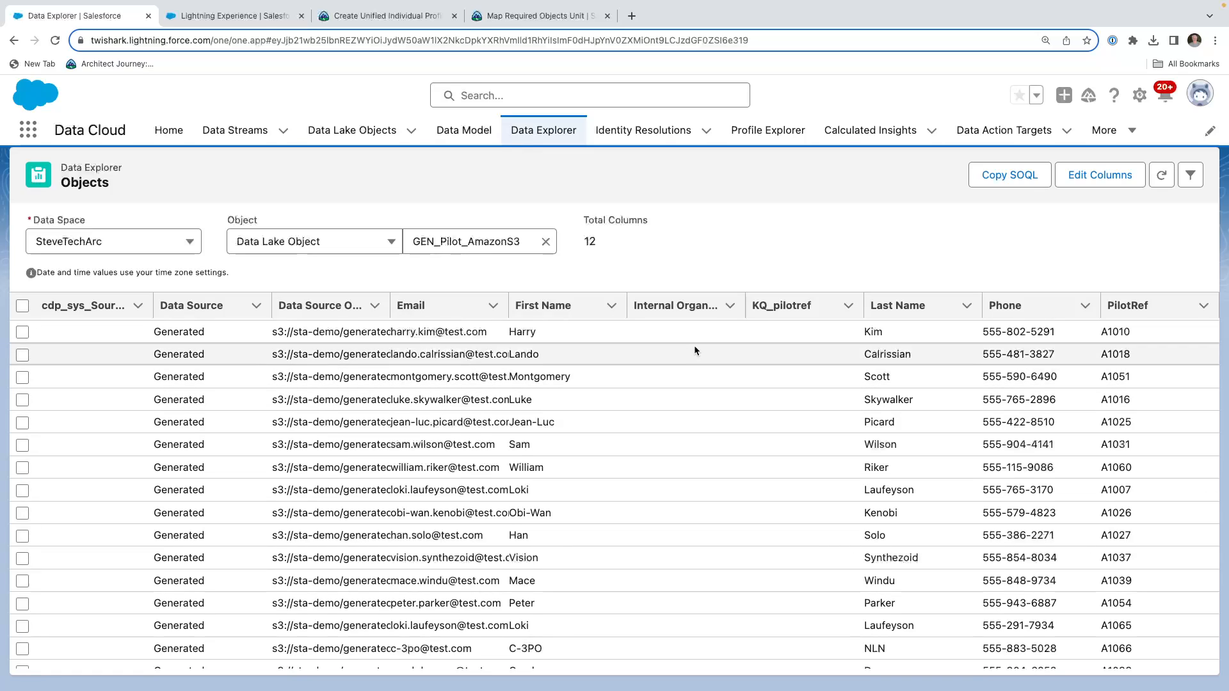
mouse_move(705, 343)
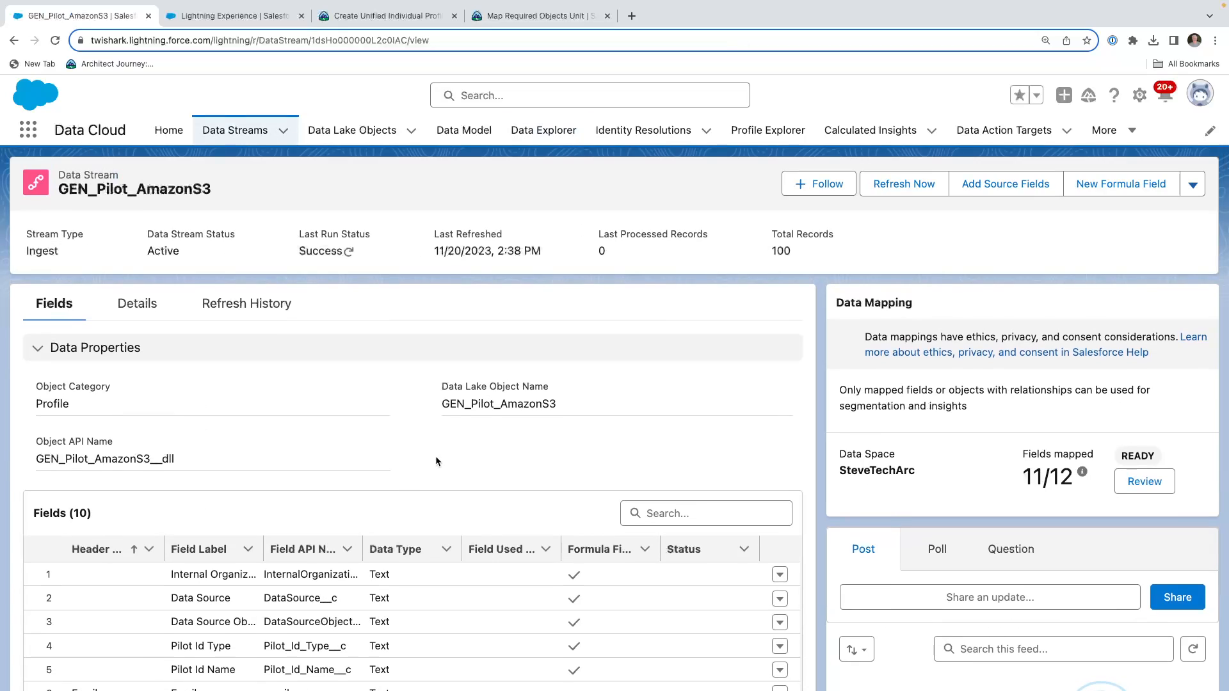
mouse_move(1146, 482)
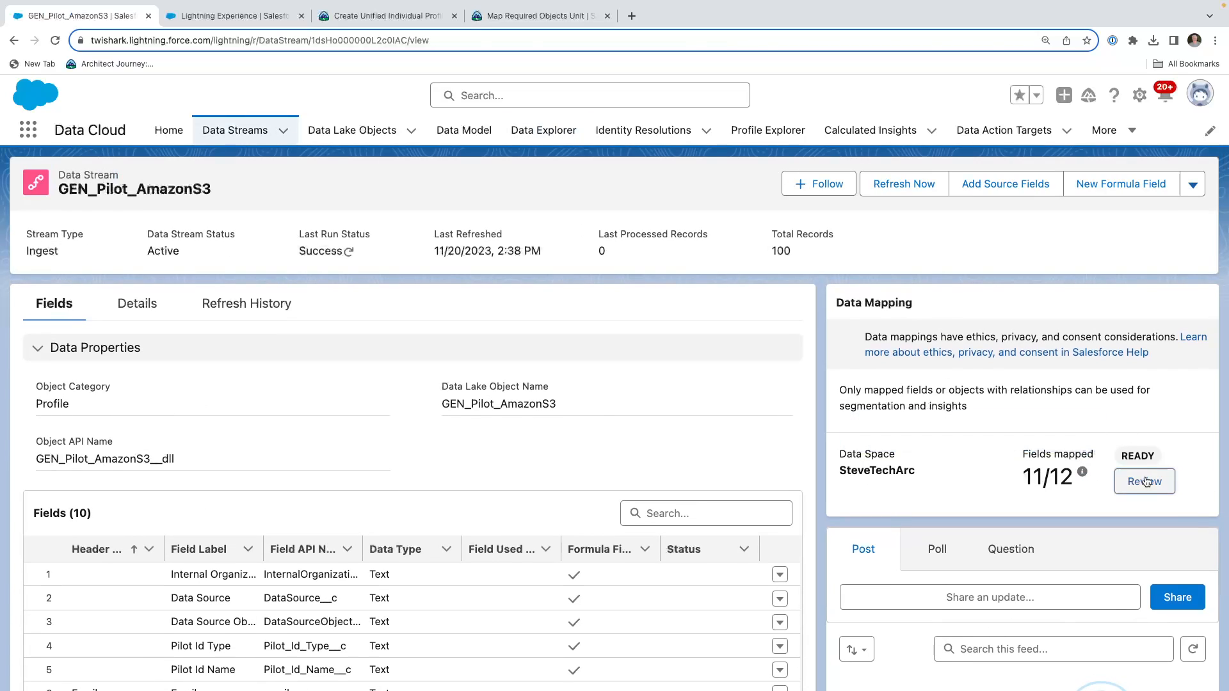
Review the PilotRef mappings into Contact Point Email, Contact Point Phone, Individual and Party Identification
click(1145, 482)
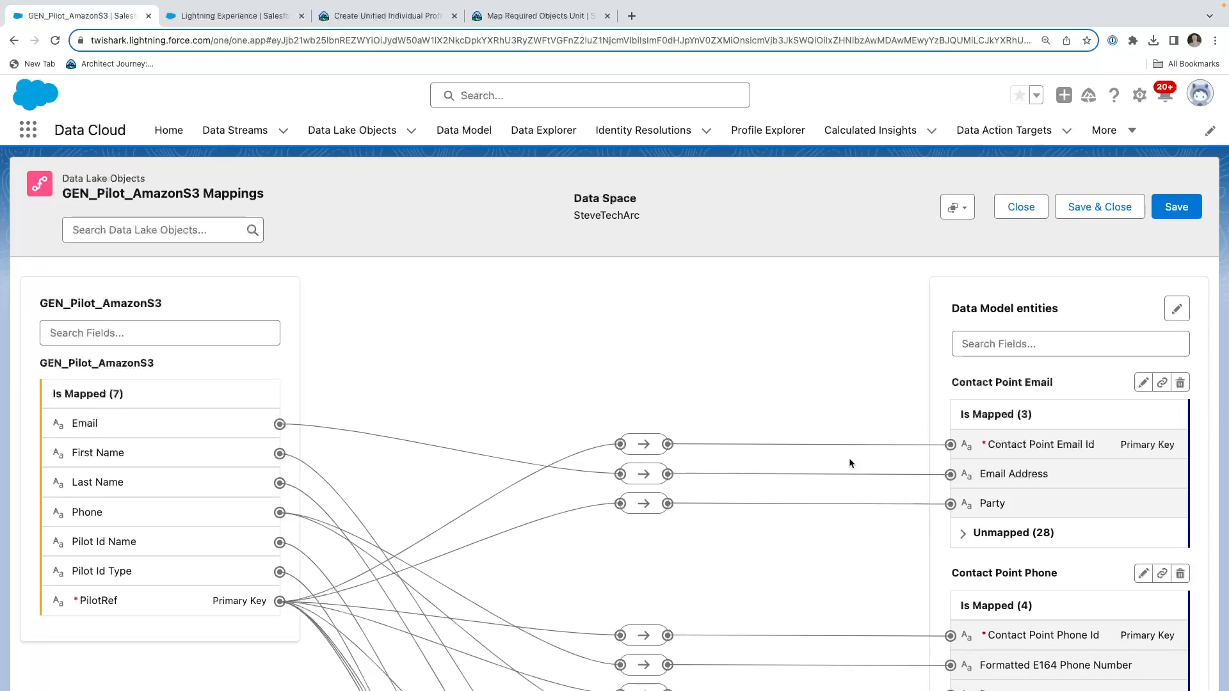
scroll(down, 3)
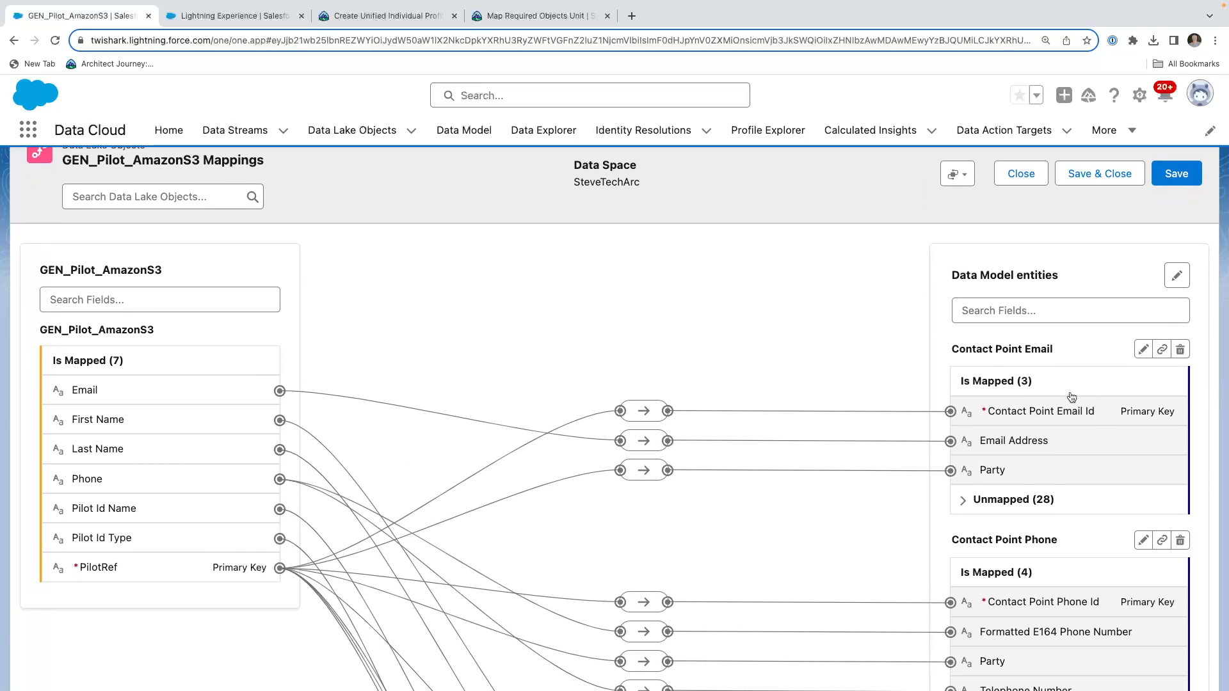
scroll(down, 3)
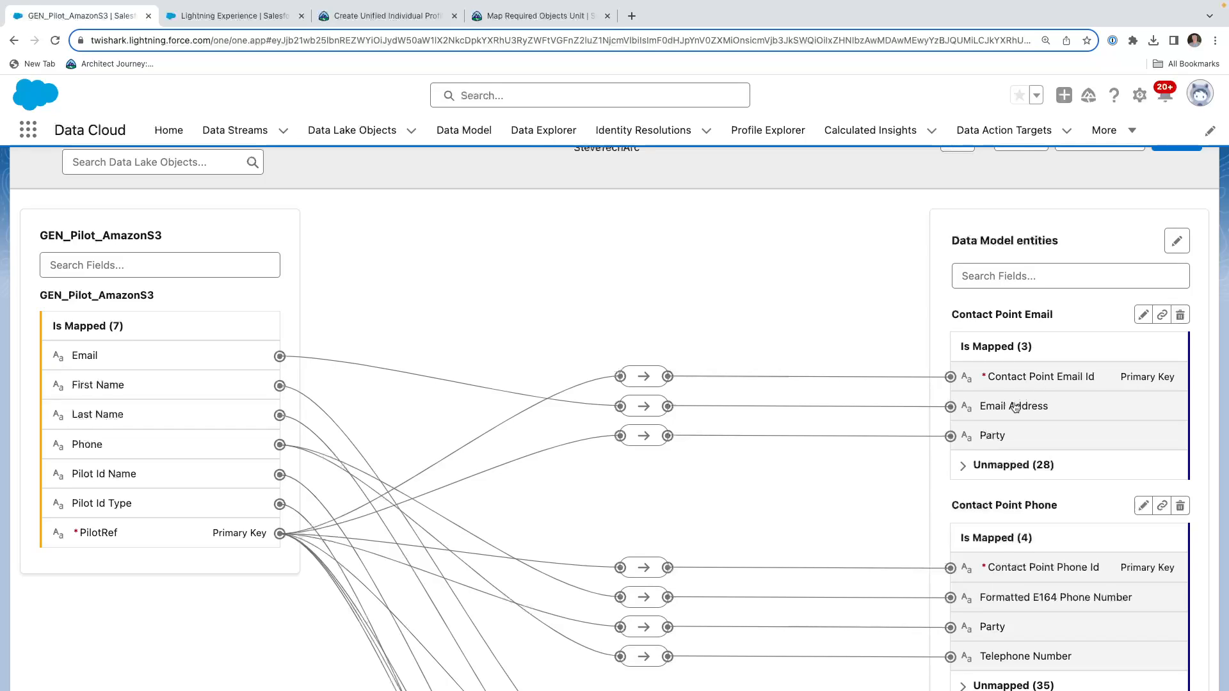
mouse_move(172, 528)
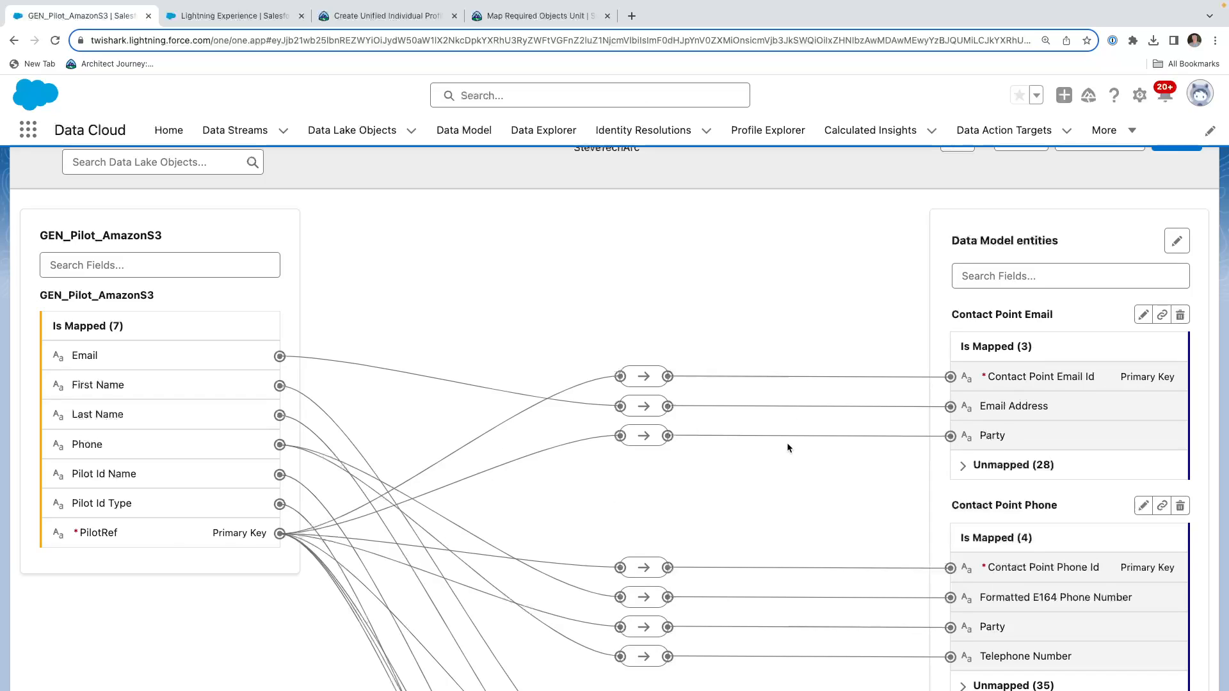
scroll(down, 3)
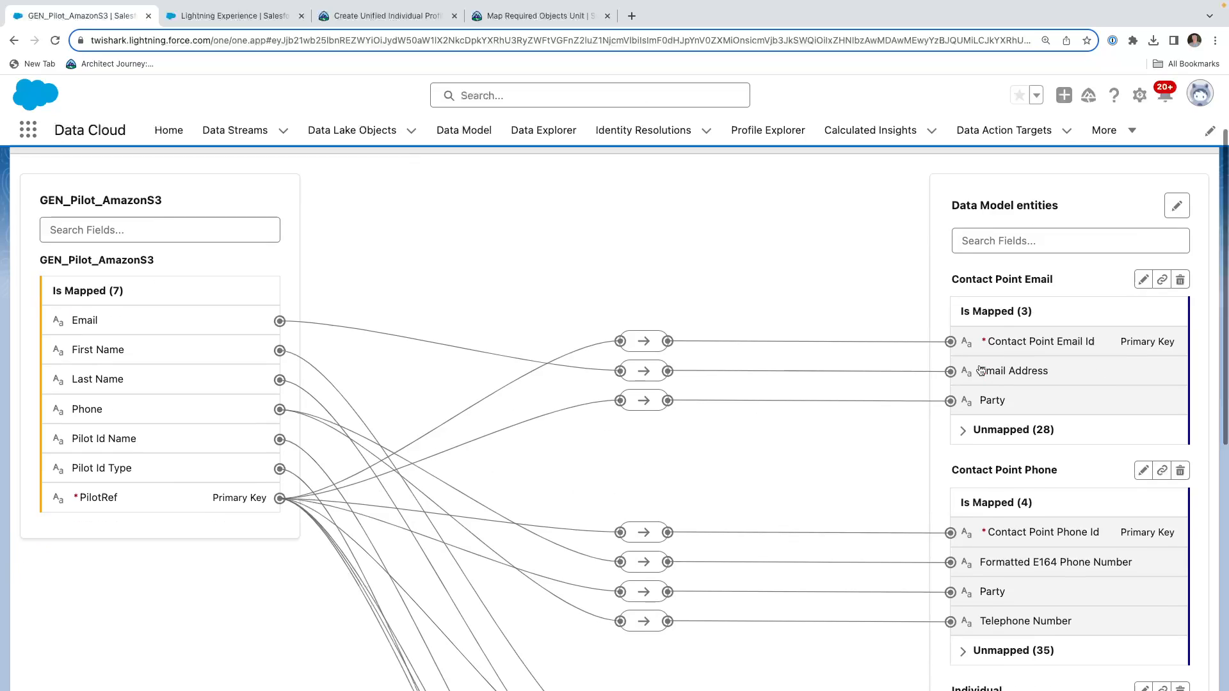
scroll(down, 3)
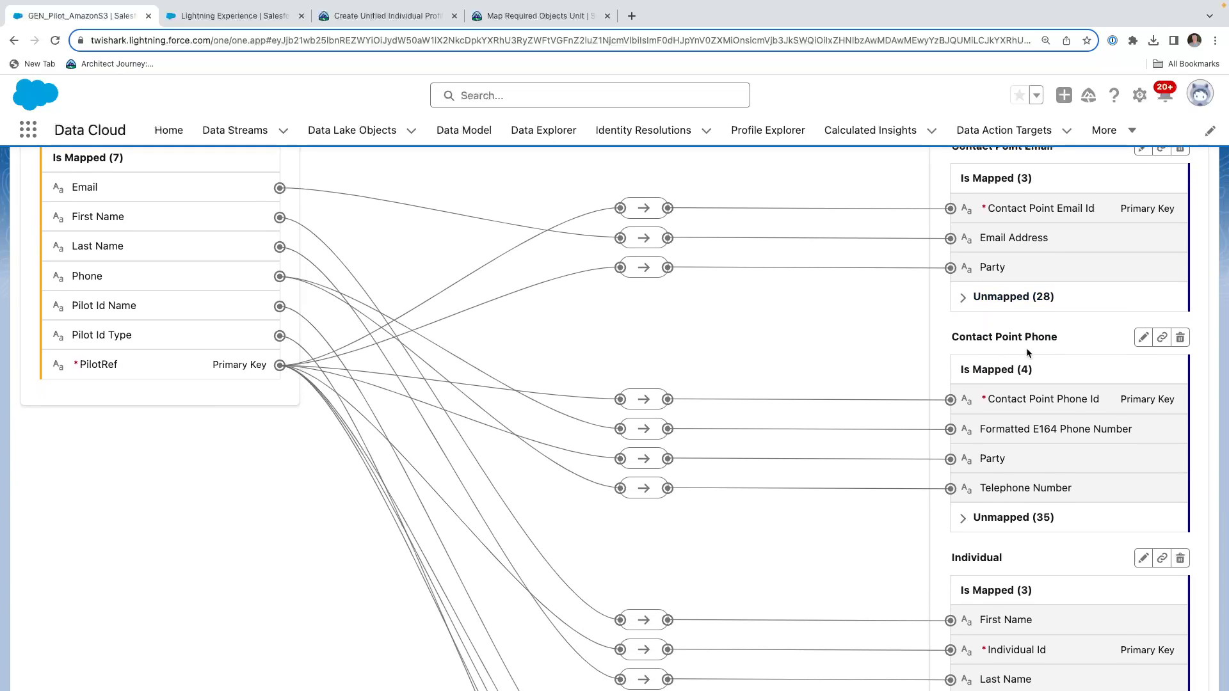
scroll(down, 3)
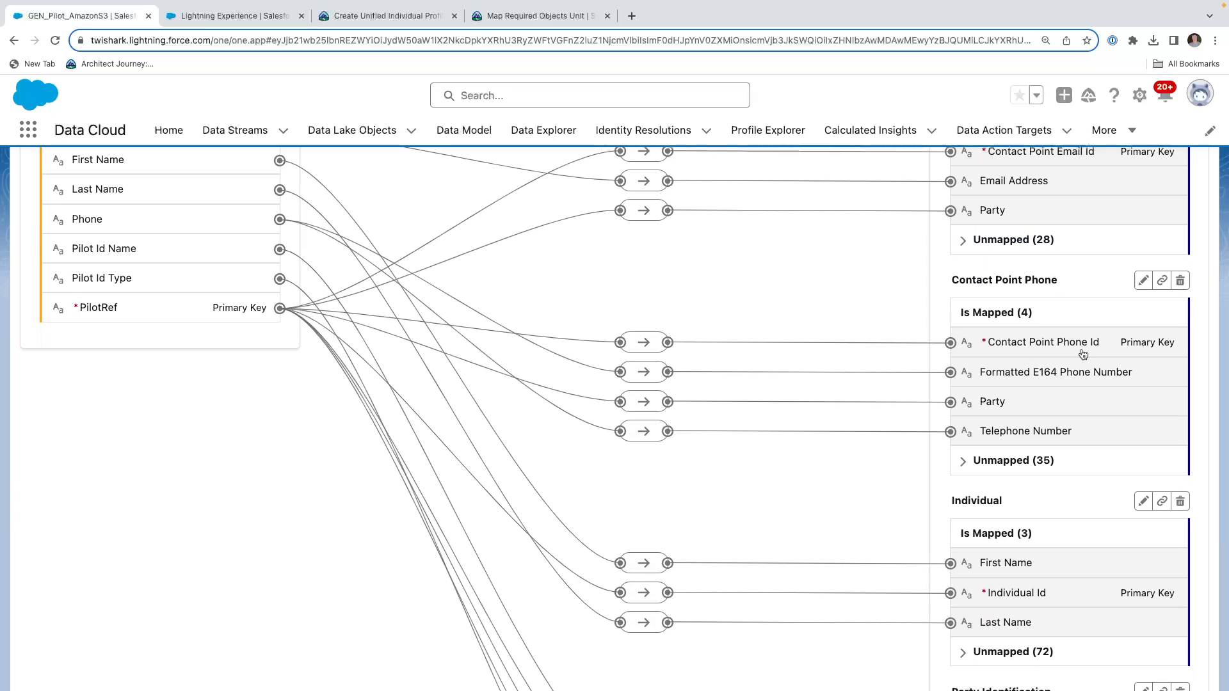
mouse_move(1072, 378)
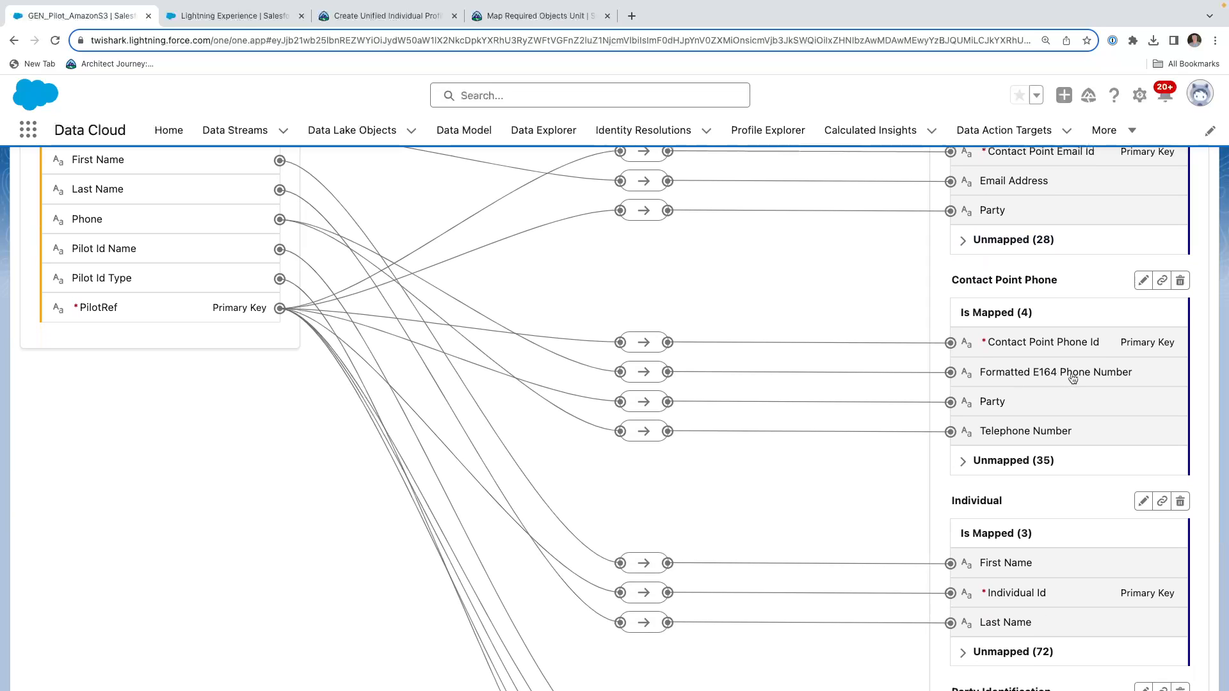
mouse_move(1140, 378)
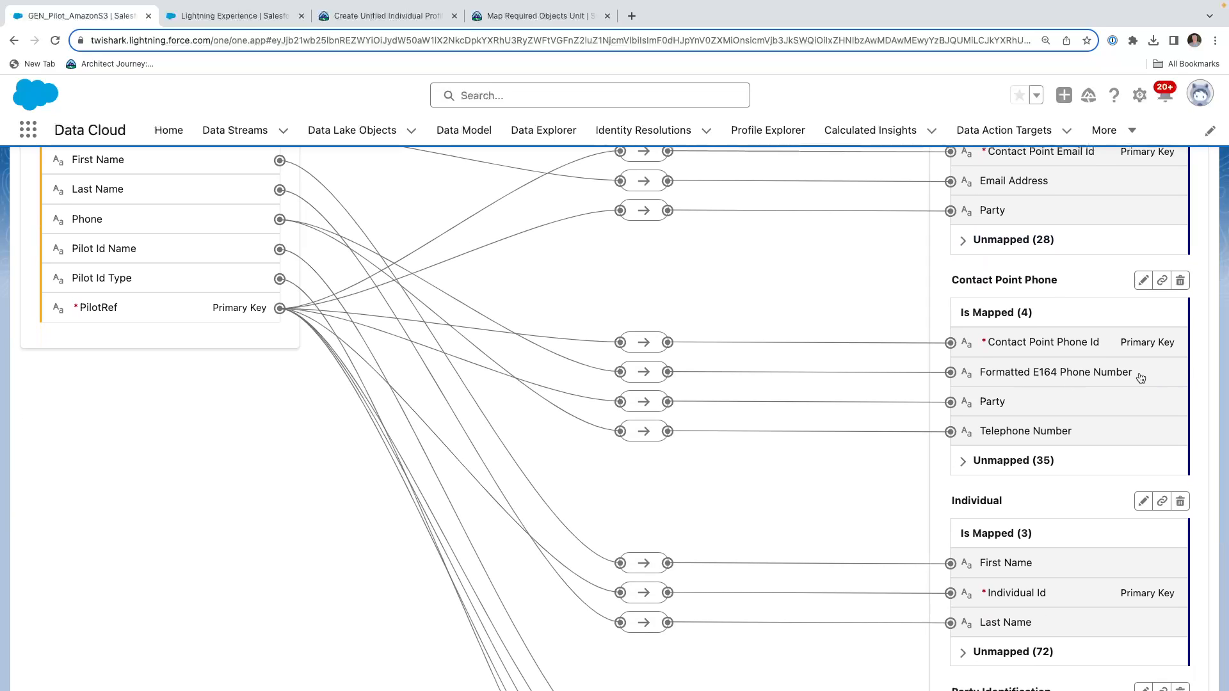
mouse_move(1072, 379)
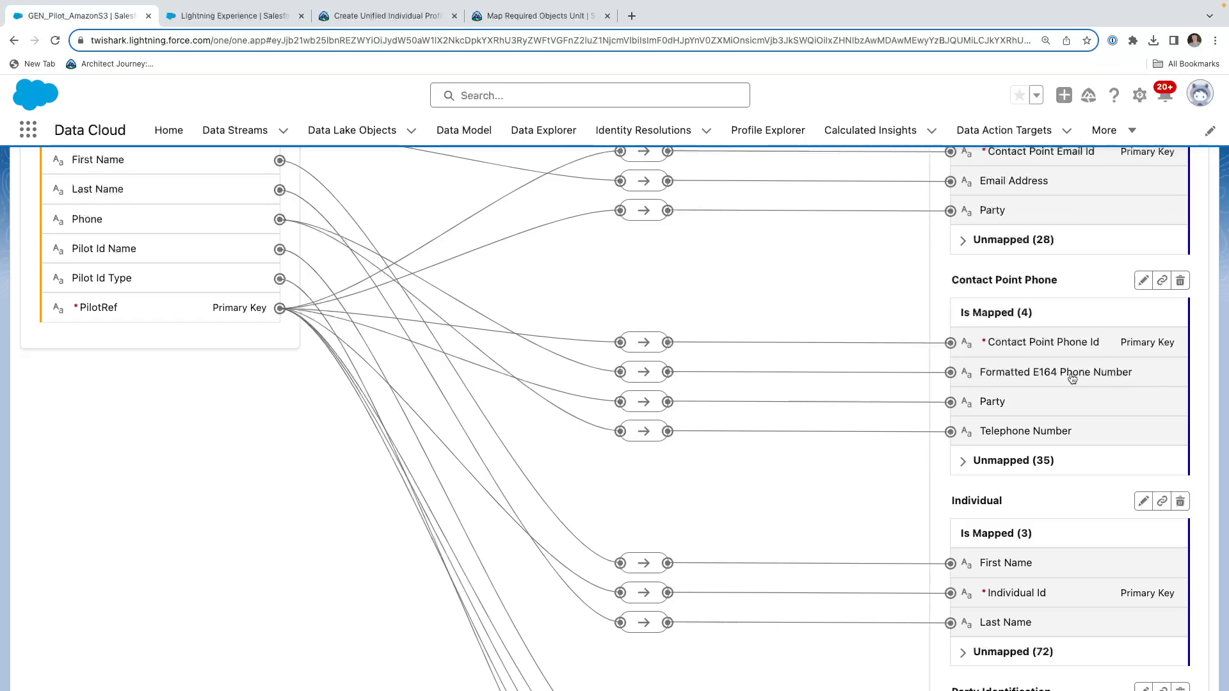
mouse_move(1014, 409)
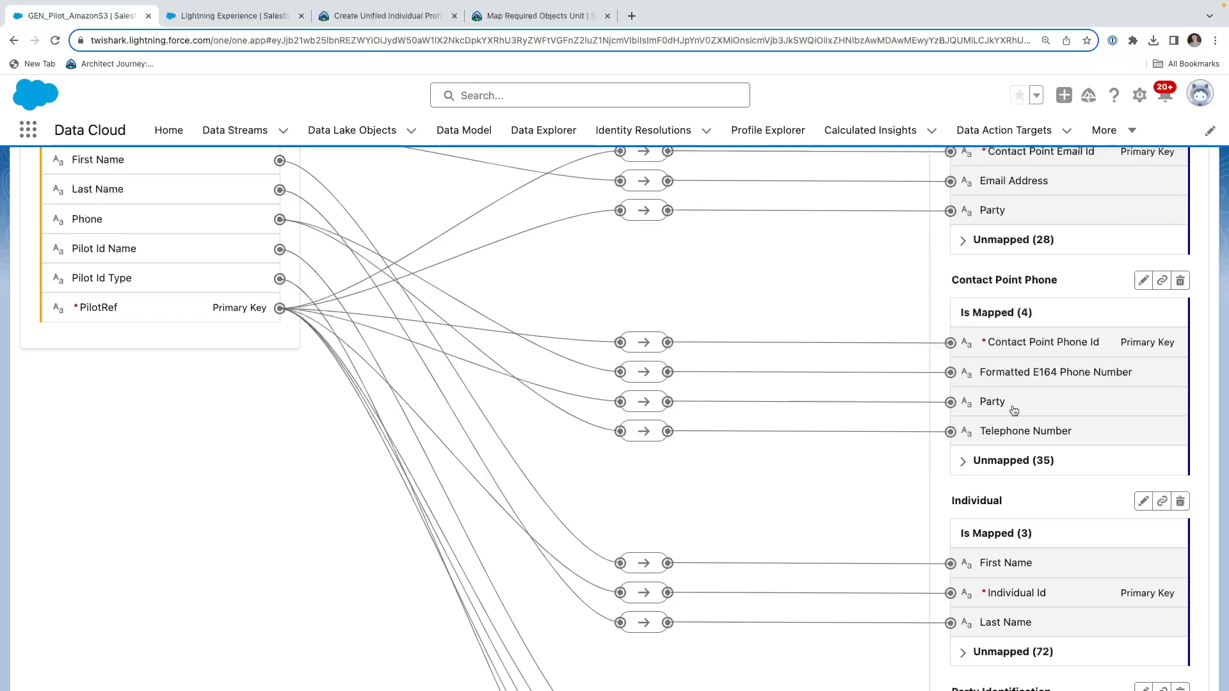
scroll(down, 3)
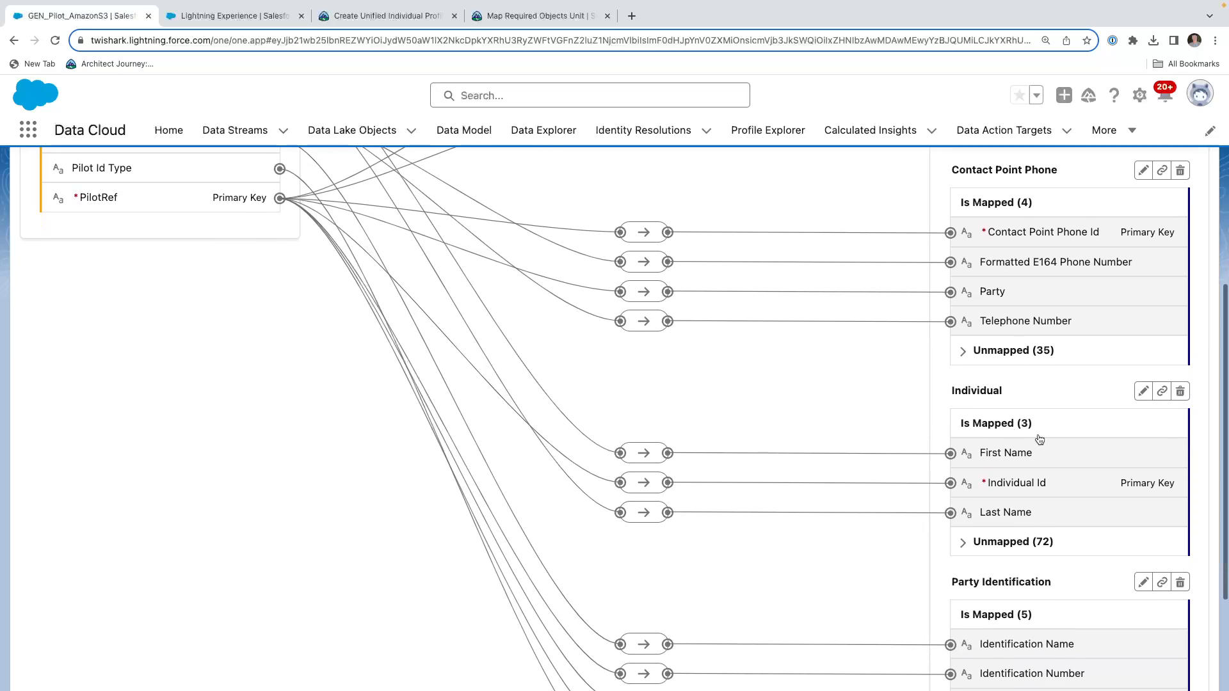
mouse_move(1033, 501)
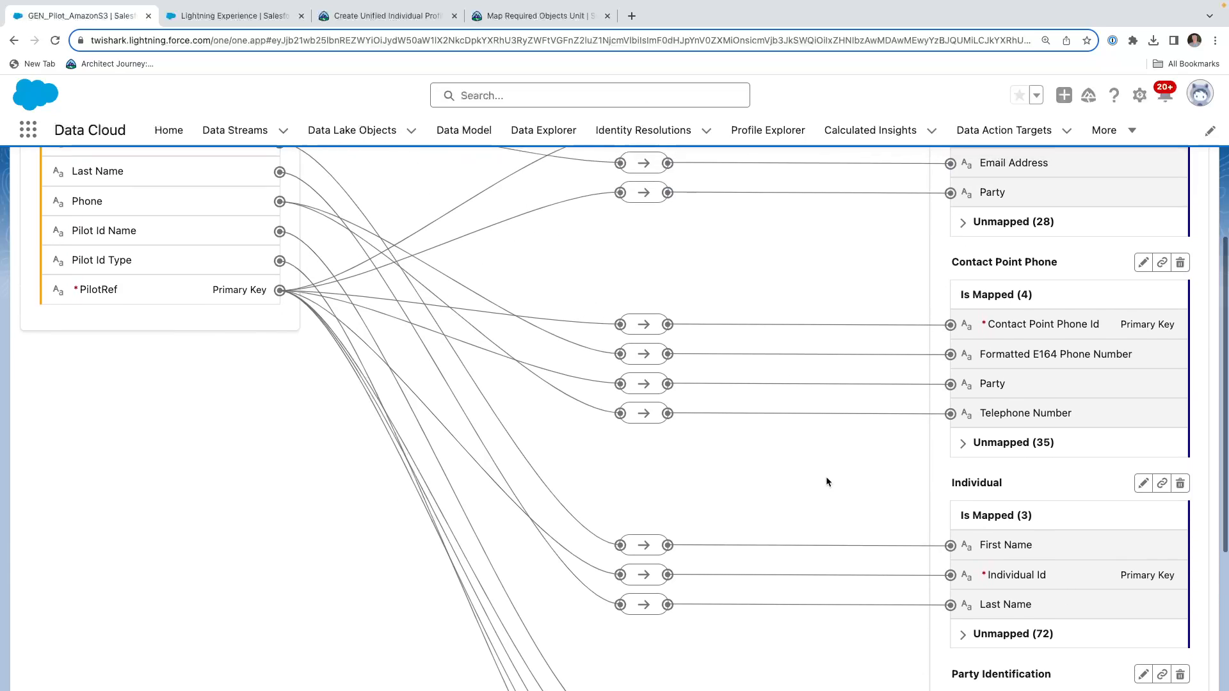
scroll(down, 3)
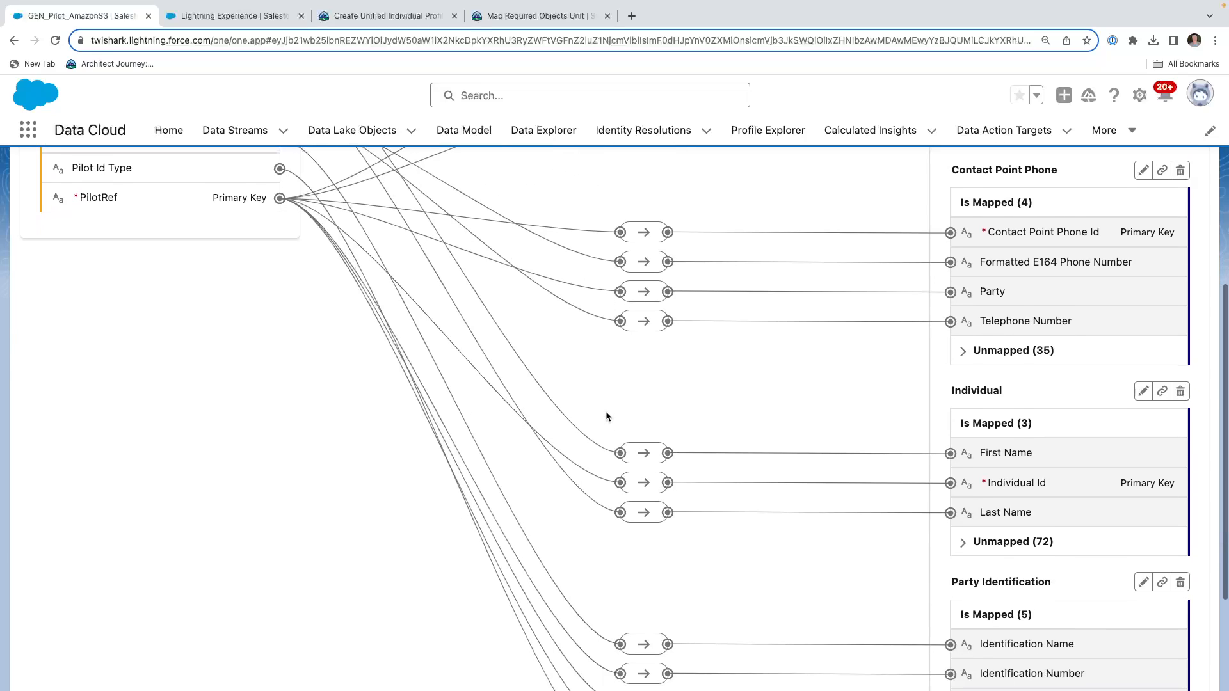
scroll(down, 3)
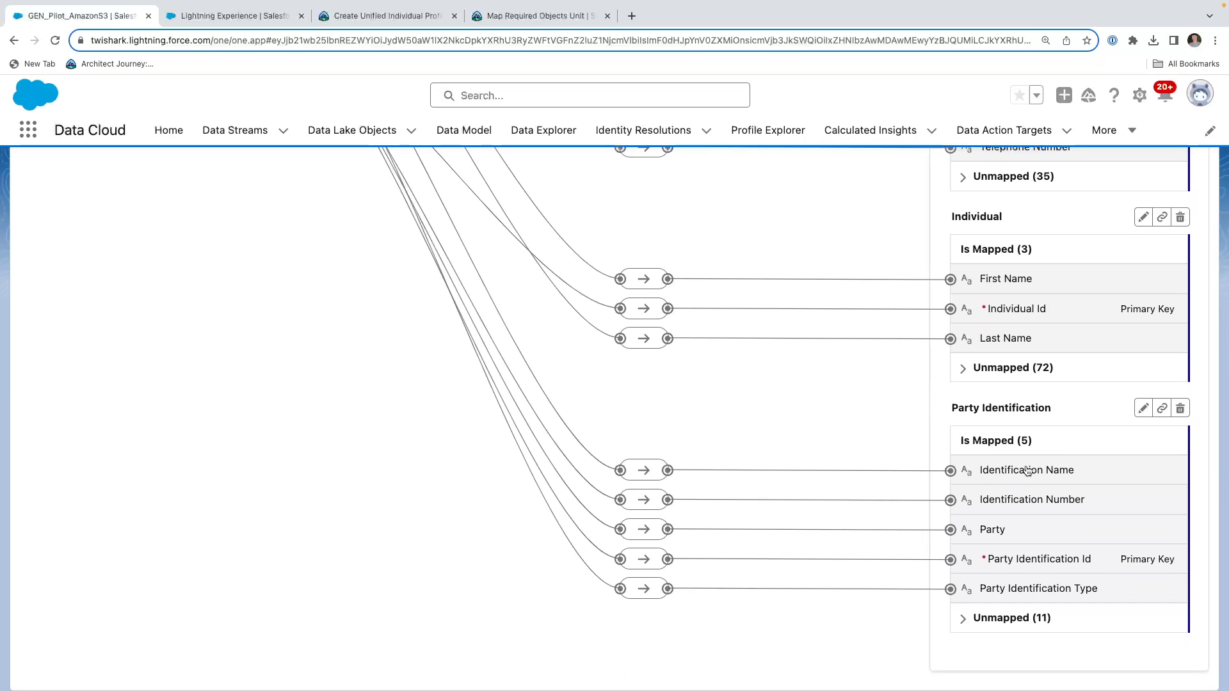
mouse_move(1064, 501)
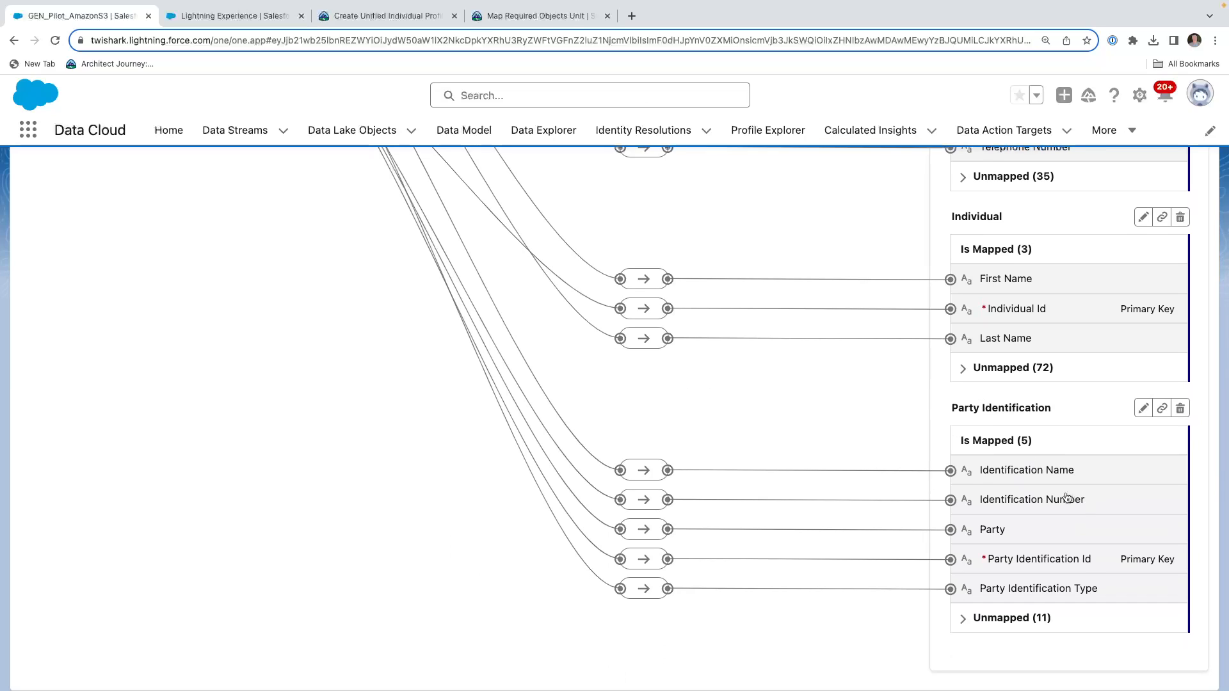
mouse_move(1052, 517)
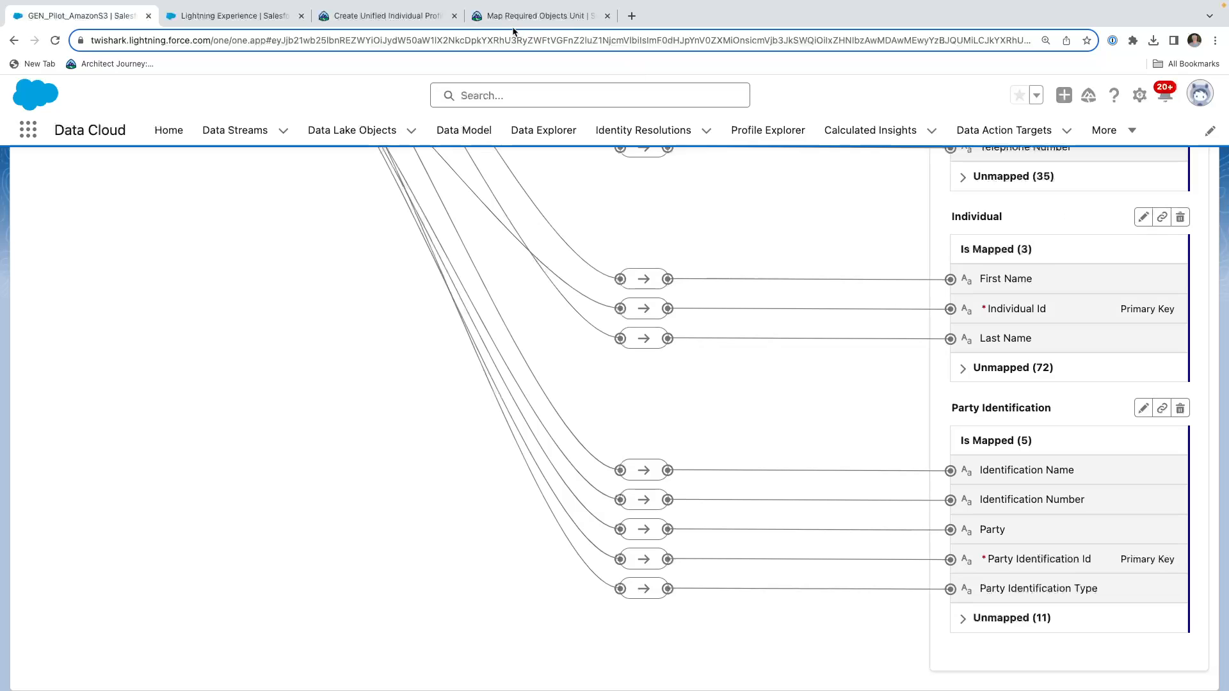
Back in the Trailhead unit, highlight the Contact Point Email API names
click(539, 15)
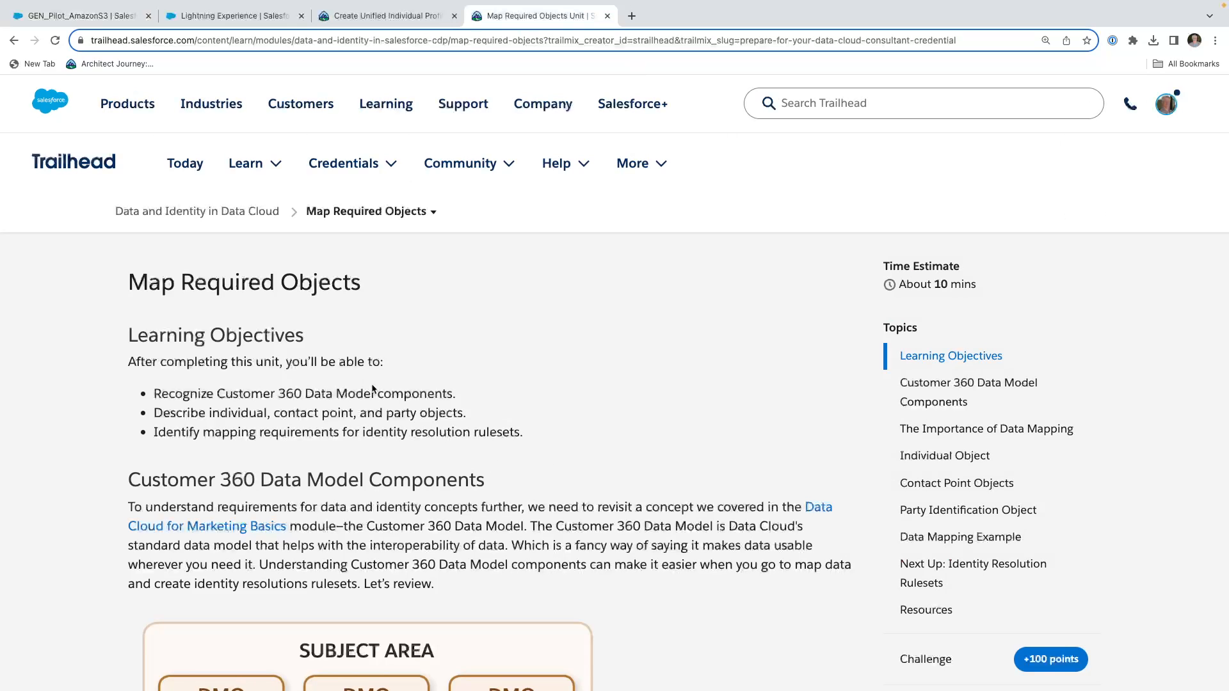
scroll(down, 3)
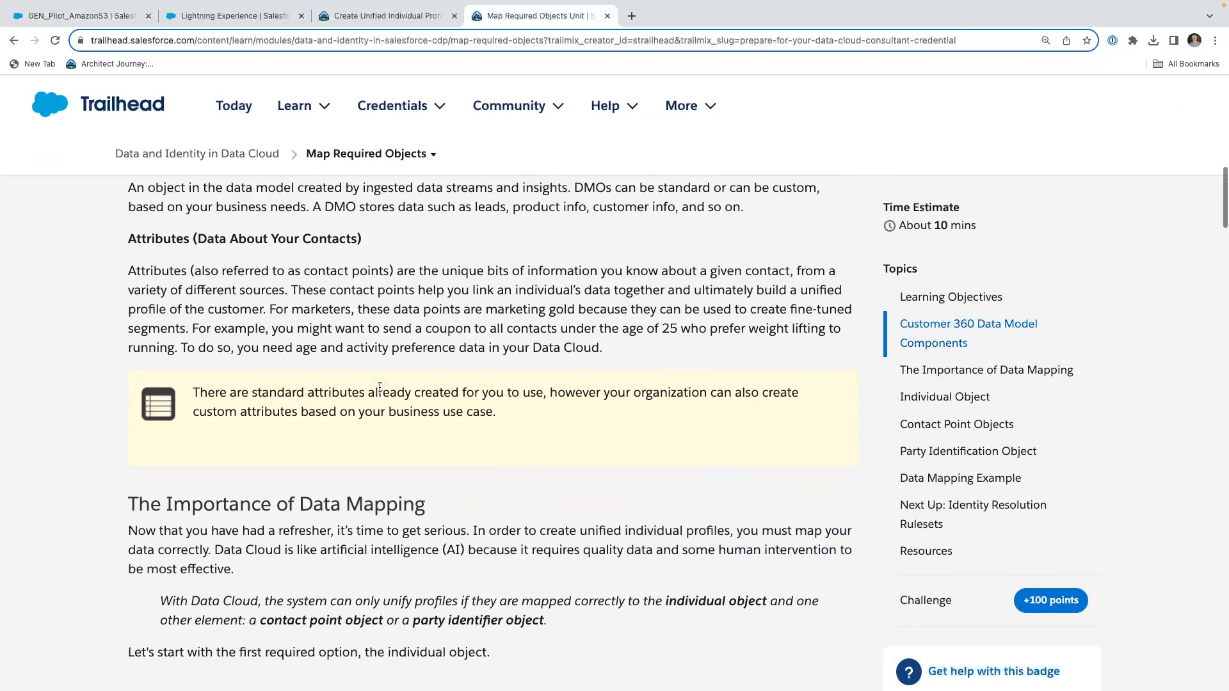
scroll(down, 3)
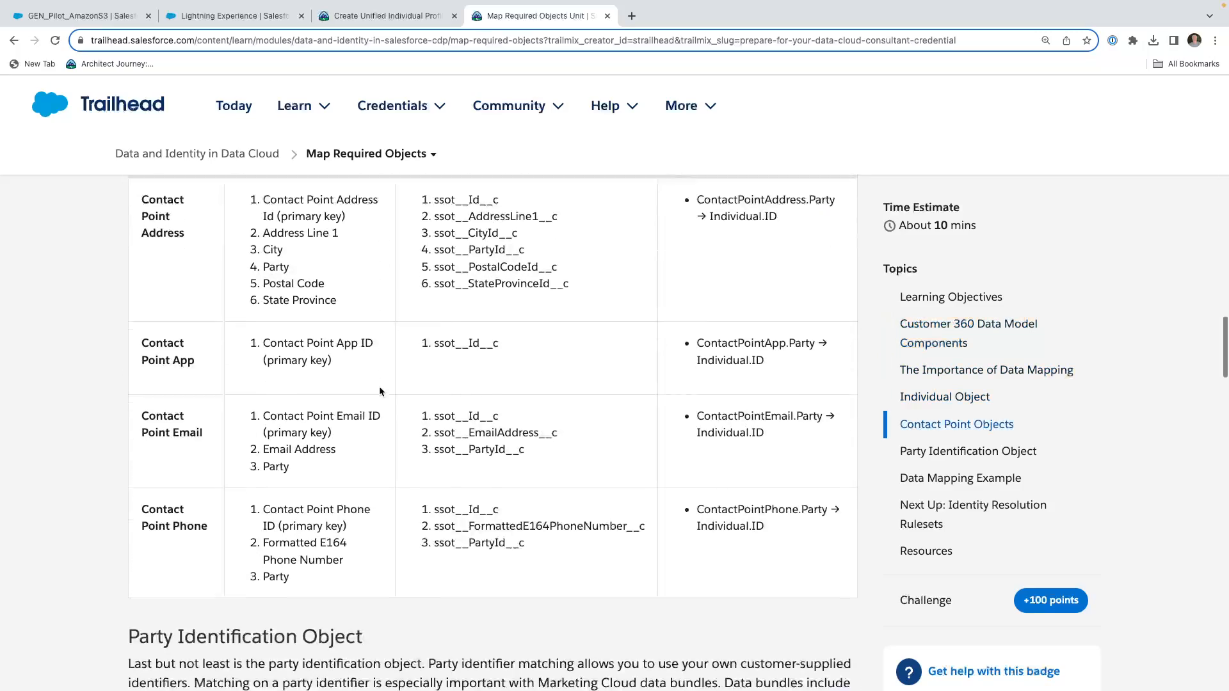
scroll(down, 3)
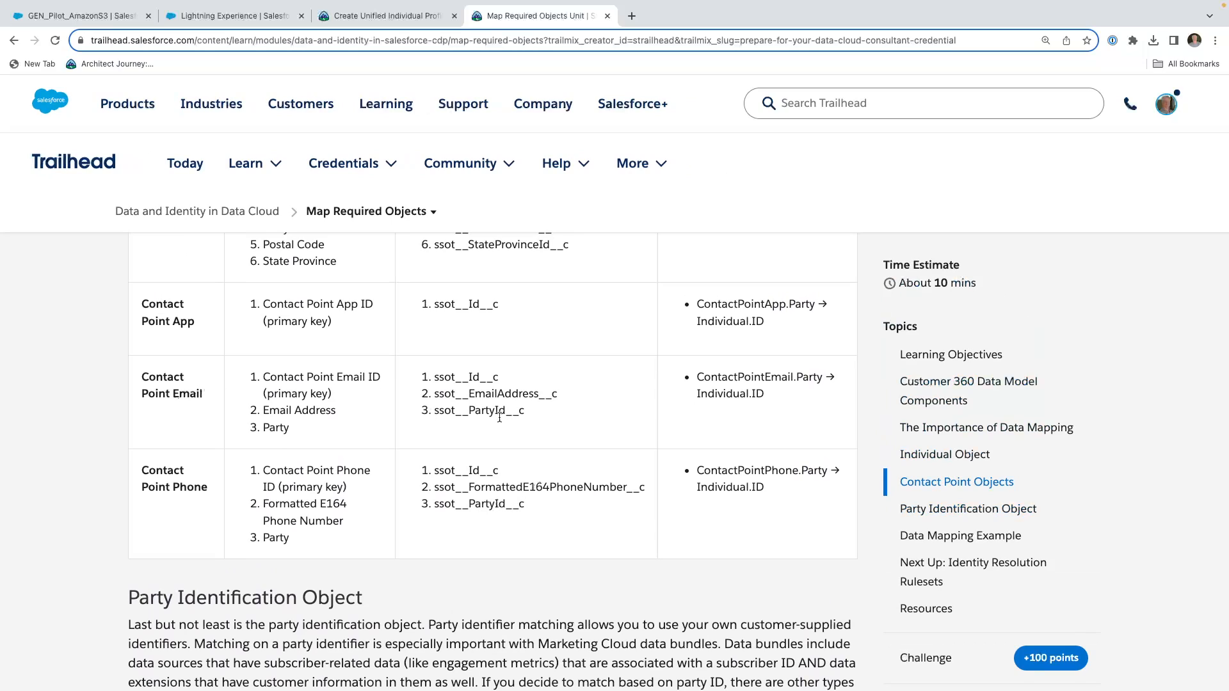
drag(435, 377, 524, 411)
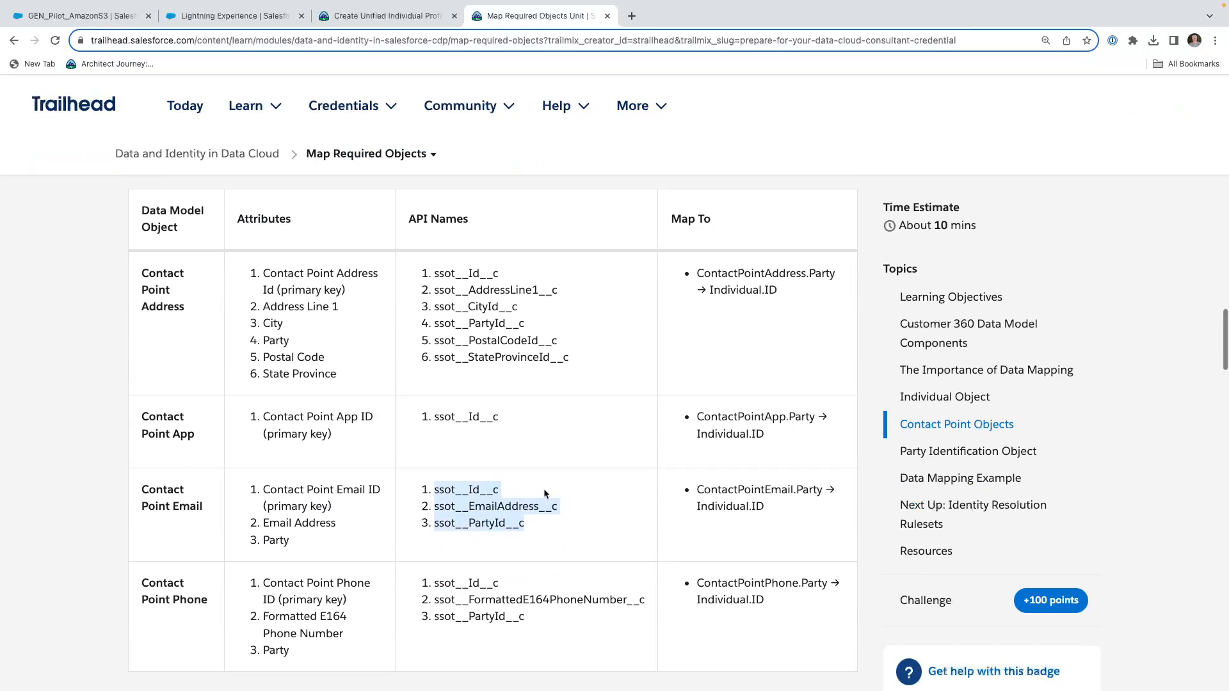
Reread the Party Identification attributes and required-mappings summary, then return to the field mappings
scroll(down, 3)
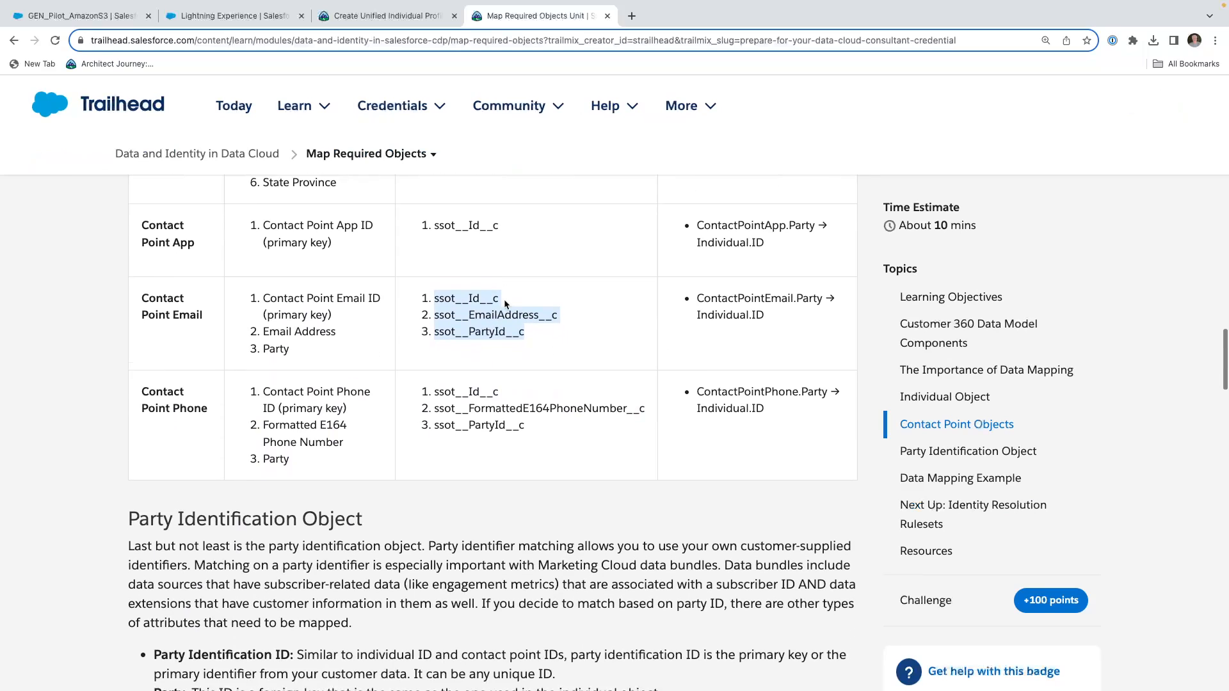
scroll(down, 3)
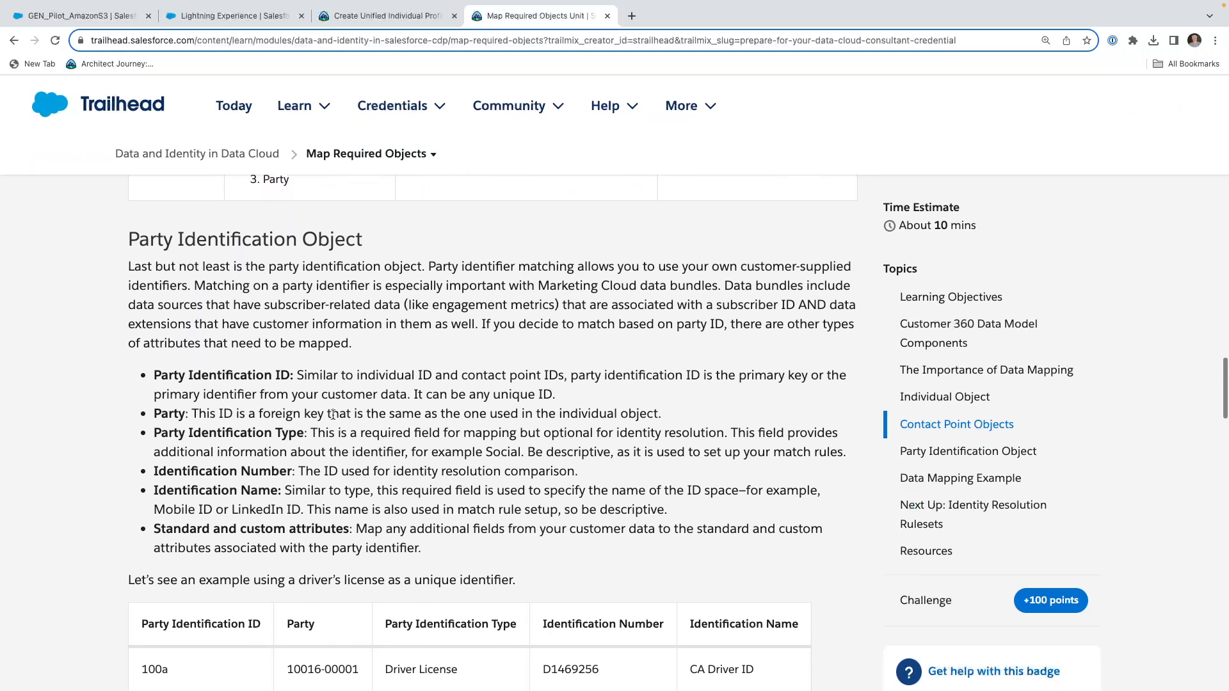
mouse_move(571, 398)
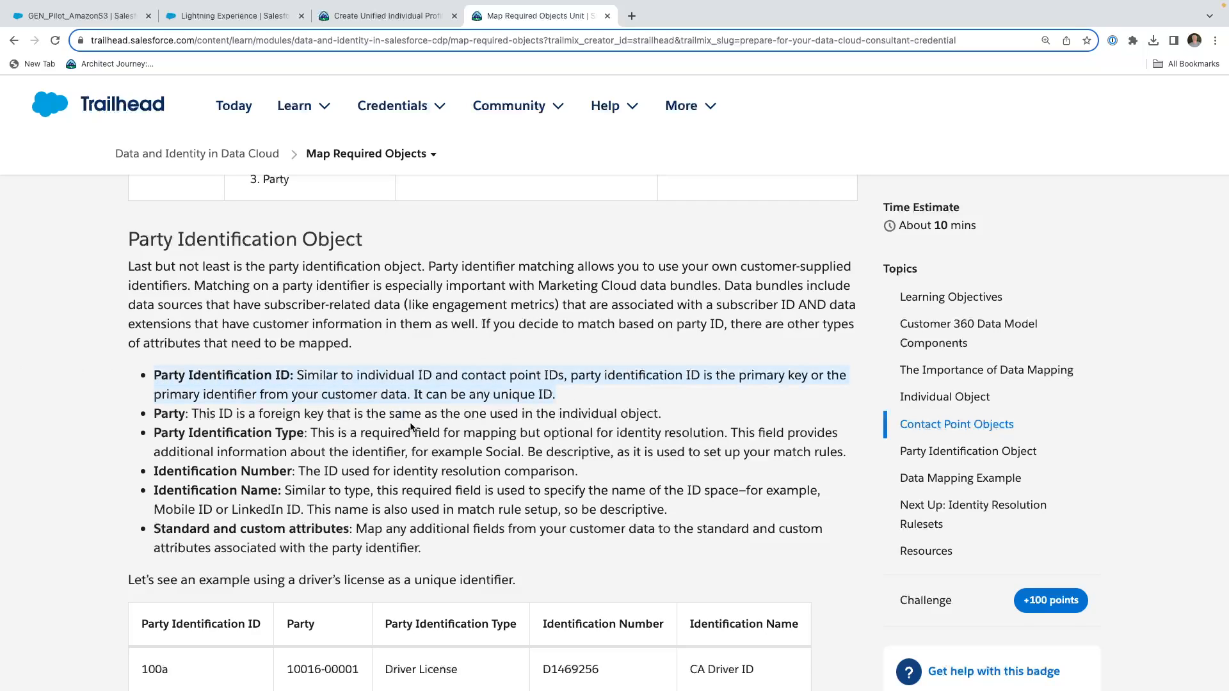
scroll(down, 3)
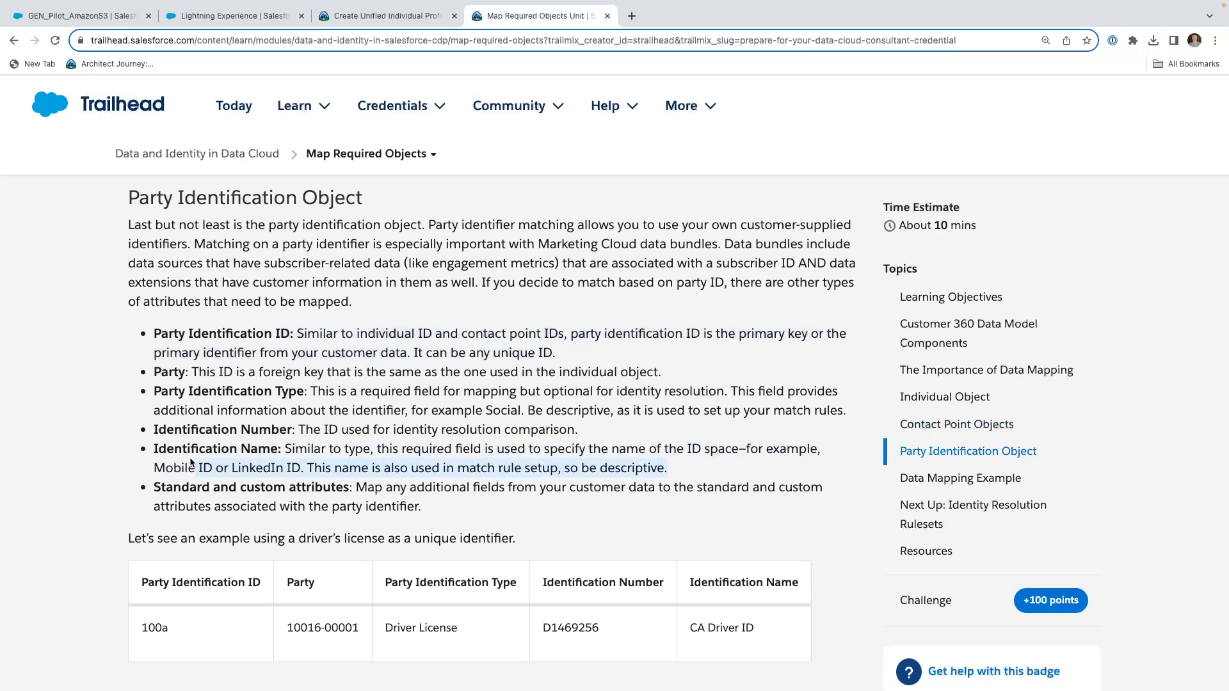
scroll(down, 3)
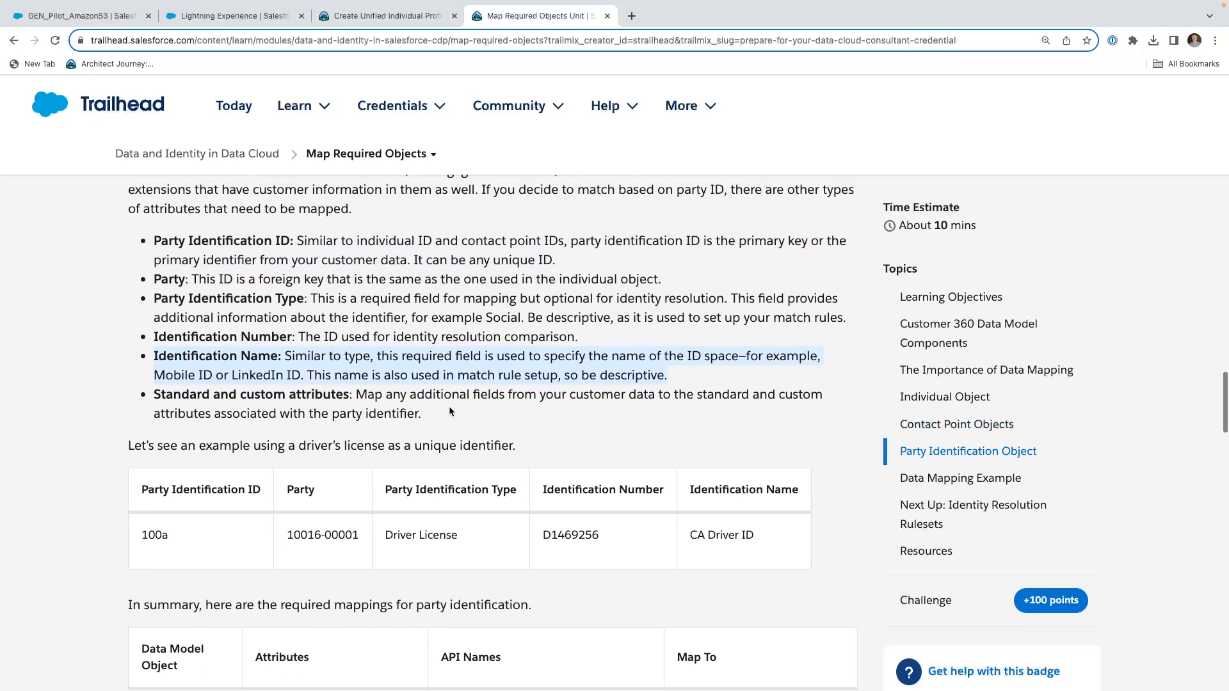
scroll(down, 3)
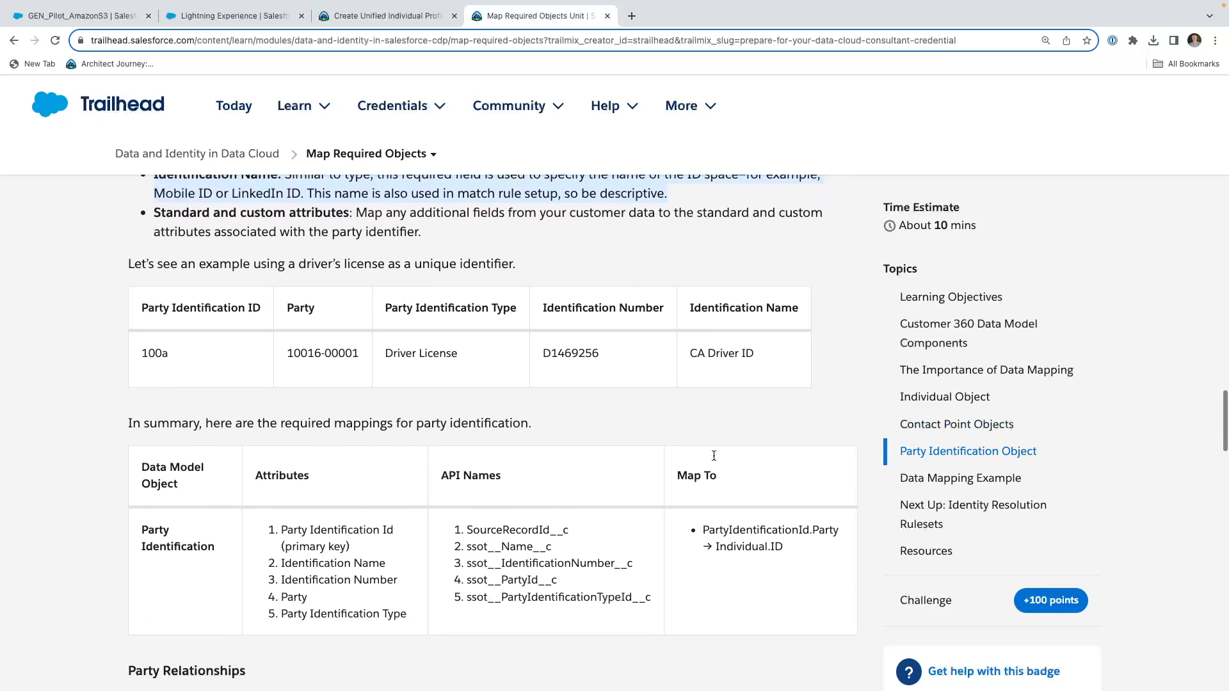
scroll(down, 3)
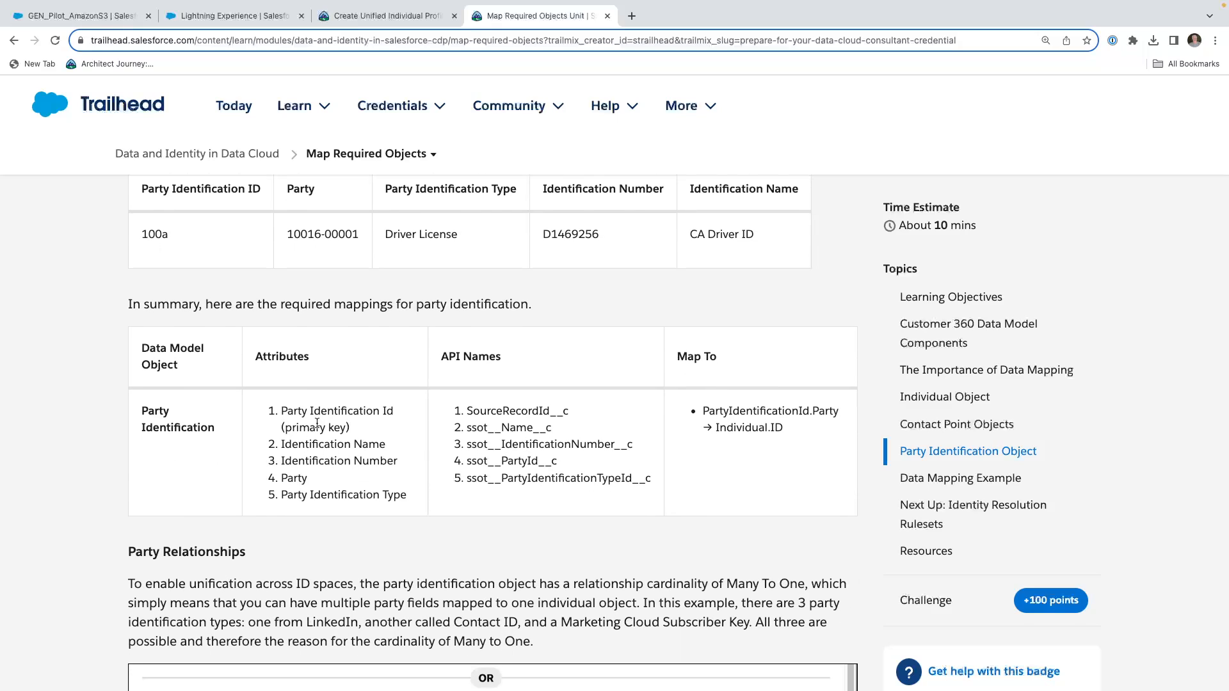
mouse_move(380, 454)
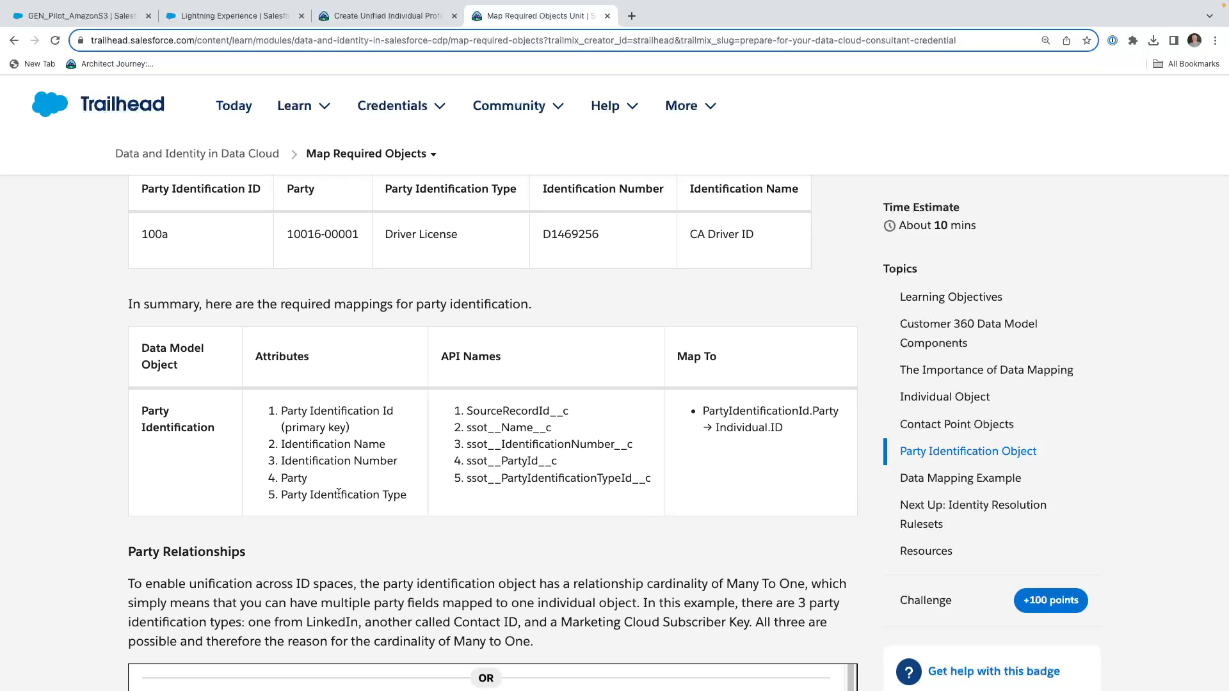
click(393, 106)
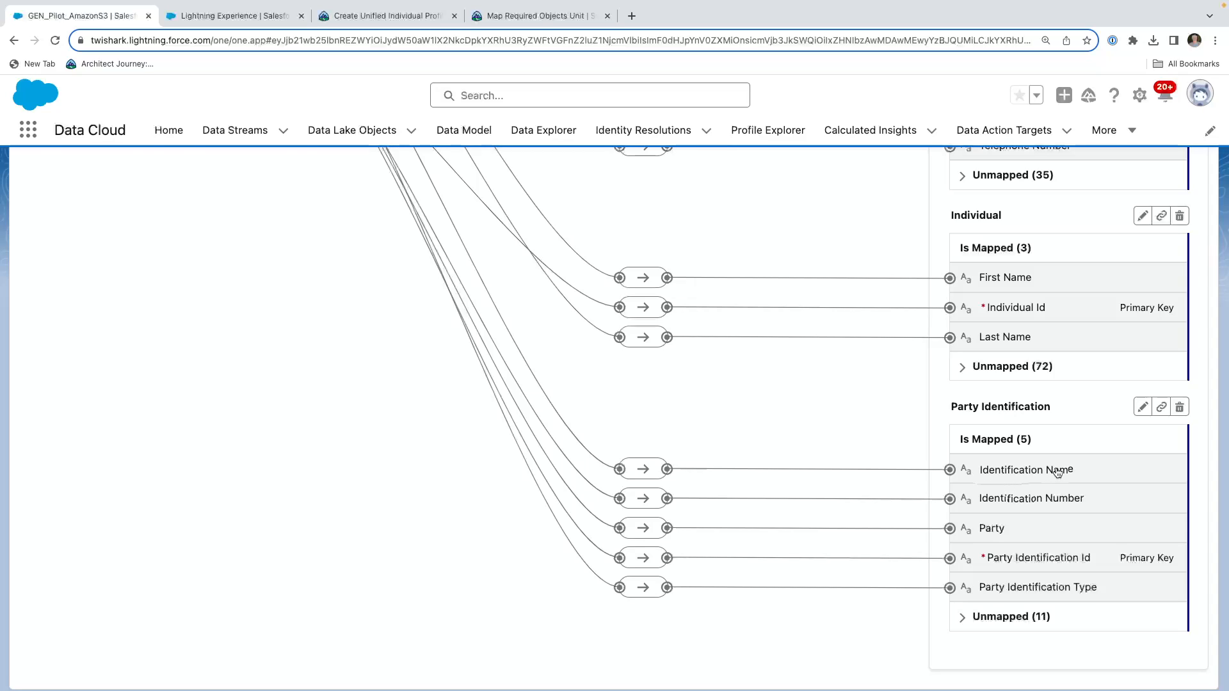
mouse_move(994, 534)
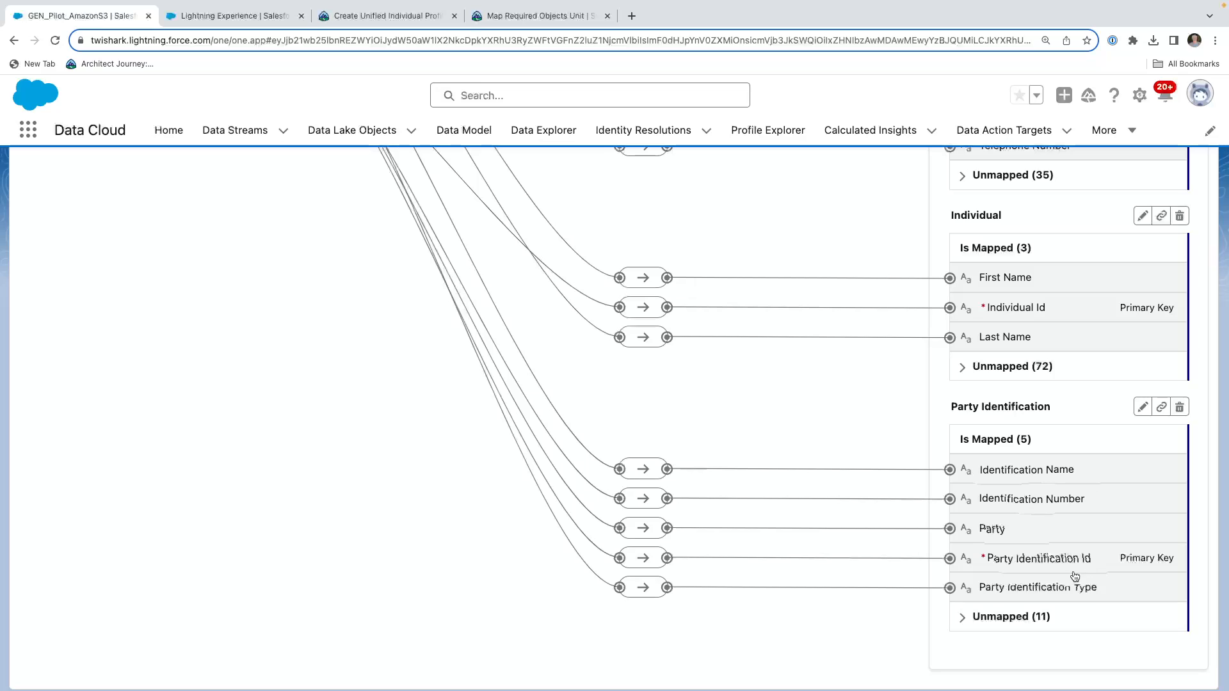
mouse_move(1064, 595)
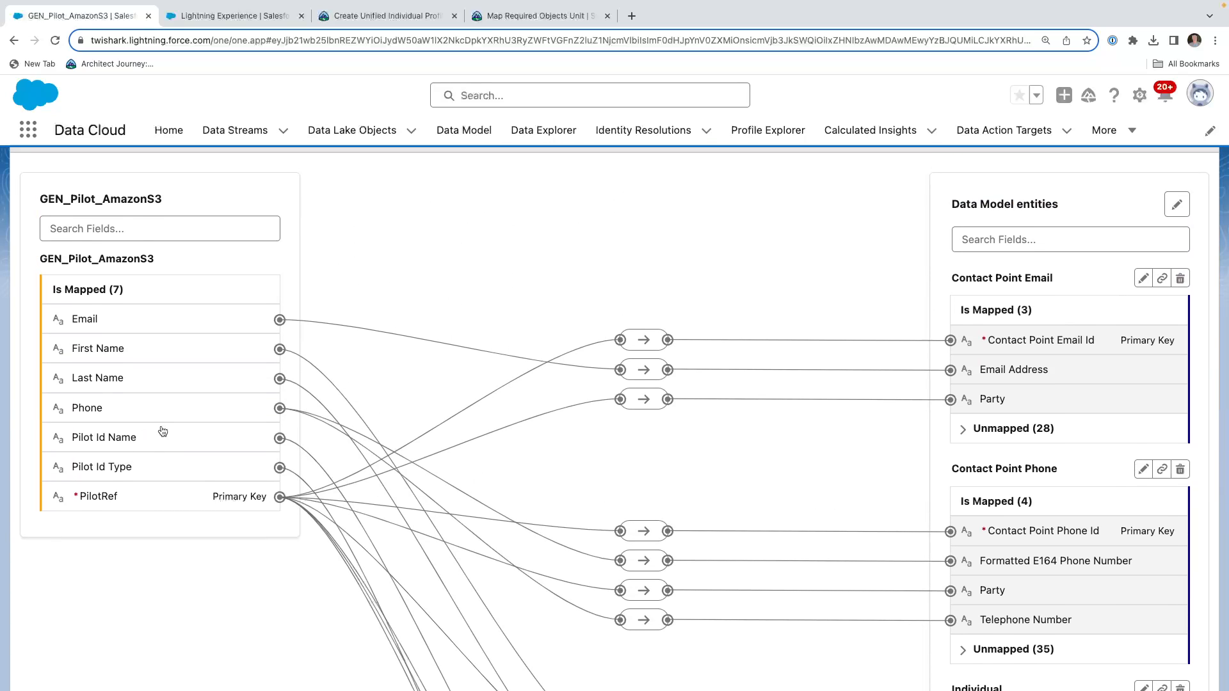
scroll(down, 3)
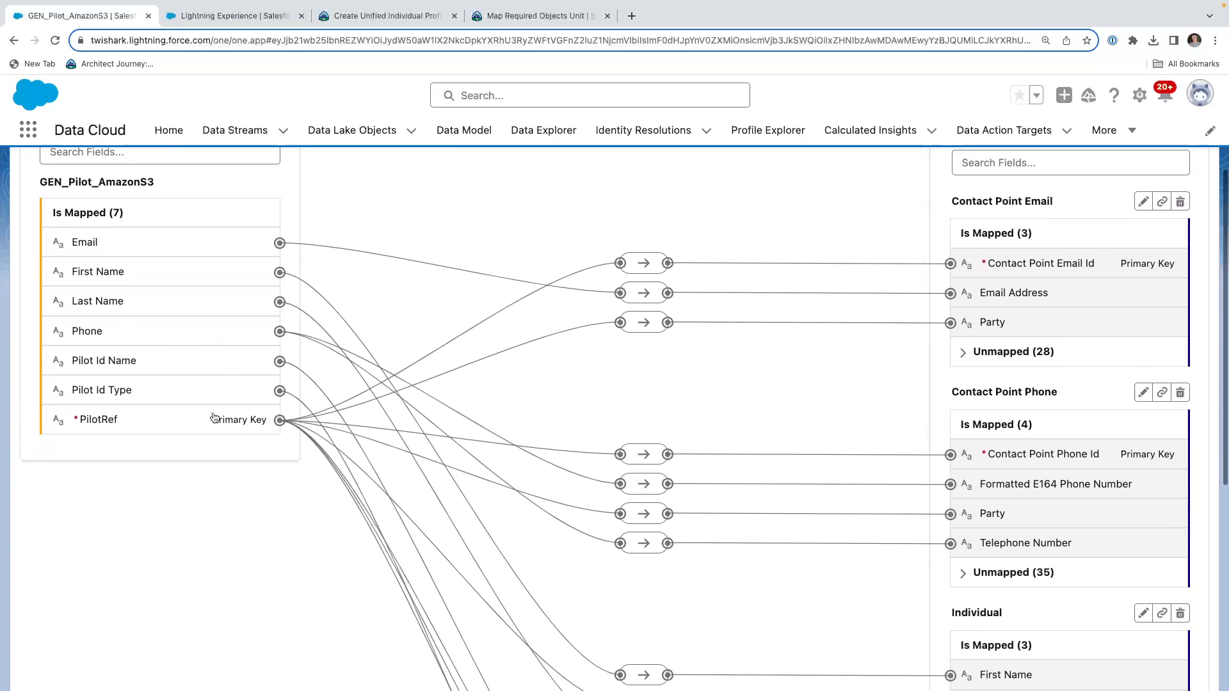
scroll(down, 3)
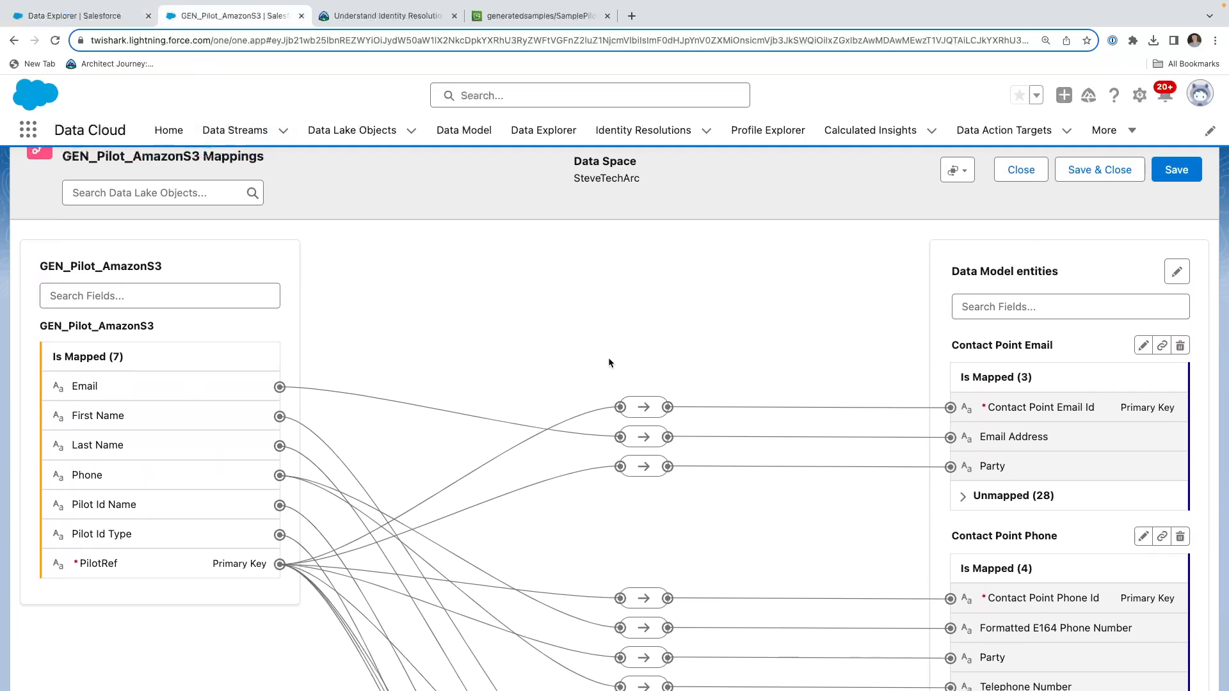
mouse_move(1214, 420)
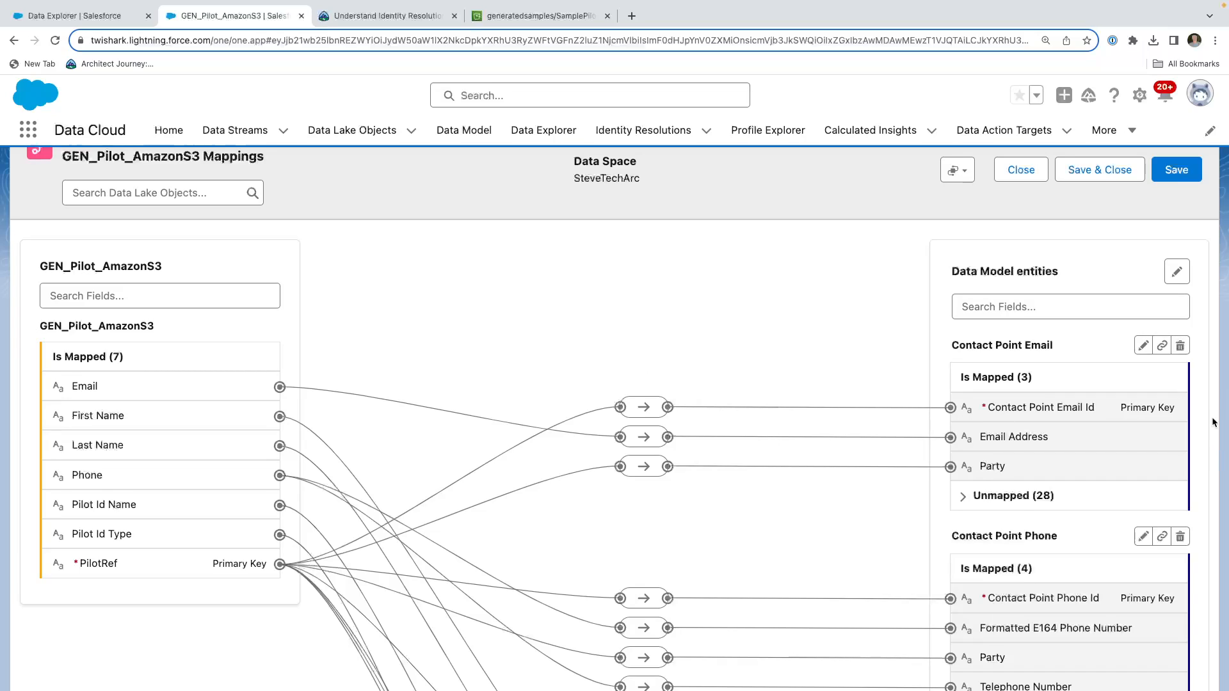
mouse_move(988, 286)
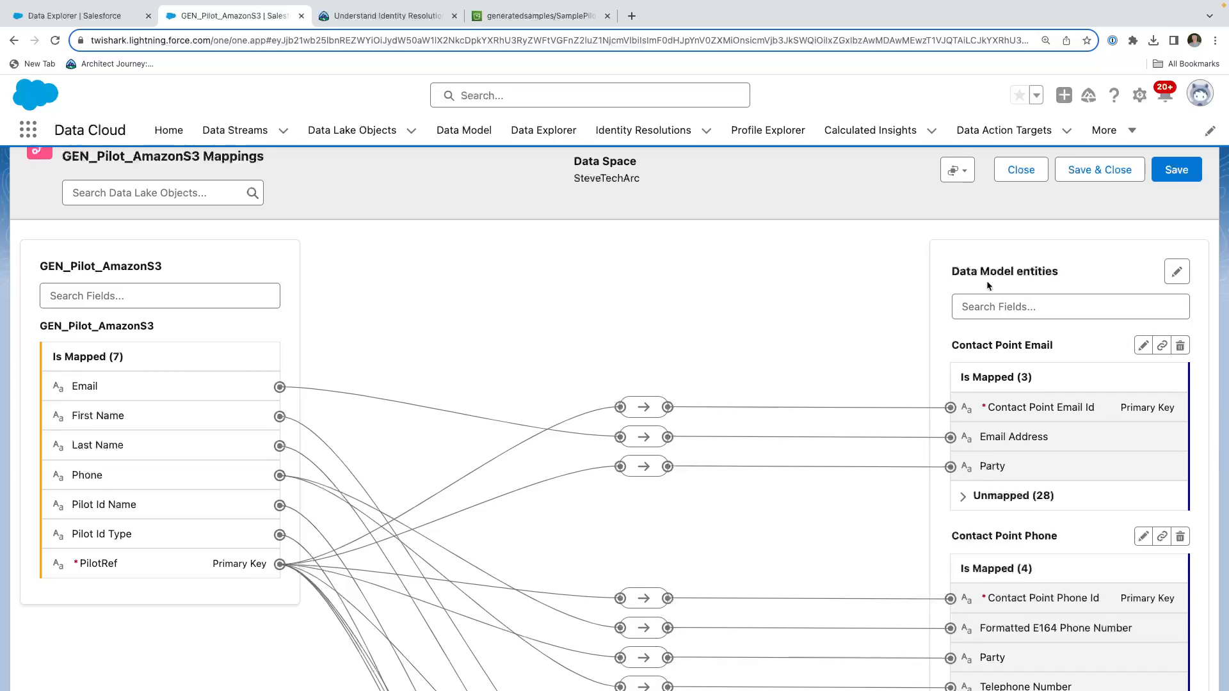
scroll(down, 3)
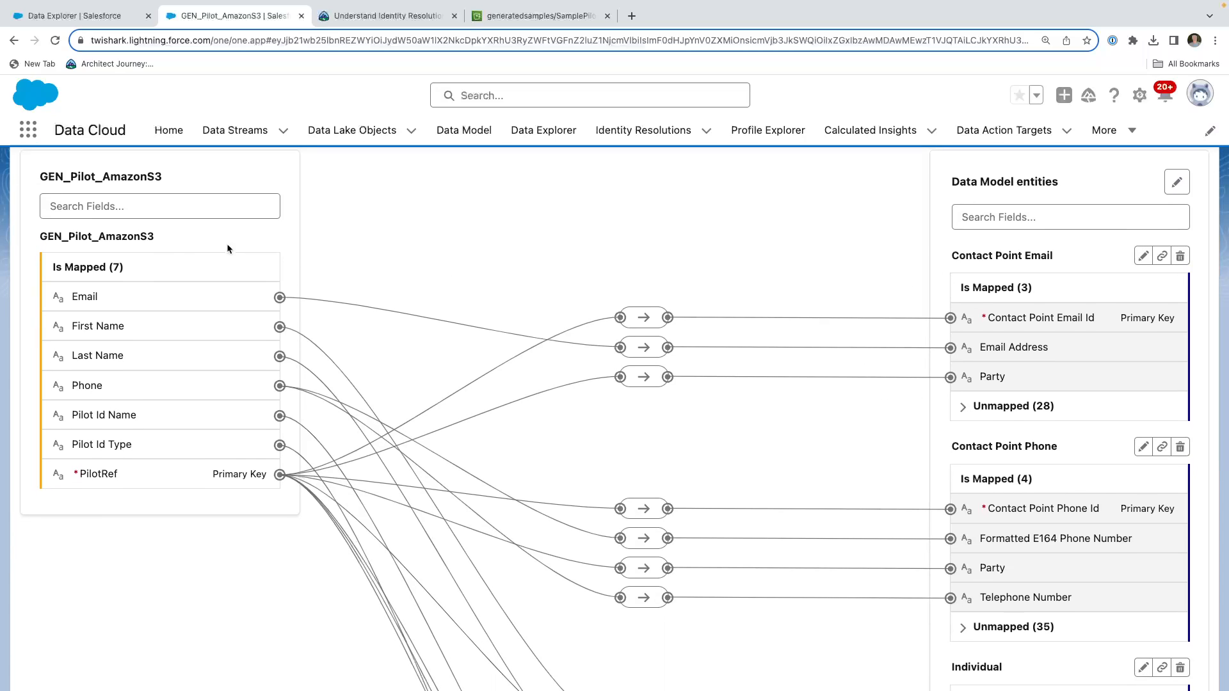
mouse_move(933, 272)
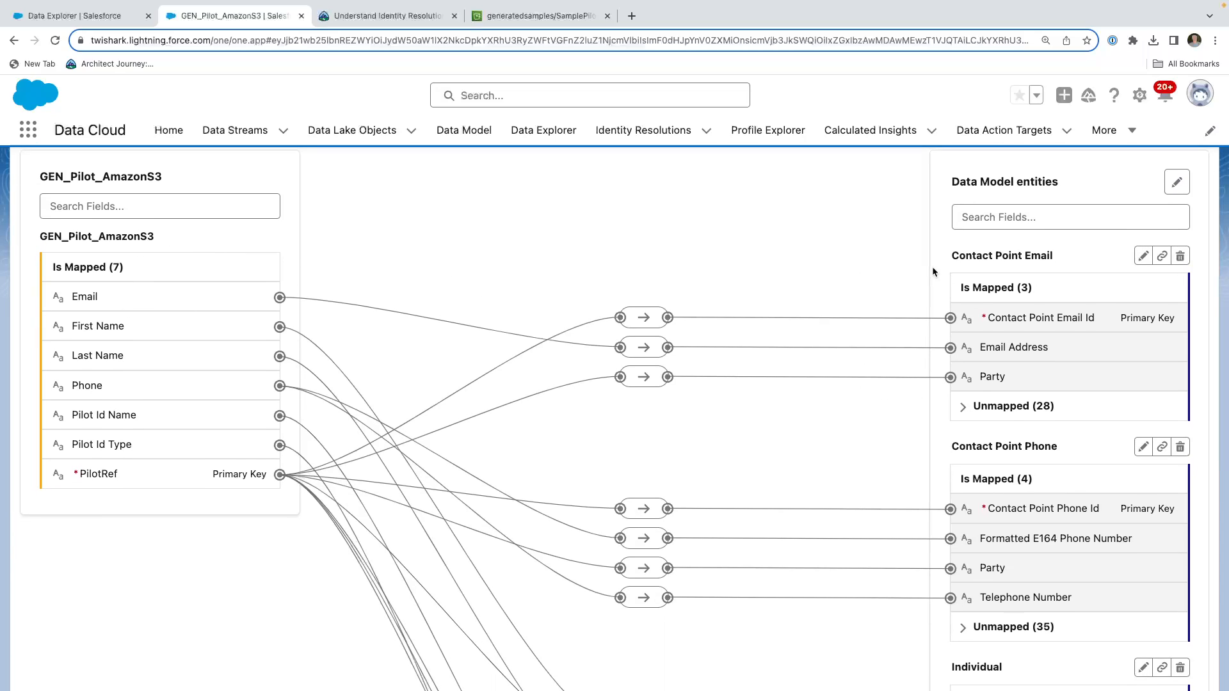
mouse_move(1029, 388)
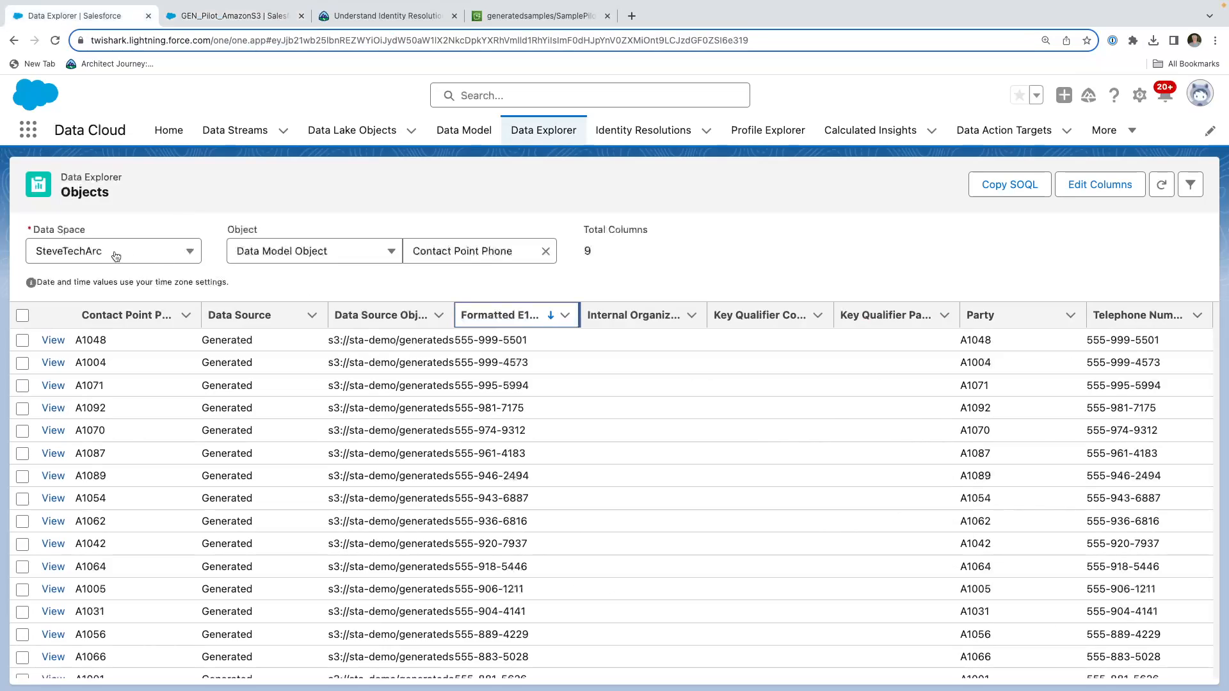
click(114, 251)
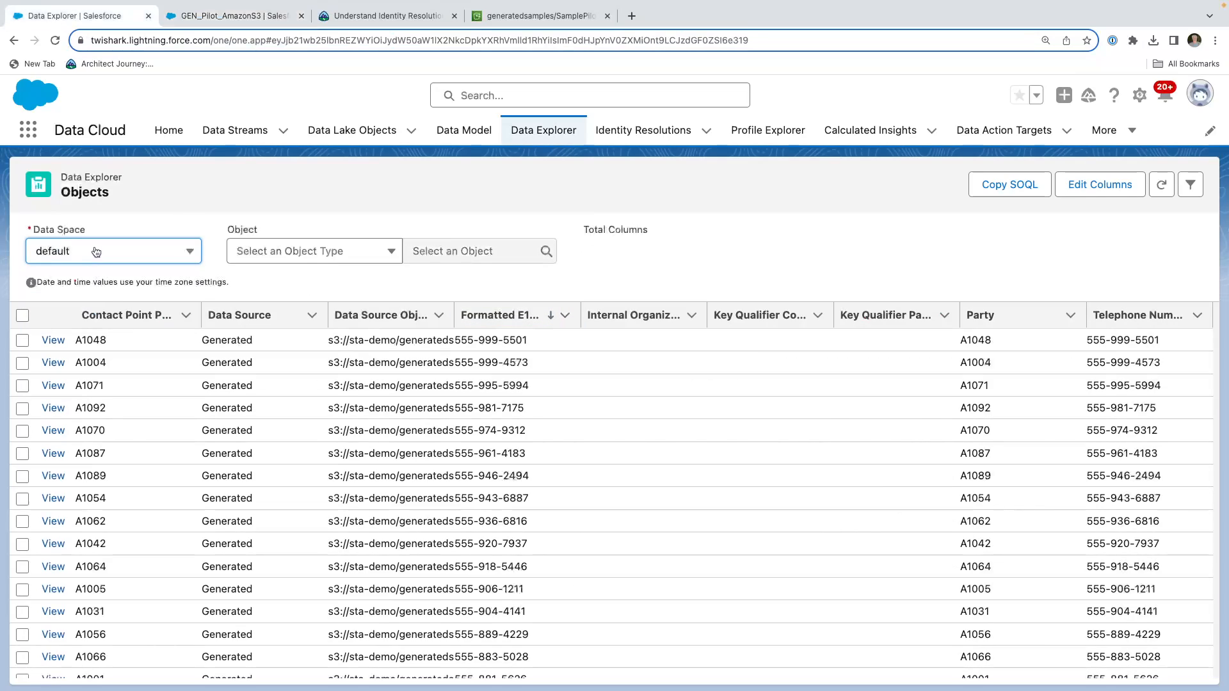
click(113, 250)
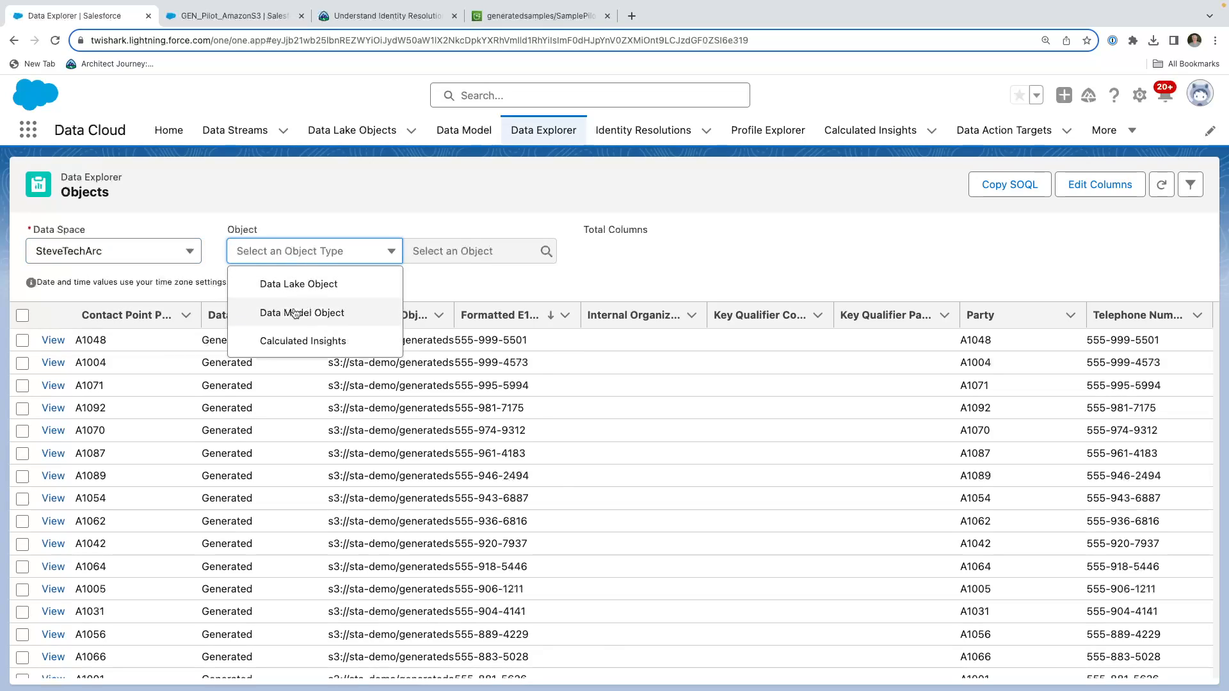
click(302, 313)
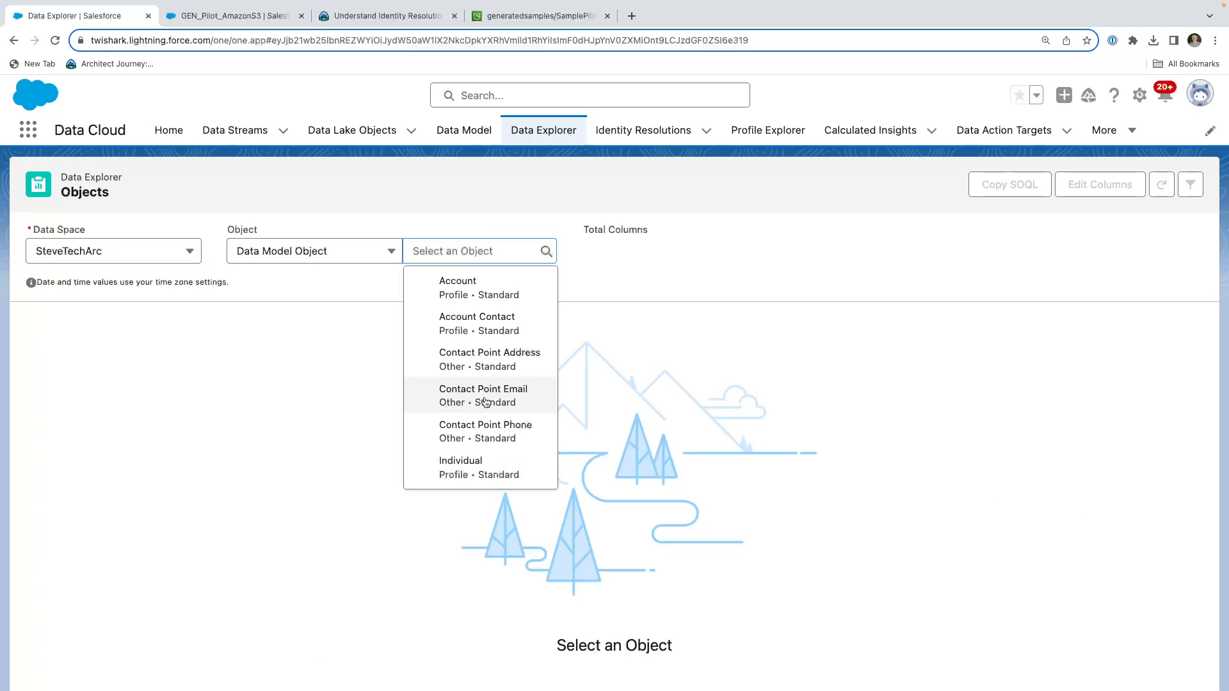
click(483, 389)
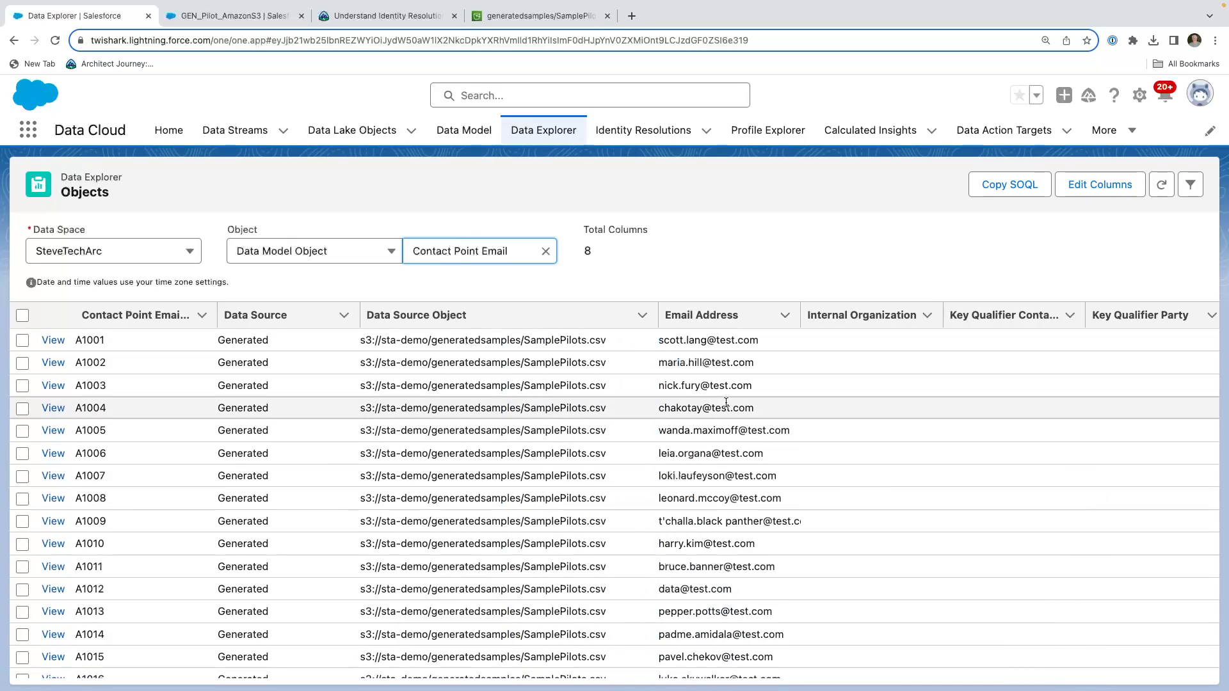
mouse_move(719, 475)
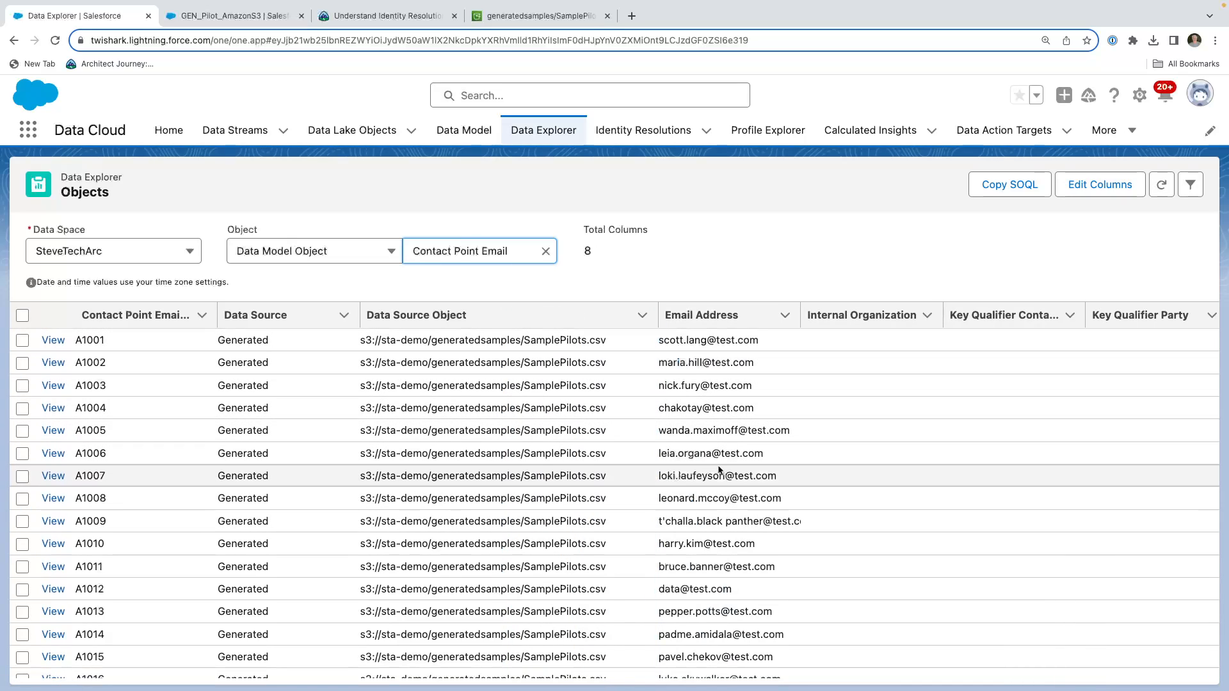
scroll(down, 3)
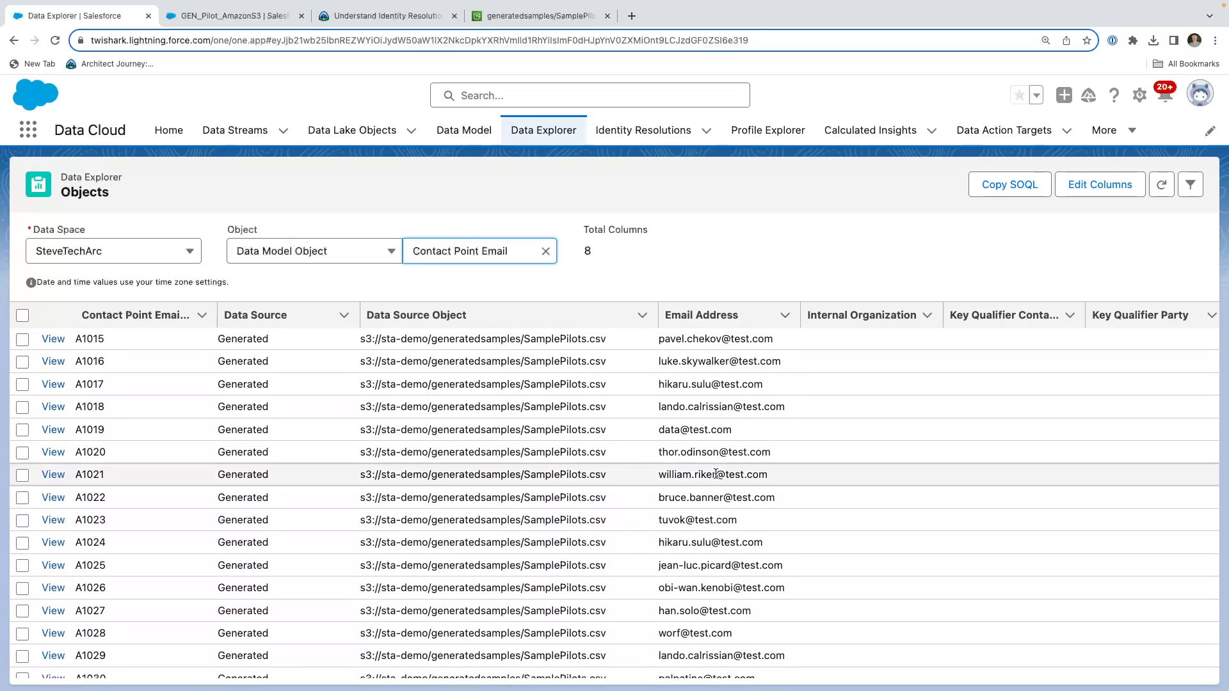
scroll(right, 3)
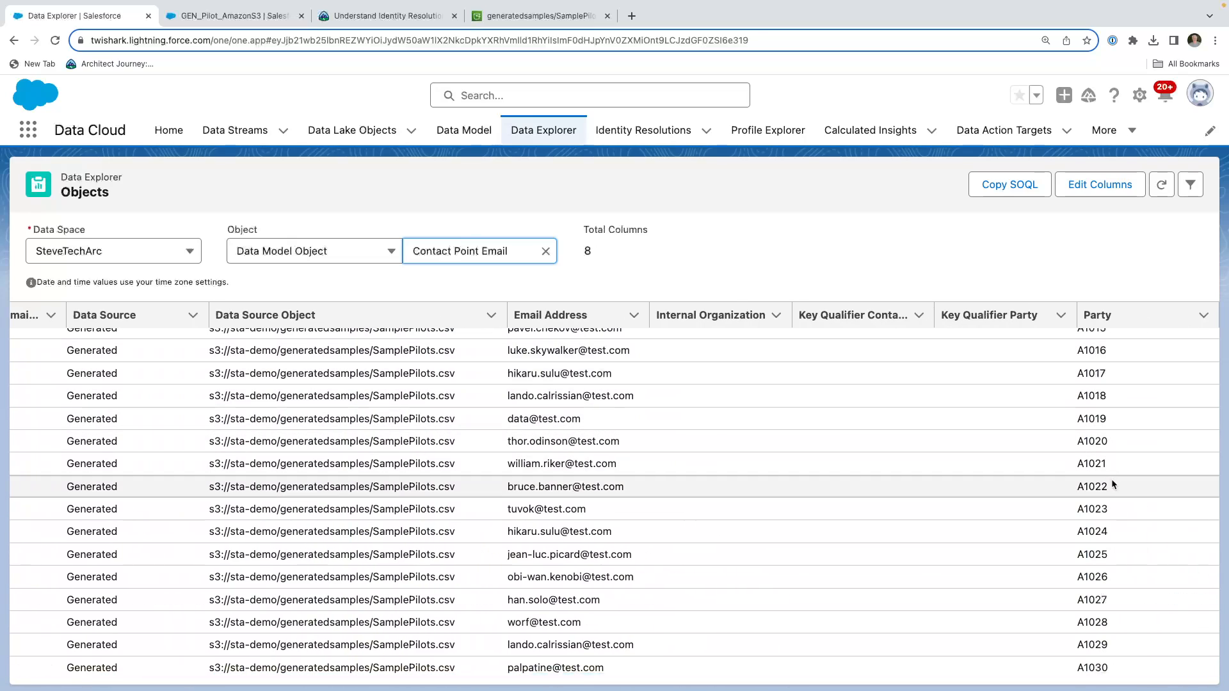
scroll(down, 3)
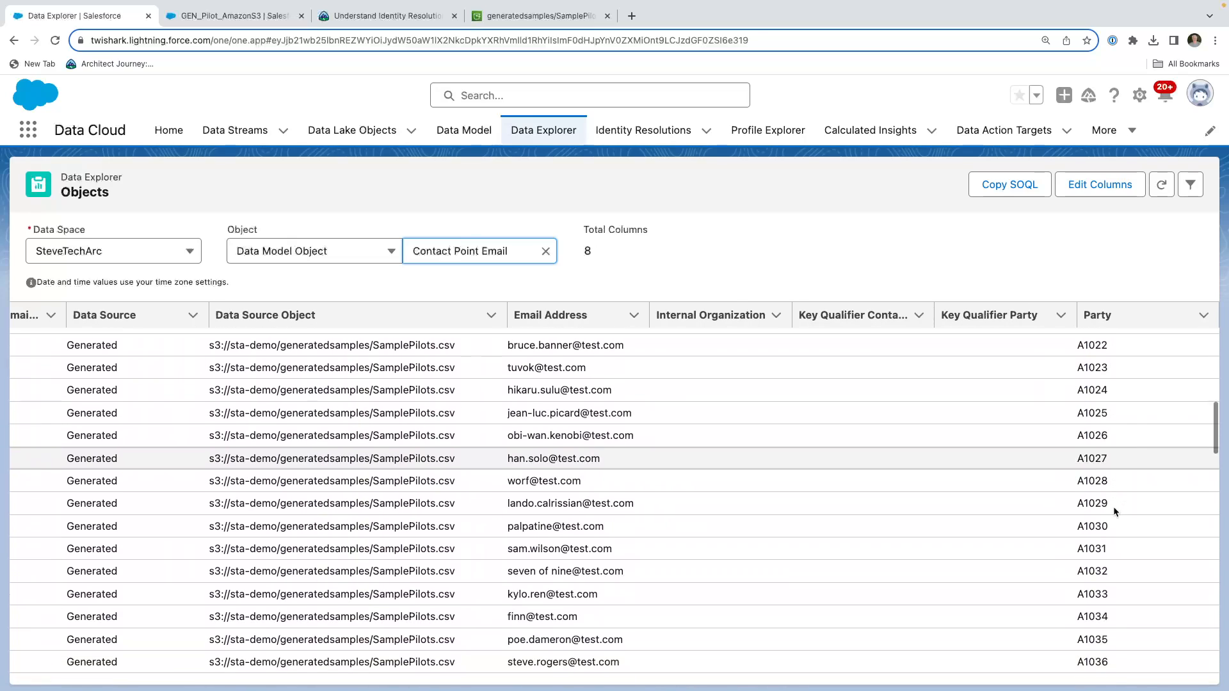
scroll(down, 3)
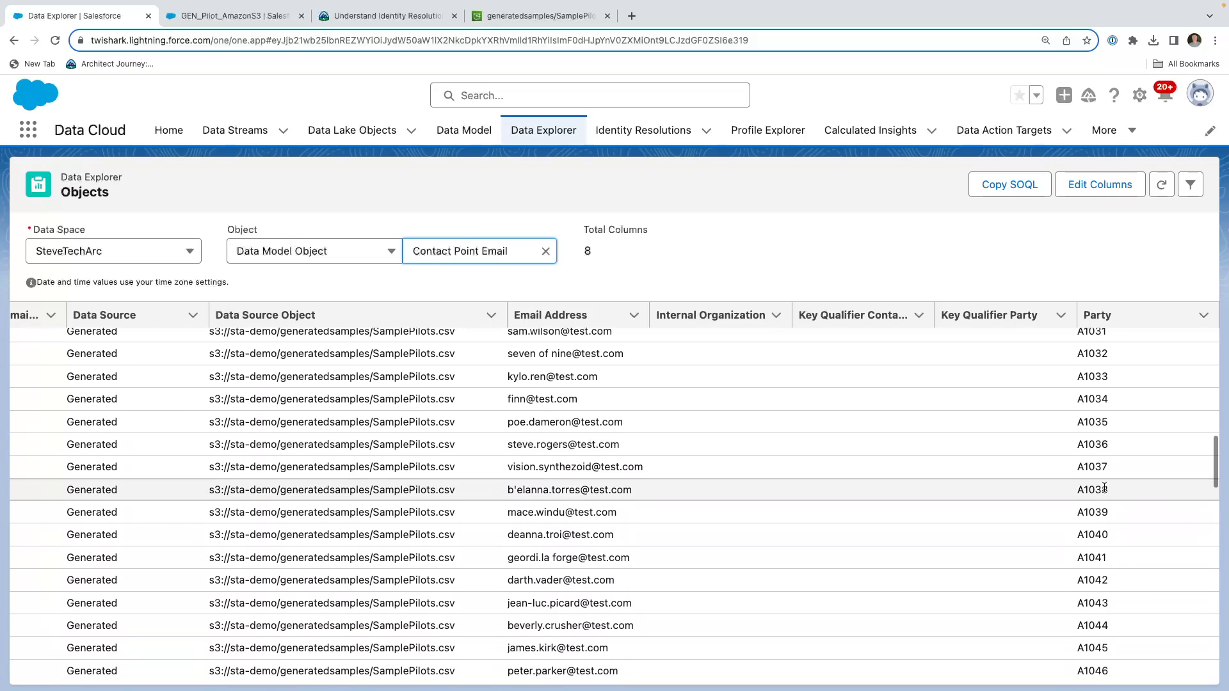
scroll(down, 3)
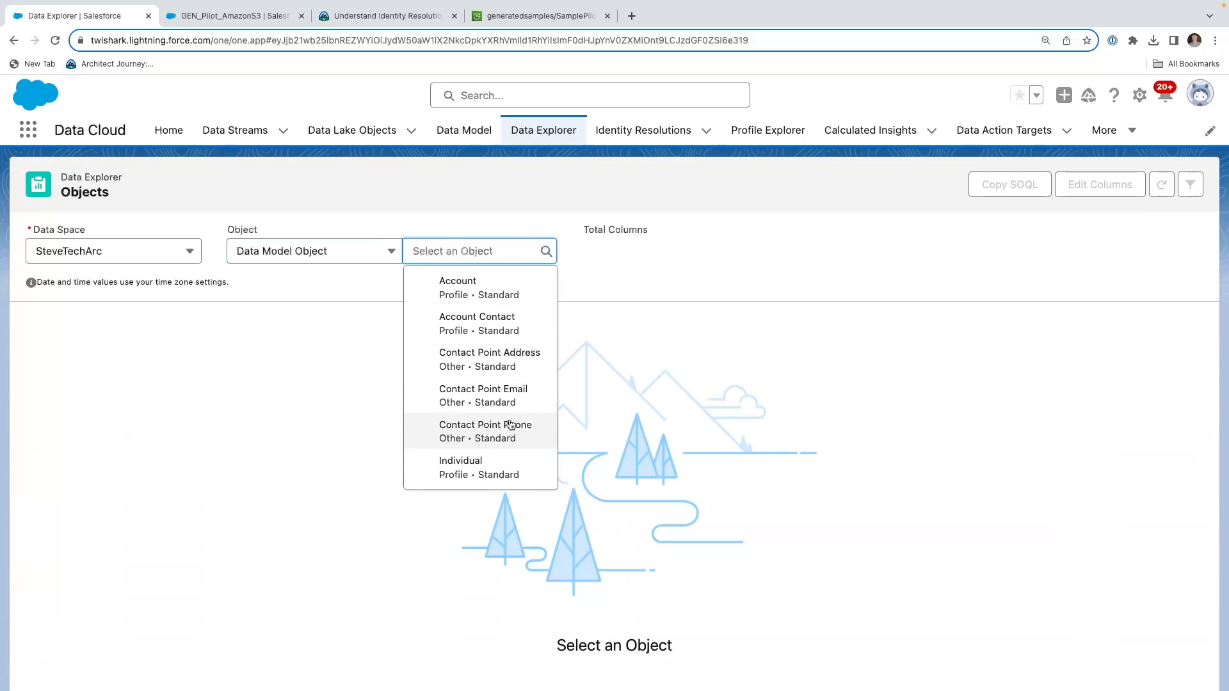
Switch Data Explorer to Contact Point Phone and scroll across its 9 columns
click(484, 424)
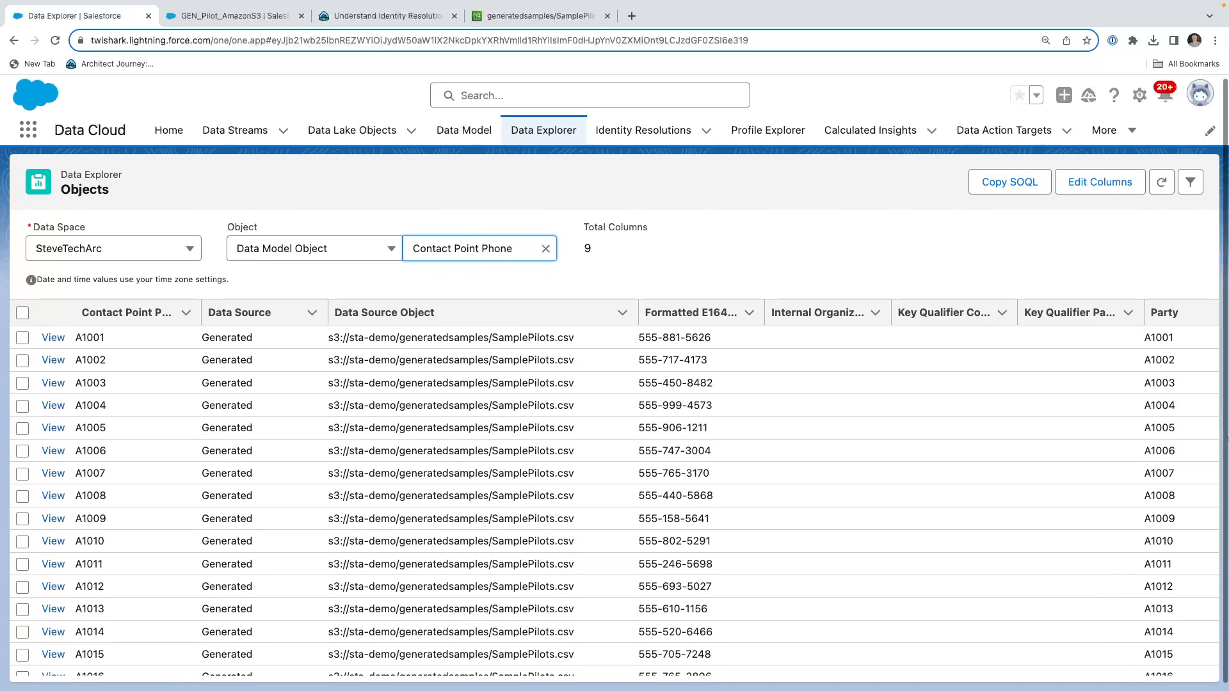
scroll(right, 3)
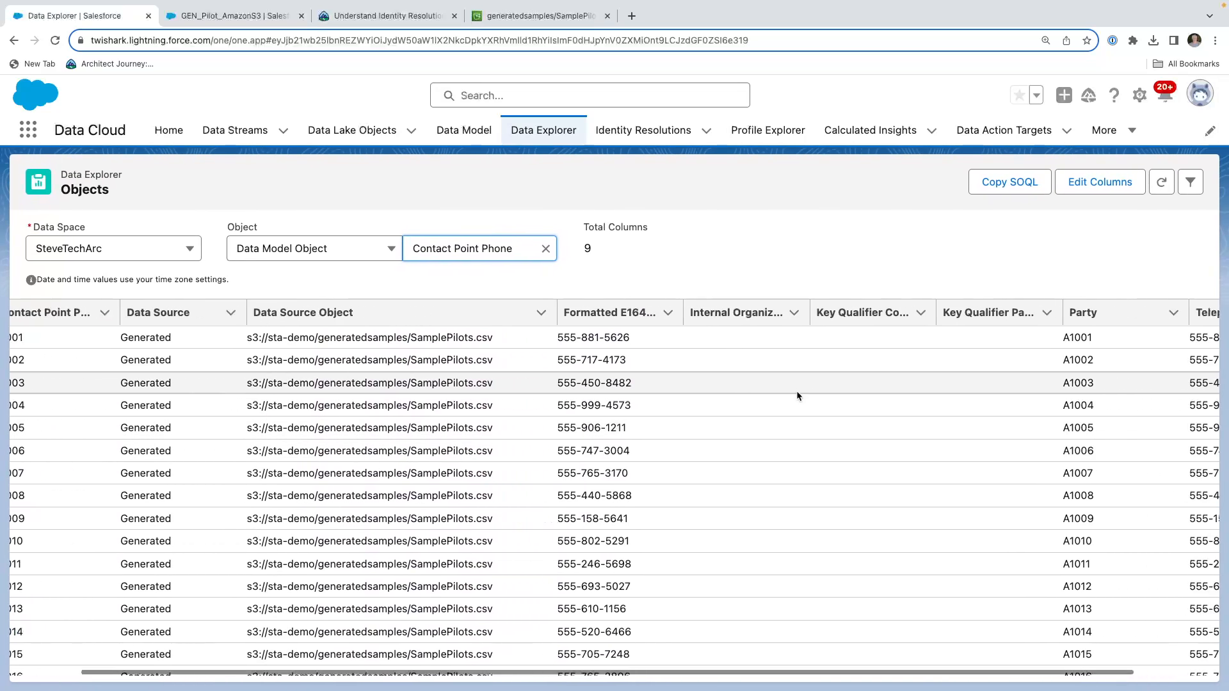
scroll(right, 3)
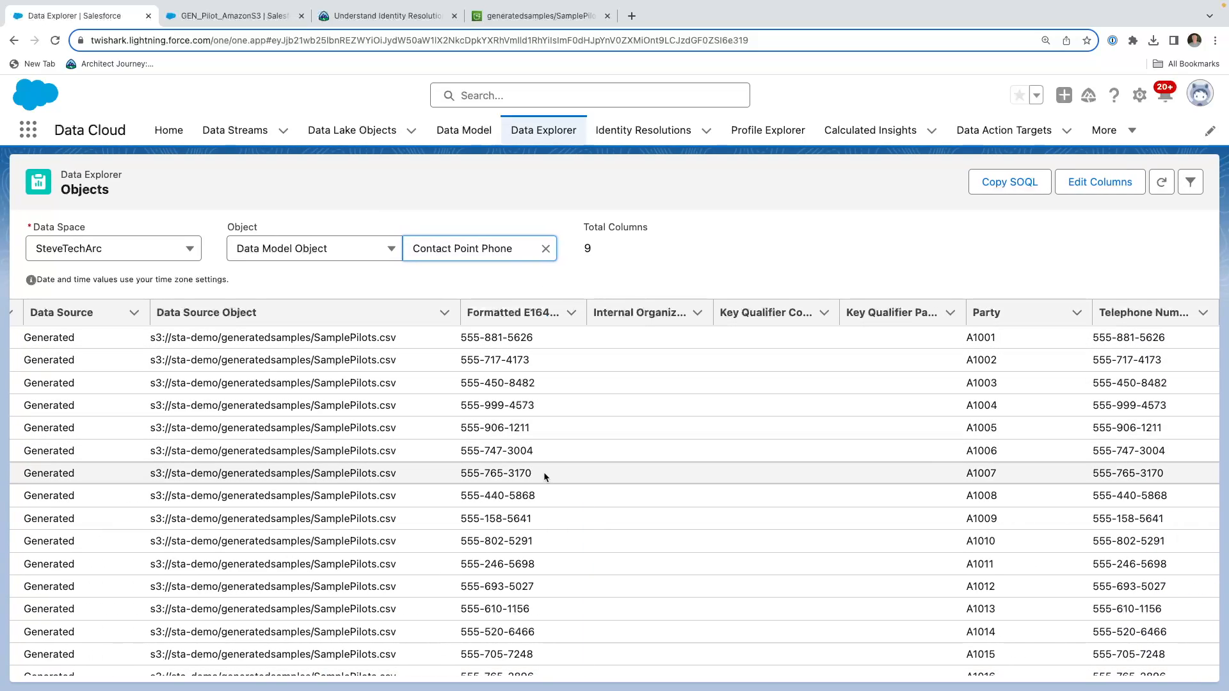
mouse_move(867, 441)
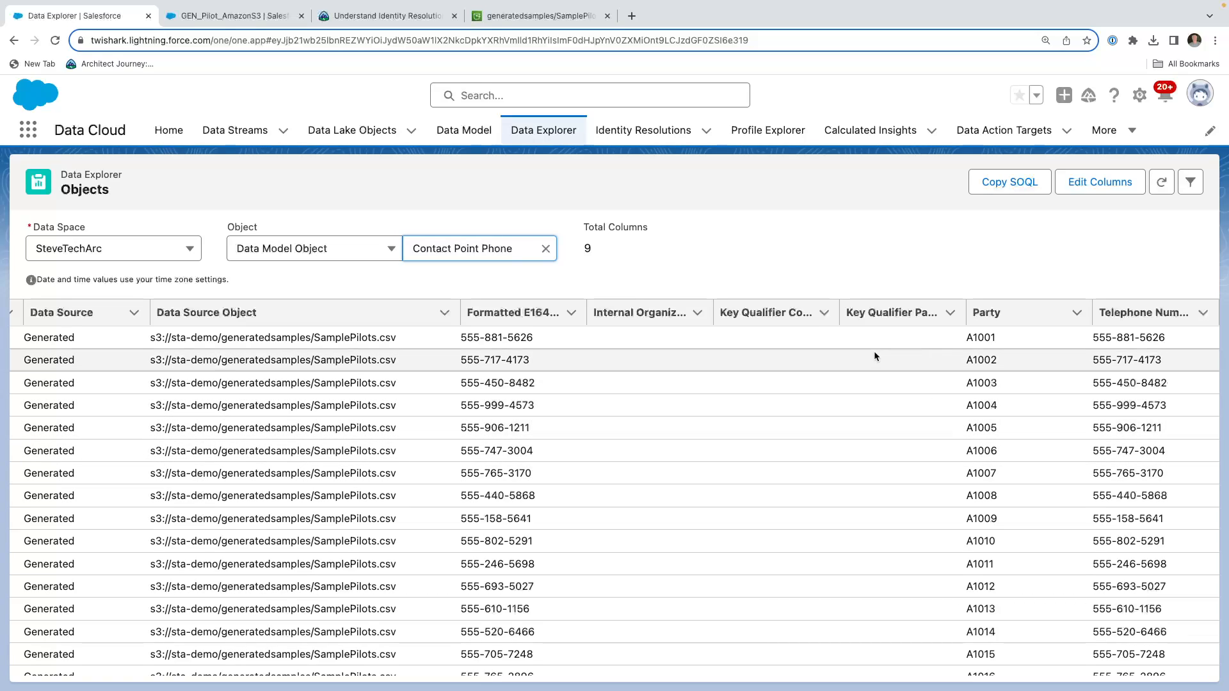
click(889, 313)
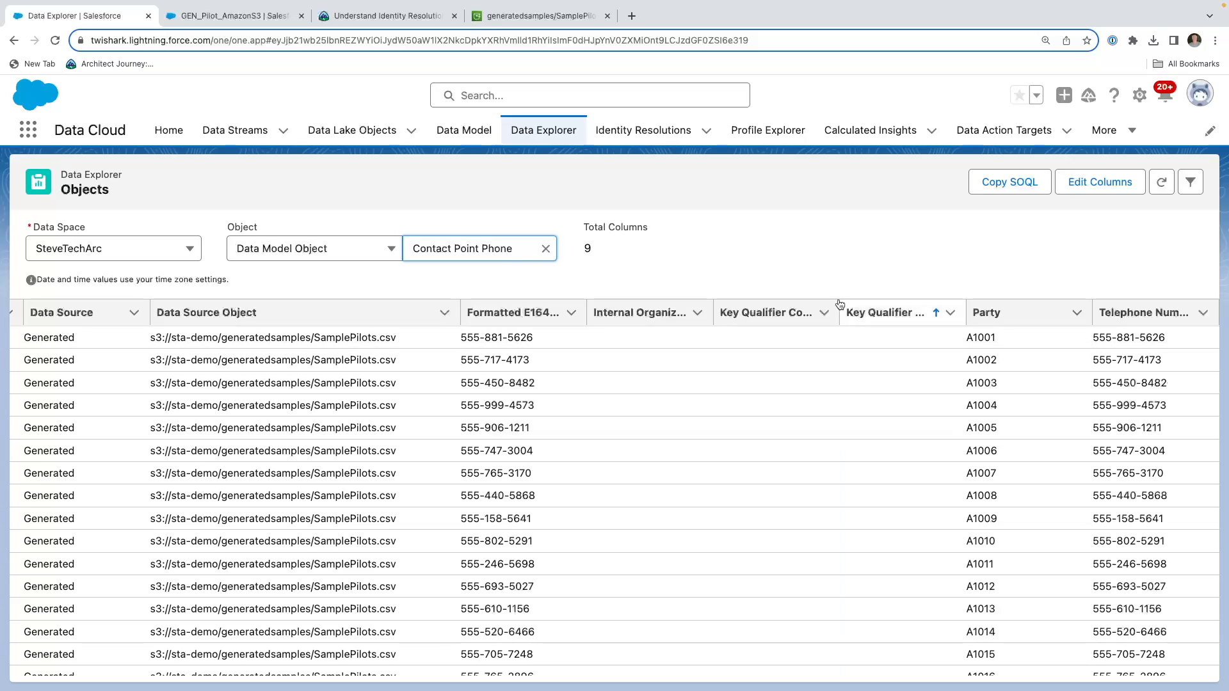
Copy the Contact Point Phone query from the Copy SOQL dialog
click(1010, 181)
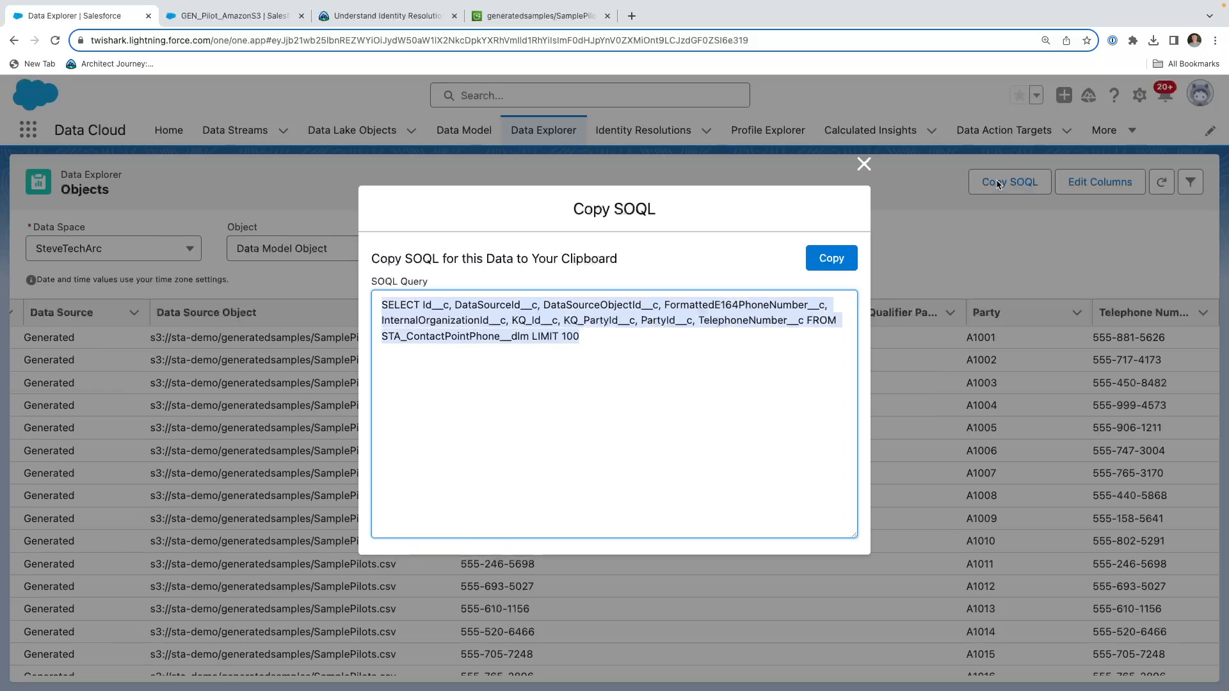
click(827, 258)
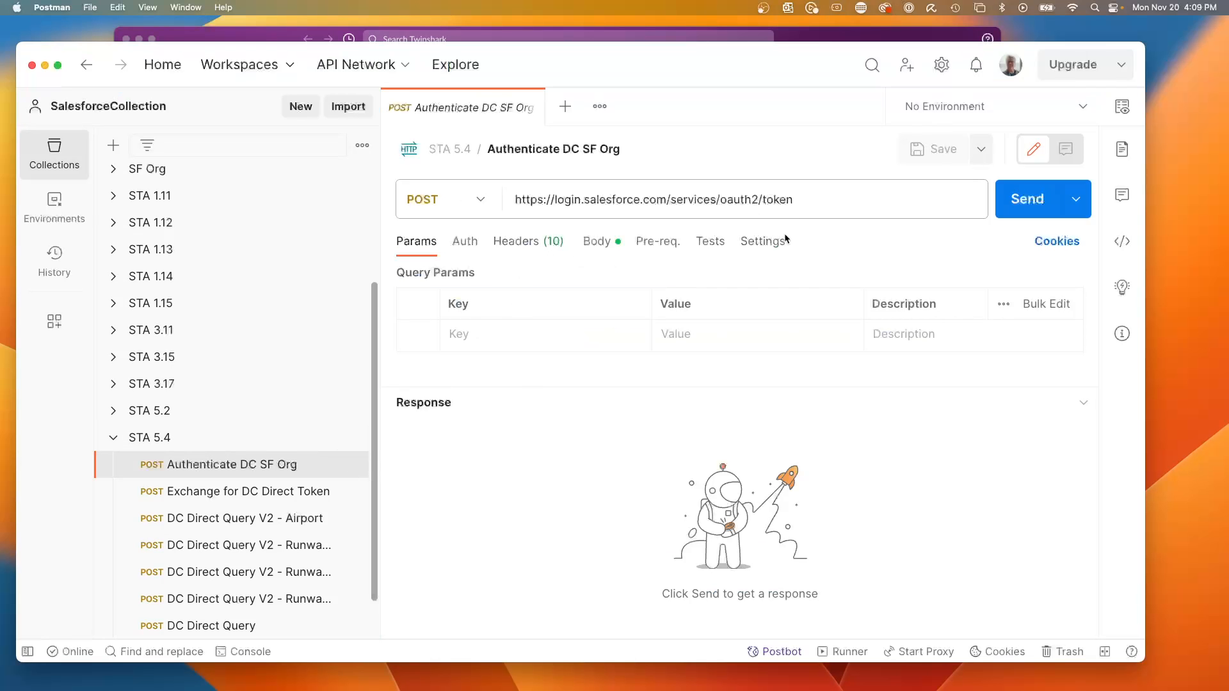
Authenticate via Authenticate DC SF Org and carry the access token into Exchange for DC Direct Token
click(516, 242)
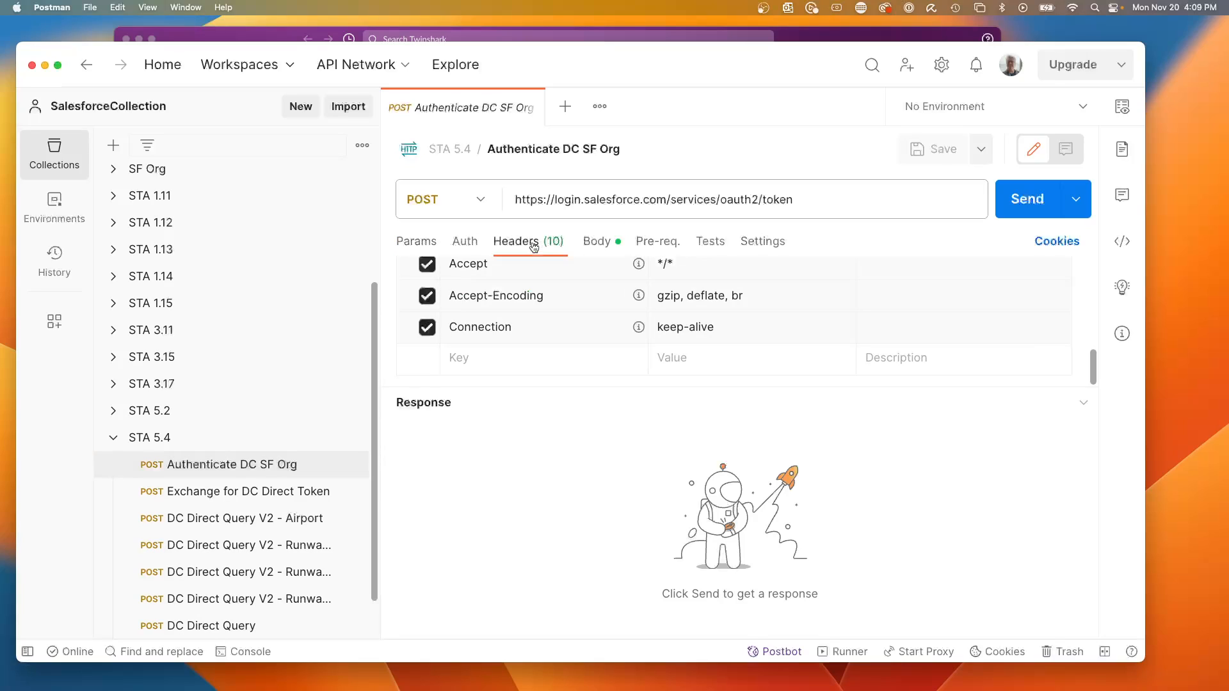
mouse_move(475, 242)
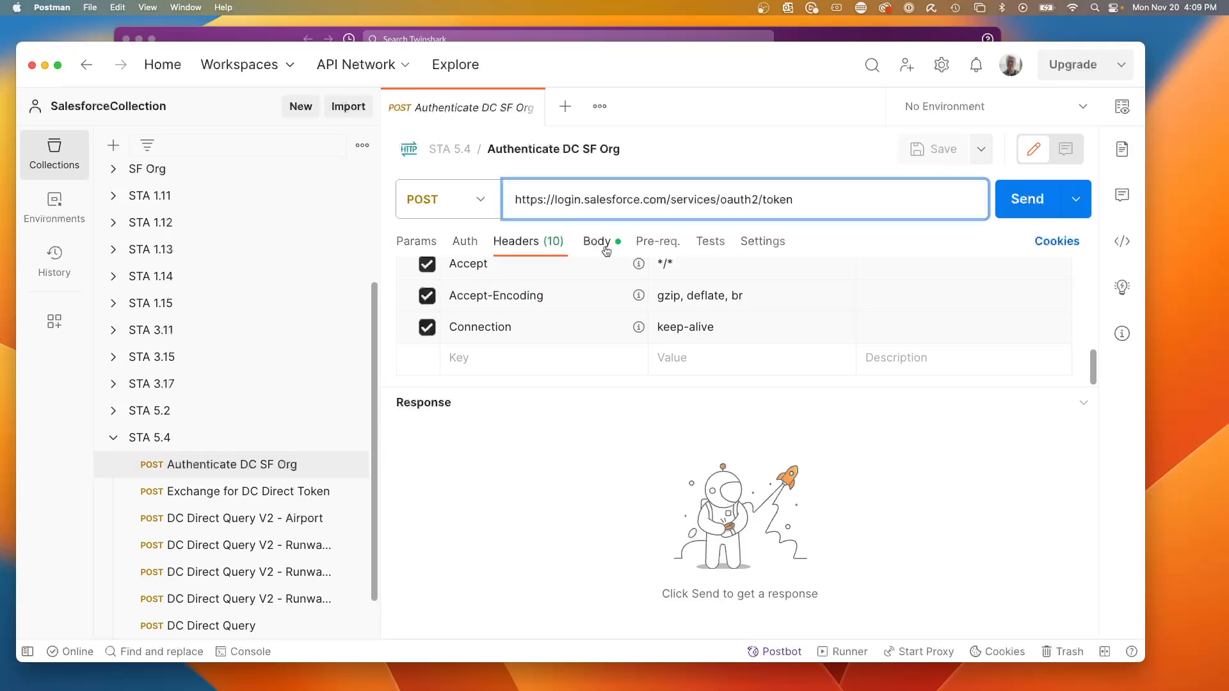
click(596, 242)
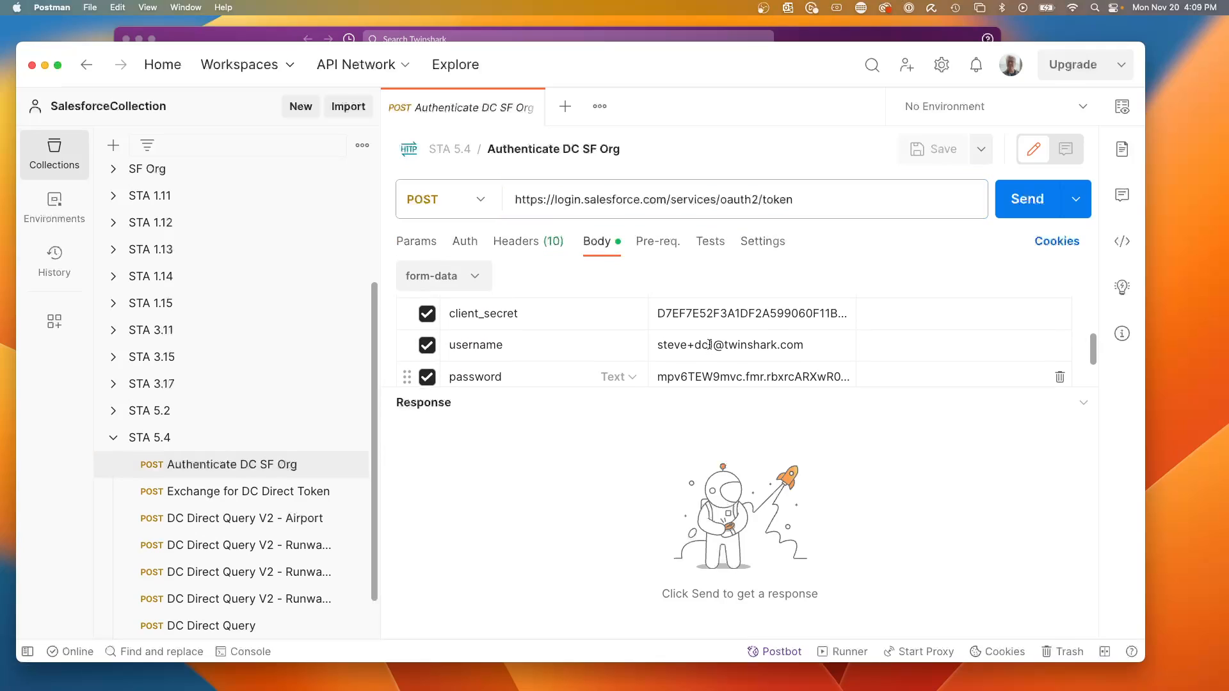
click(1027, 199)
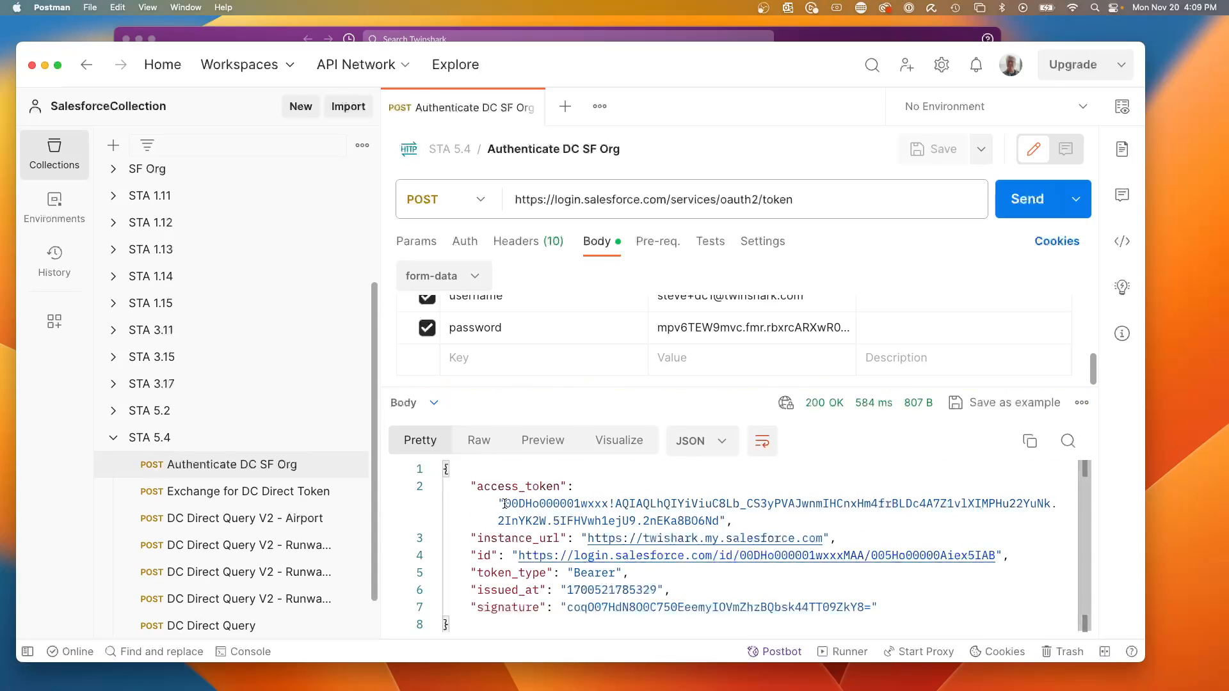
drag(506, 503, 722, 521)
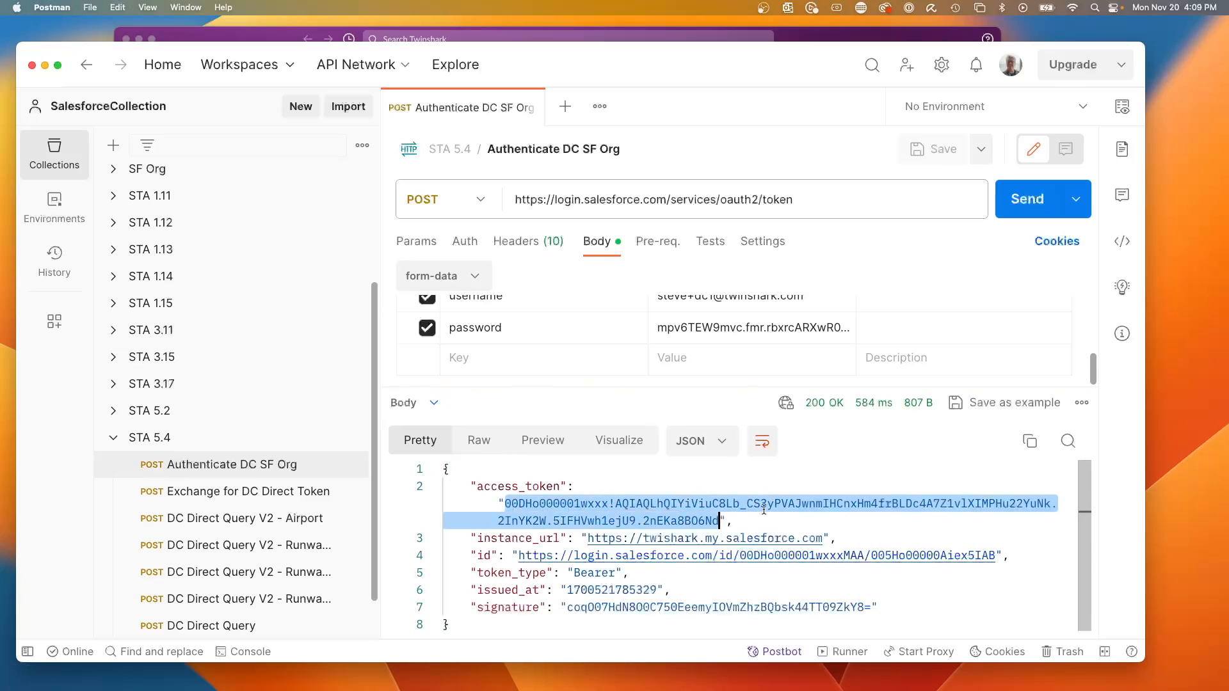
click(240, 491)
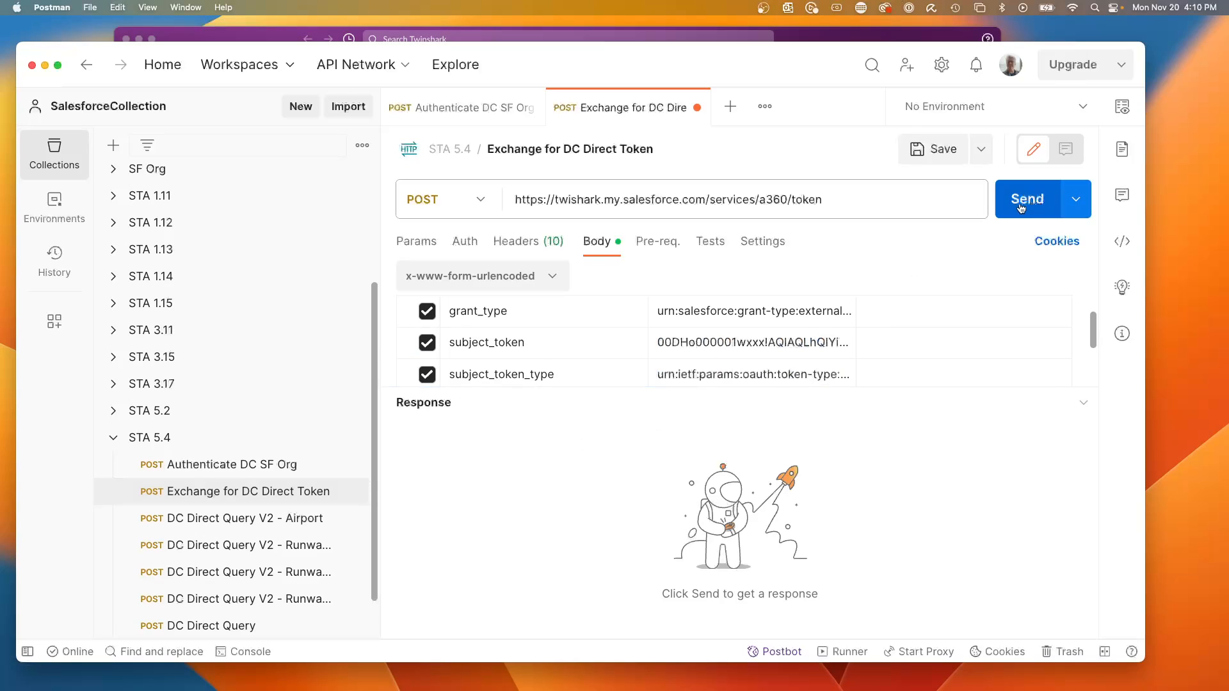
Send Exchange for DC Direct Token to get a Data Cloud Bearer token valid 7182 seconds
click(1026, 199)
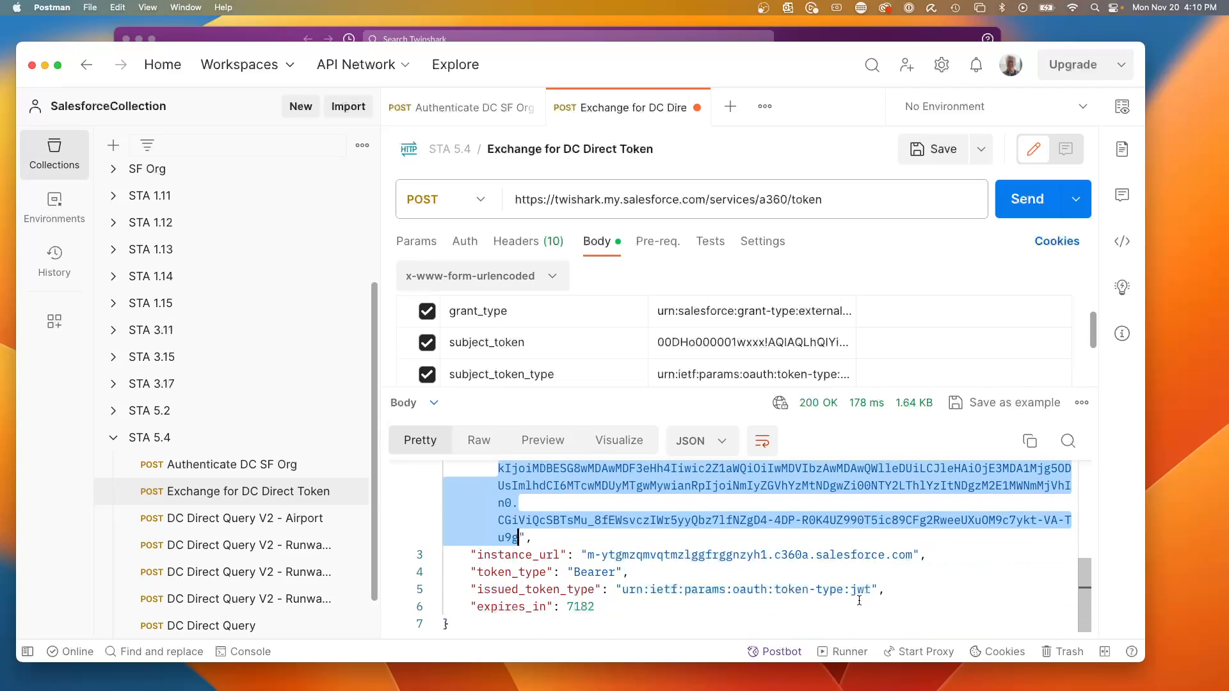
mouse_move(548, 468)
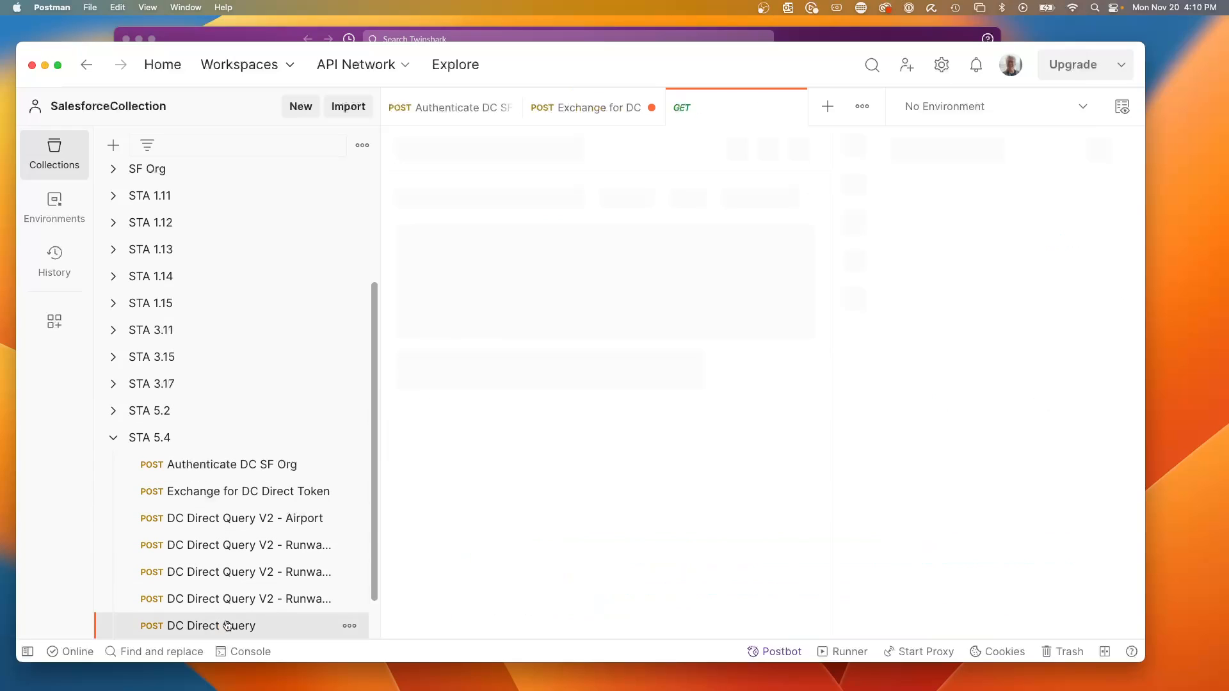
Set the Data Cloud token as the DC Direct Query Authorization Bearer header
click(211, 626)
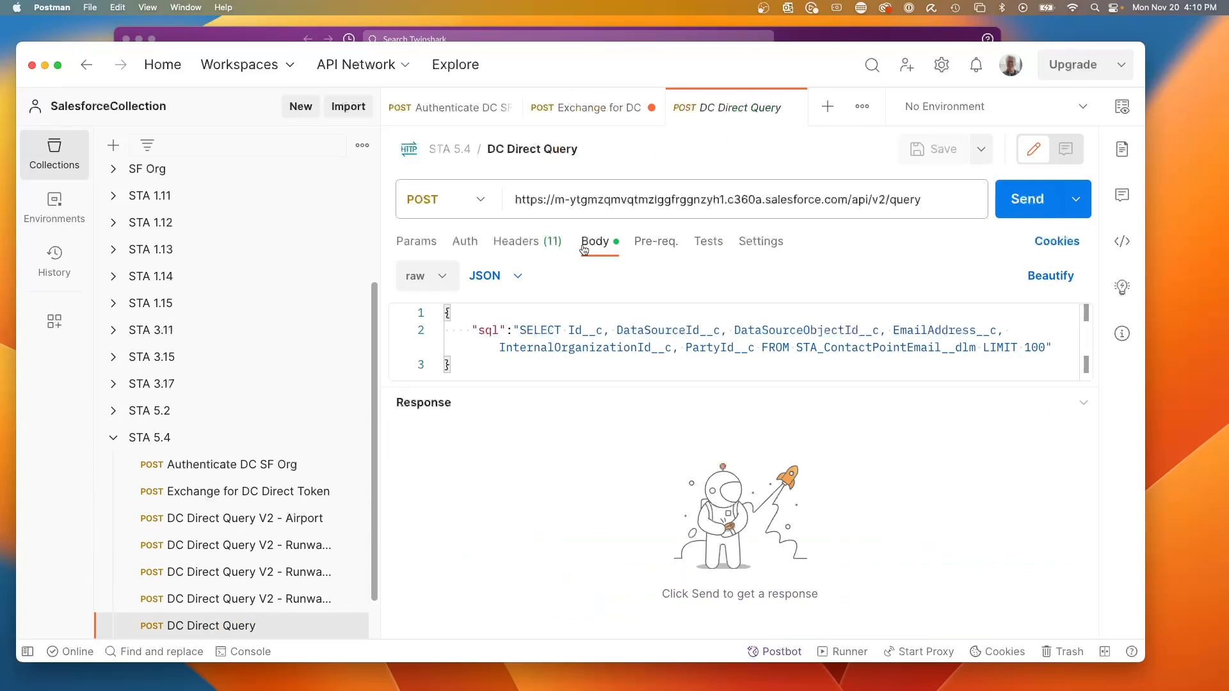
click(516, 241)
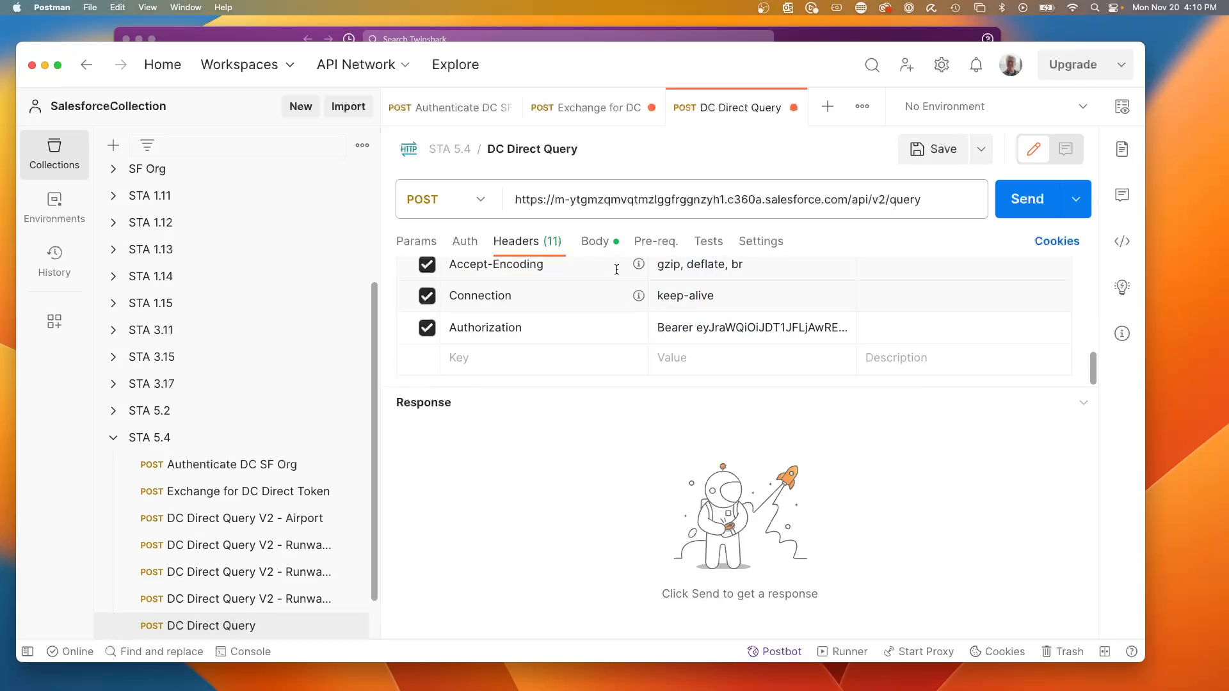
click(595, 241)
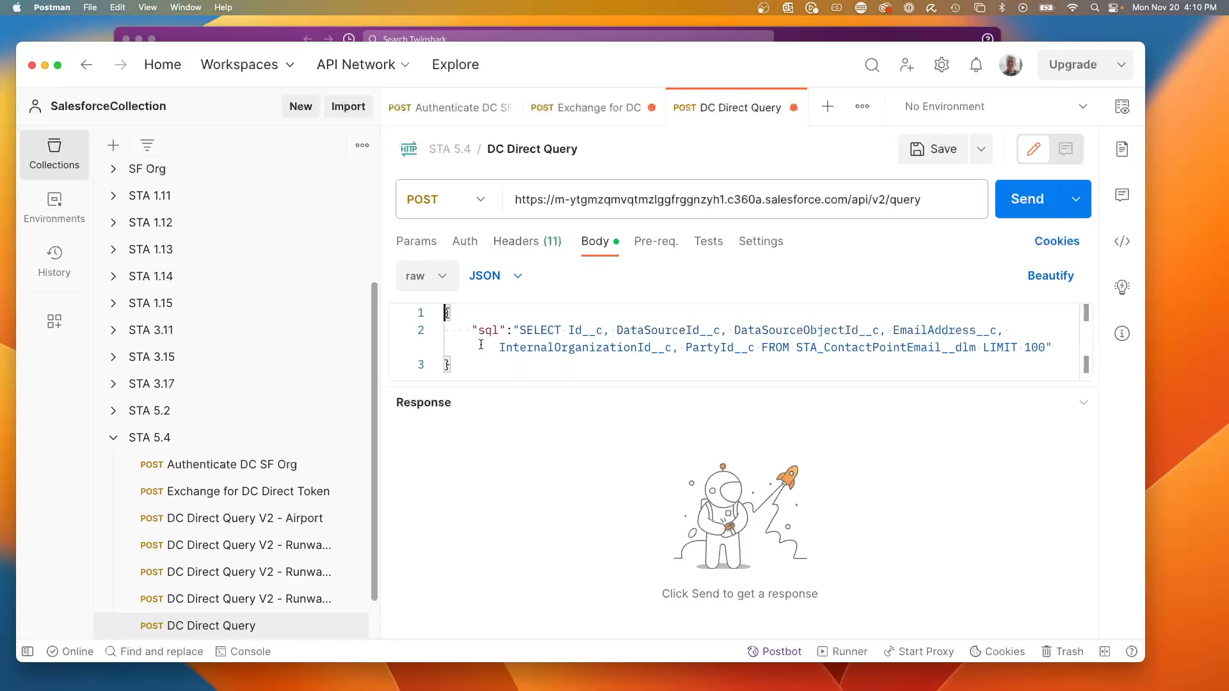
mouse_move(380, 235)
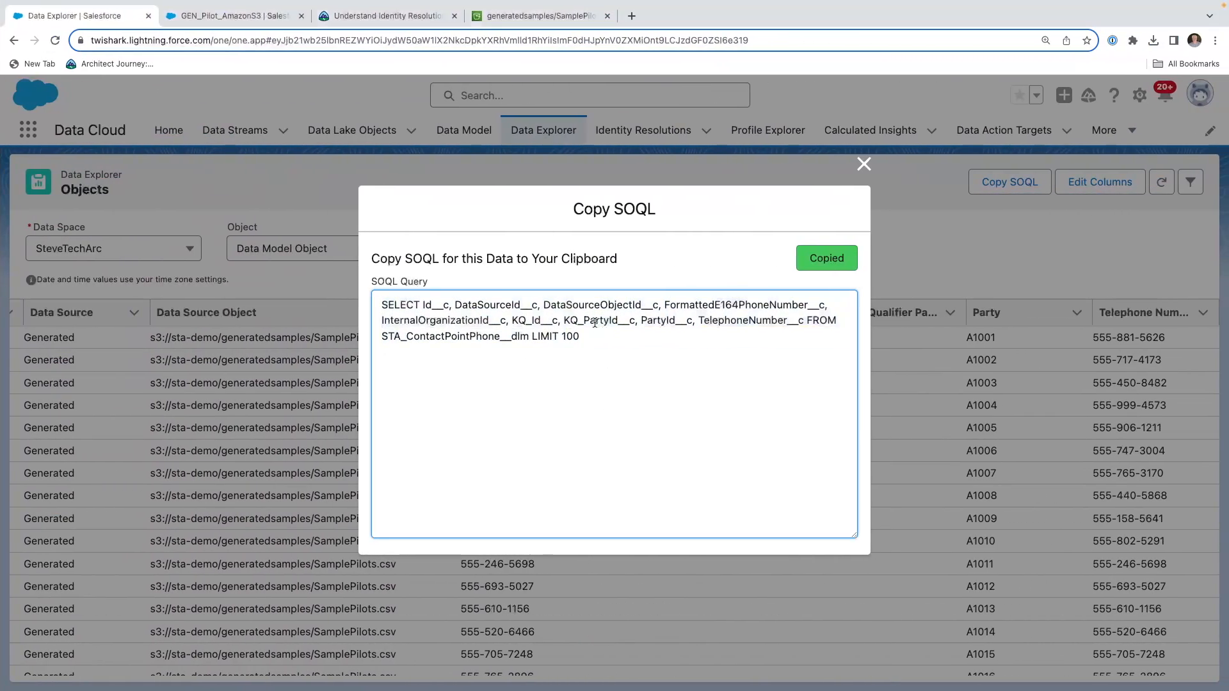
mouse_move(569, 358)
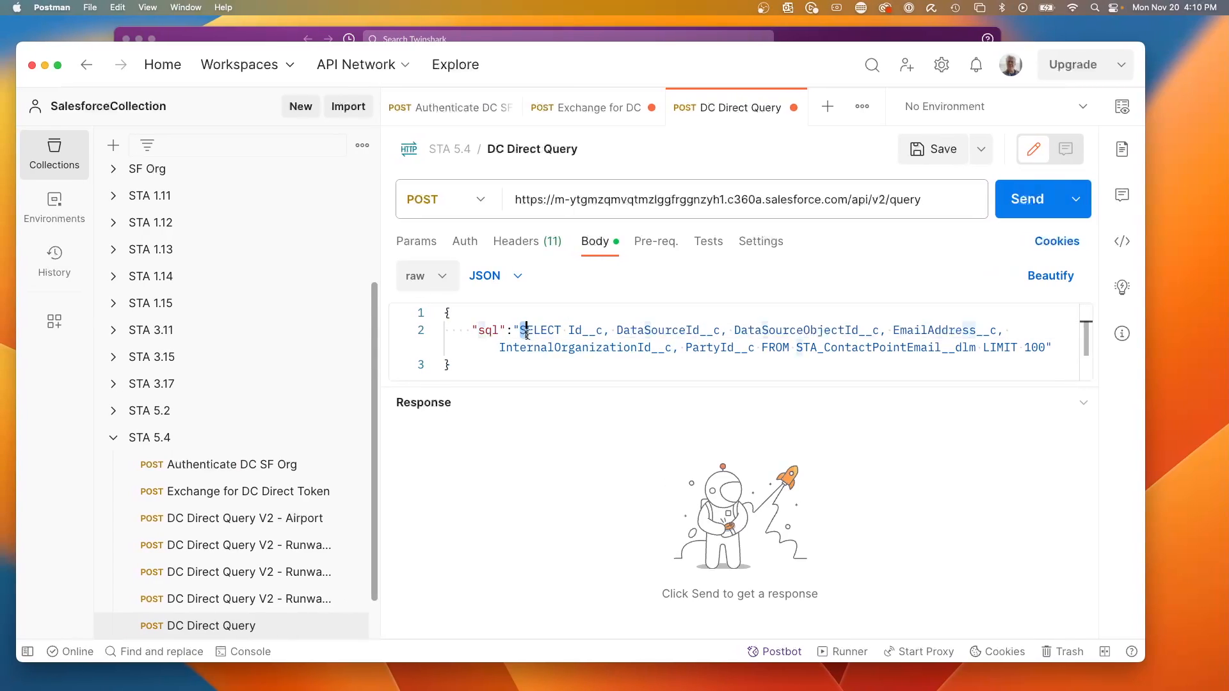
Swap the STA_ContactPointEmail__dlm query body for the copied STA_ContactPointPhone__dlm SQL
drag(523, 330, 1047, 347)
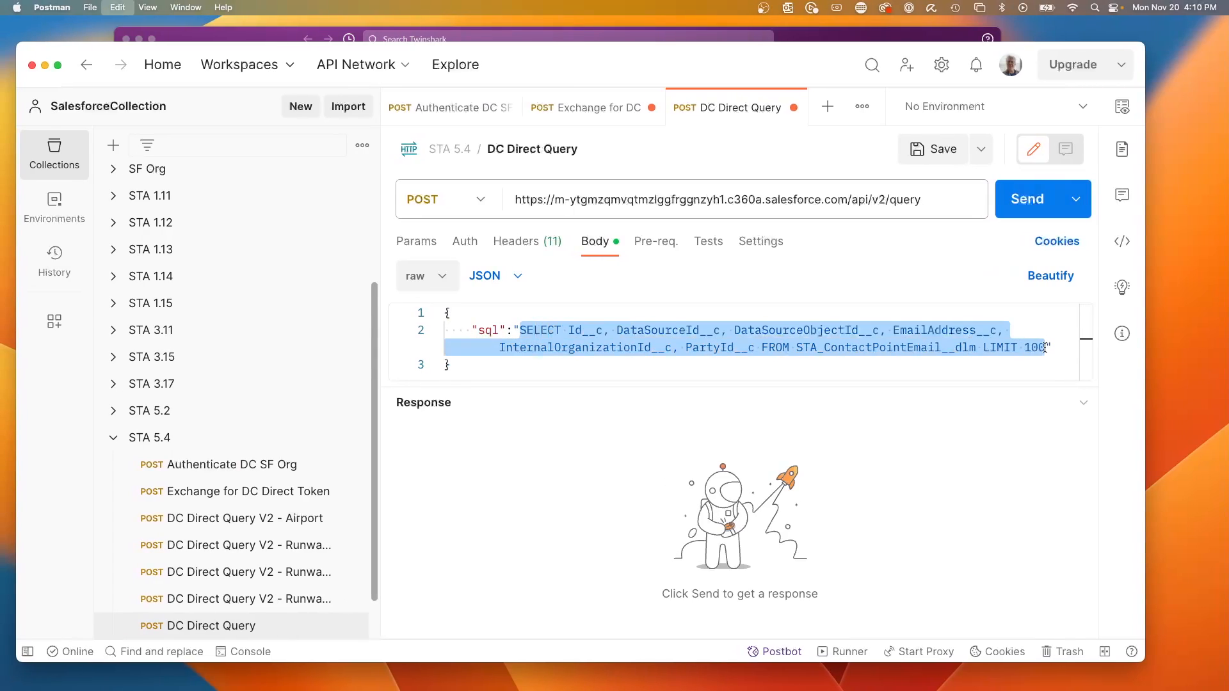
click(1027, 199)
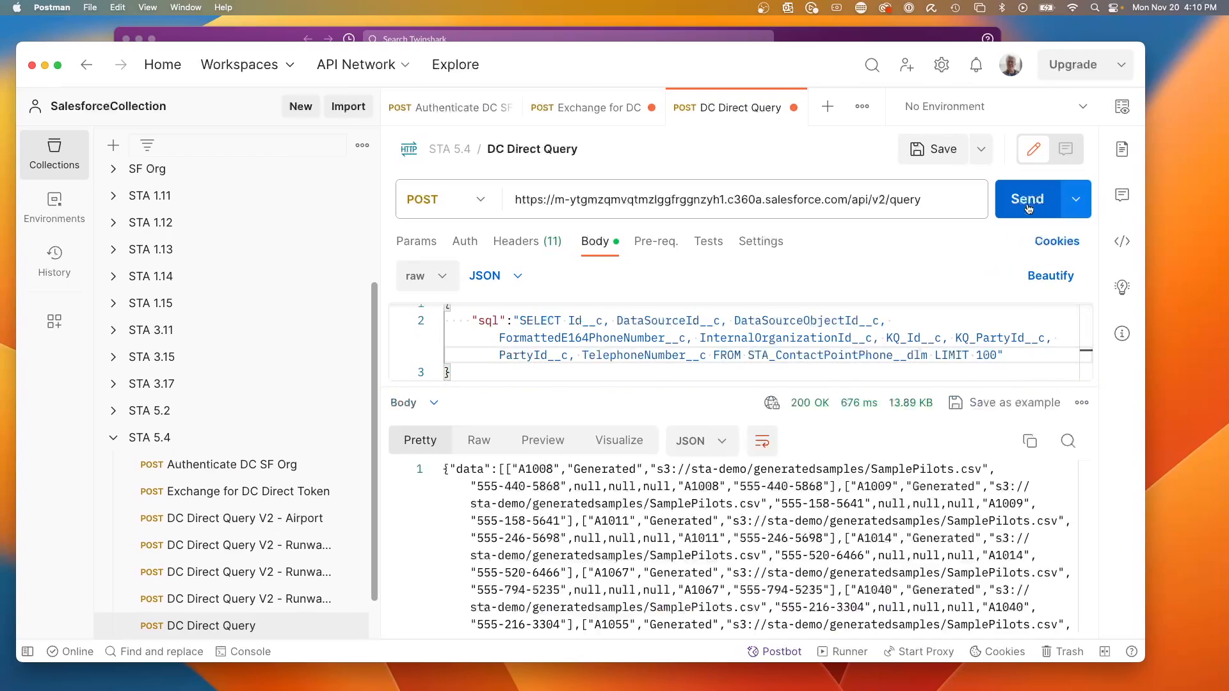
Run the phone query, remove LIMIT 100, resend, and browse records like A1003 and A1026
click(762, 441)
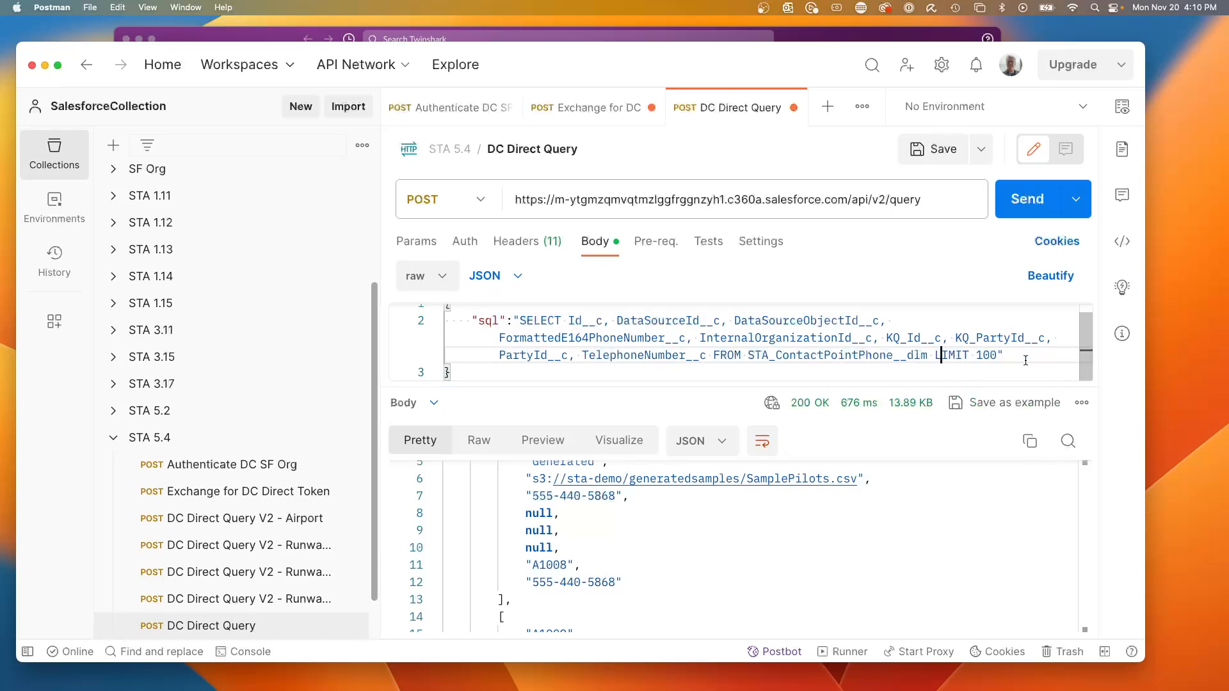
double_click(952, 355)
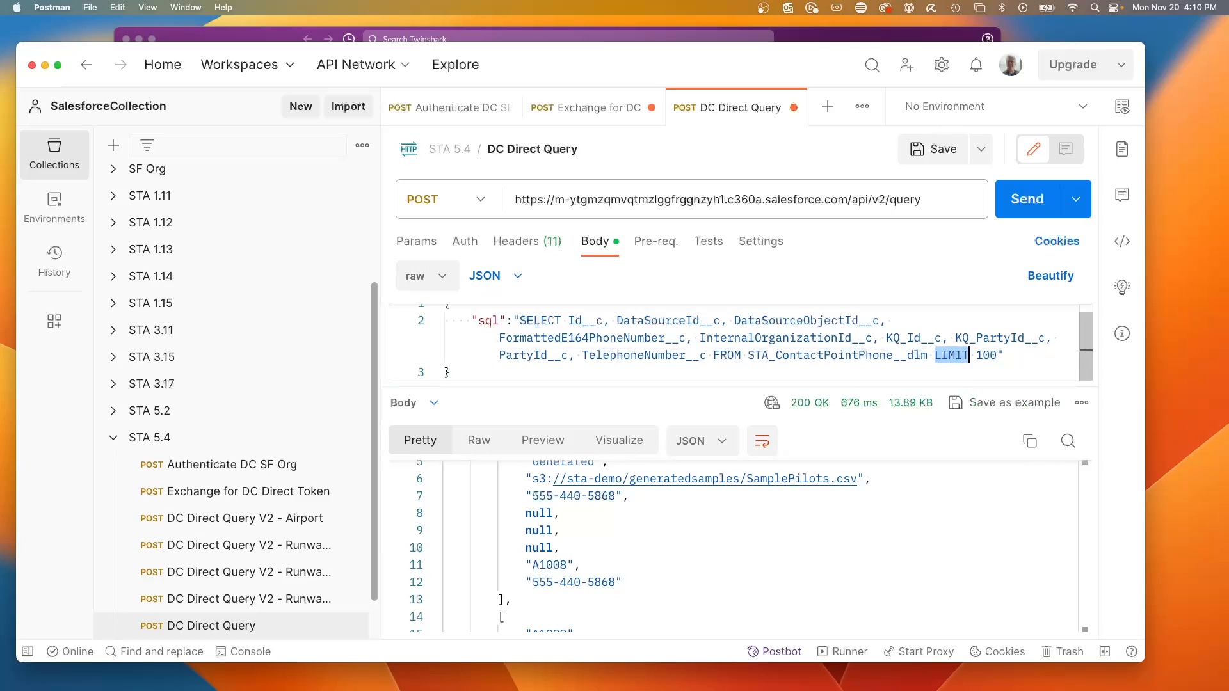
key(Backspace)
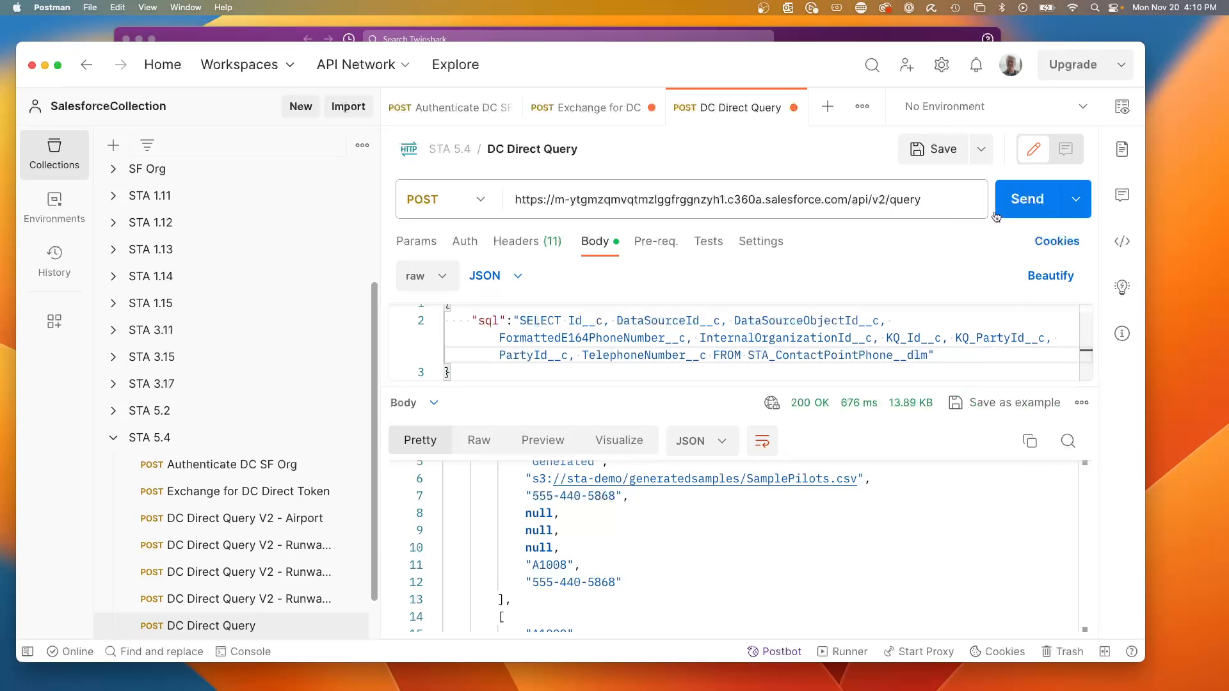
click(1027, 199)
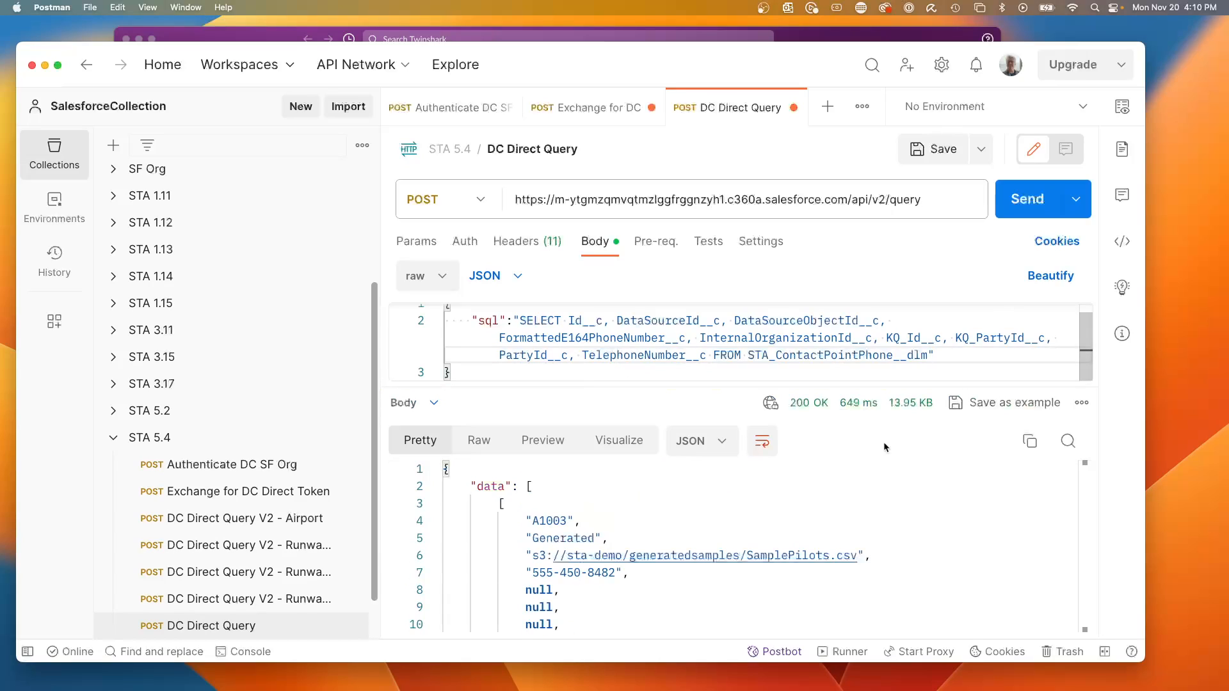
scroll(down, 3)
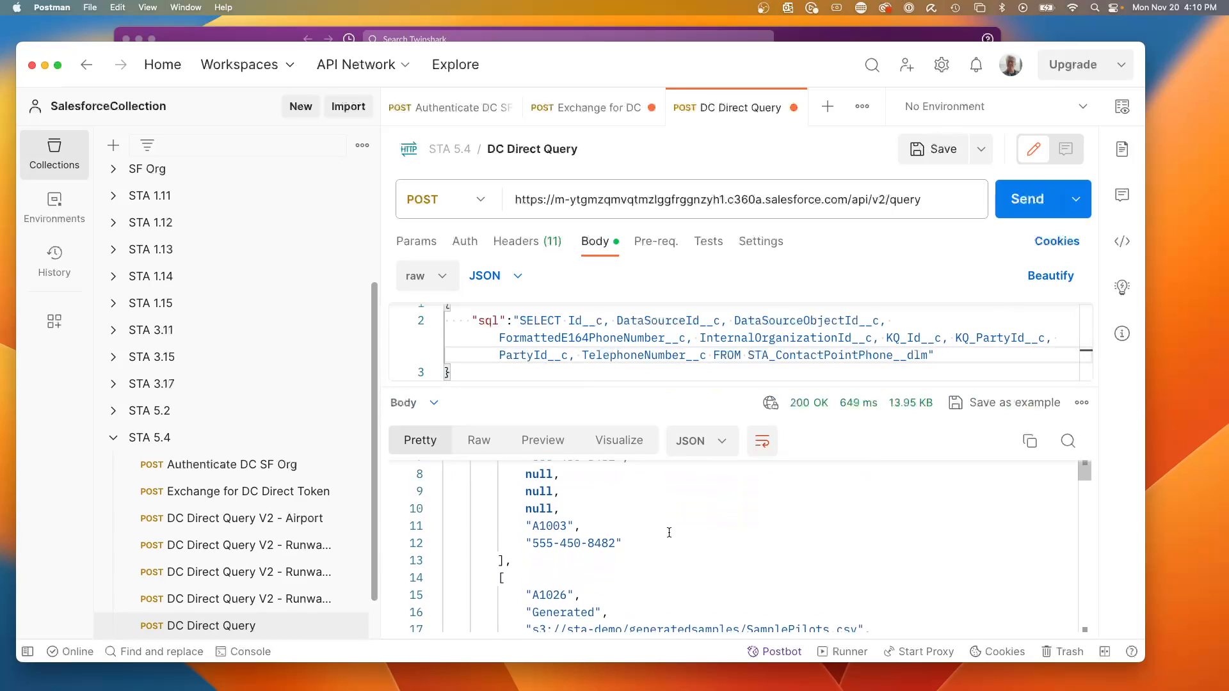
scroll(up, 3)
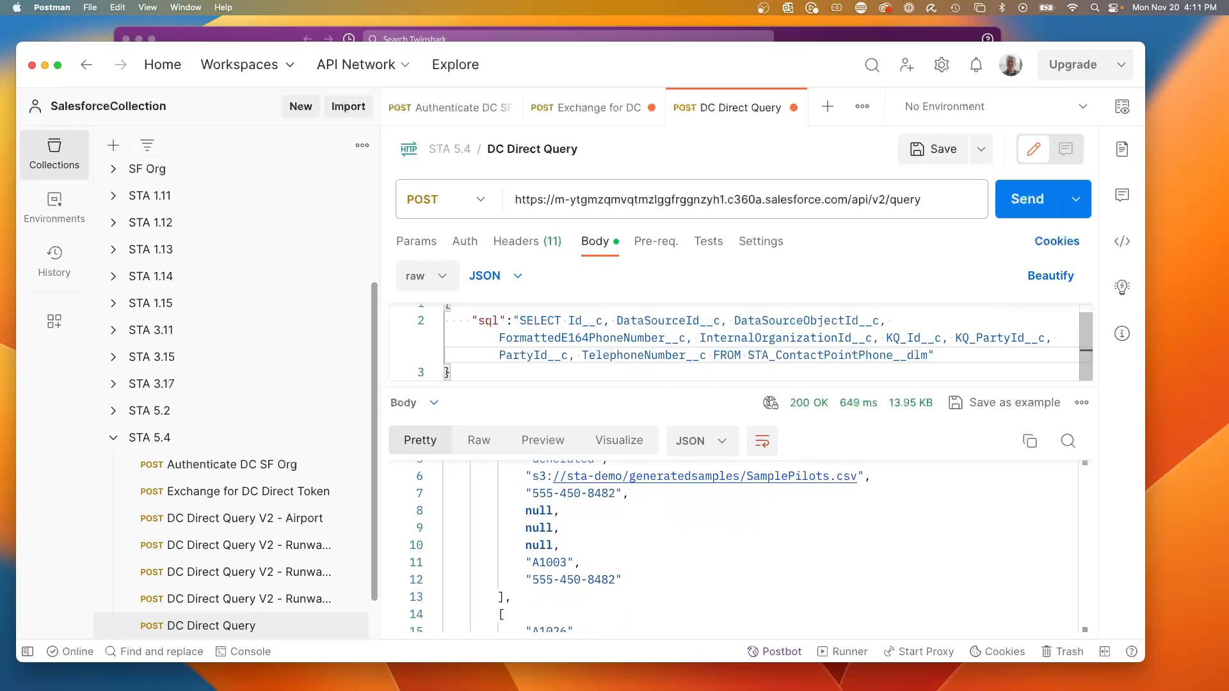
scroll(down, 3)
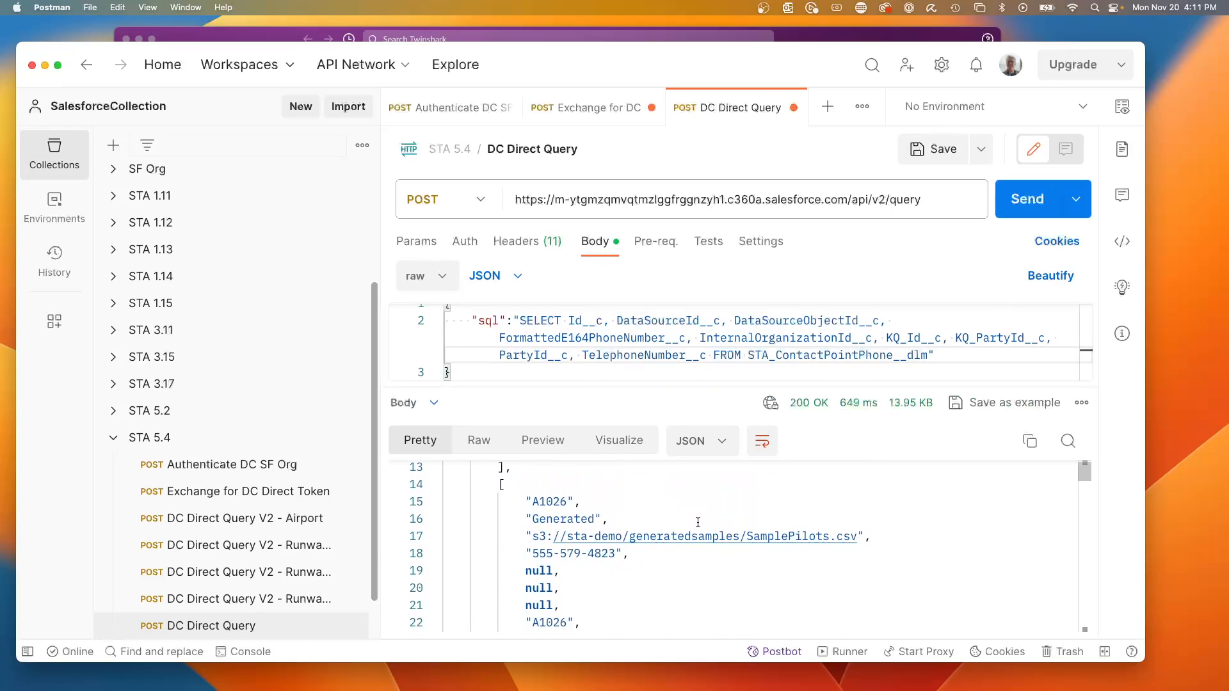
scroll(down, 3)
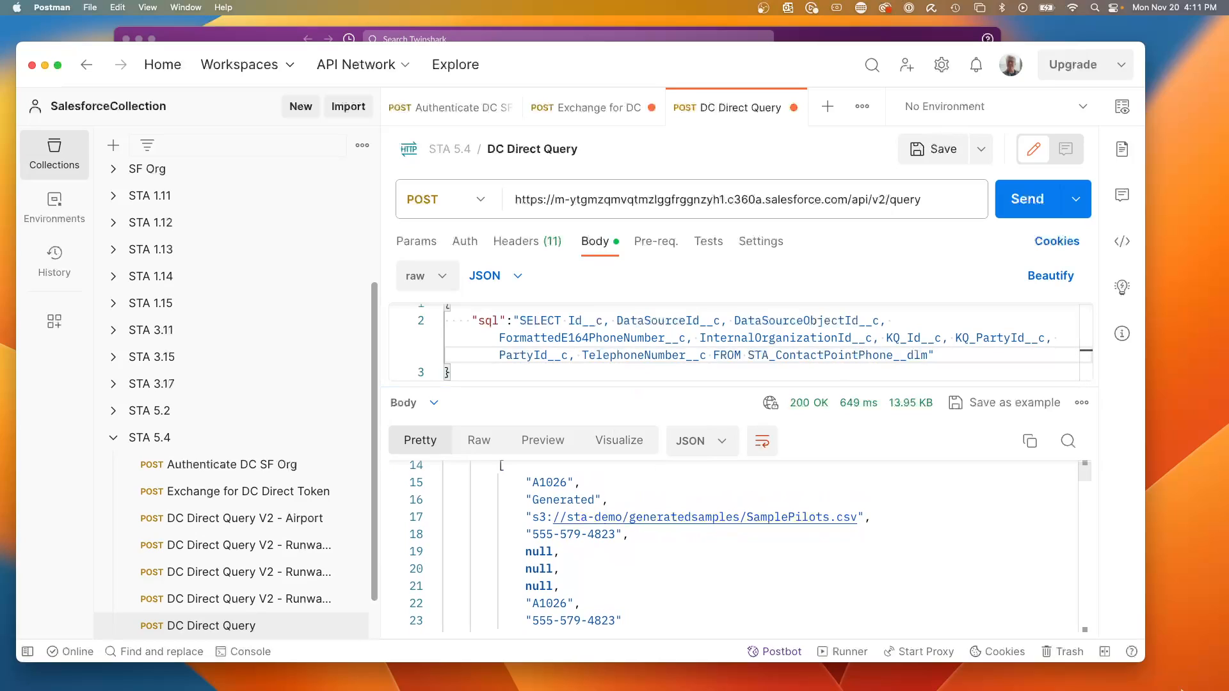
mouse_move(805, 467)
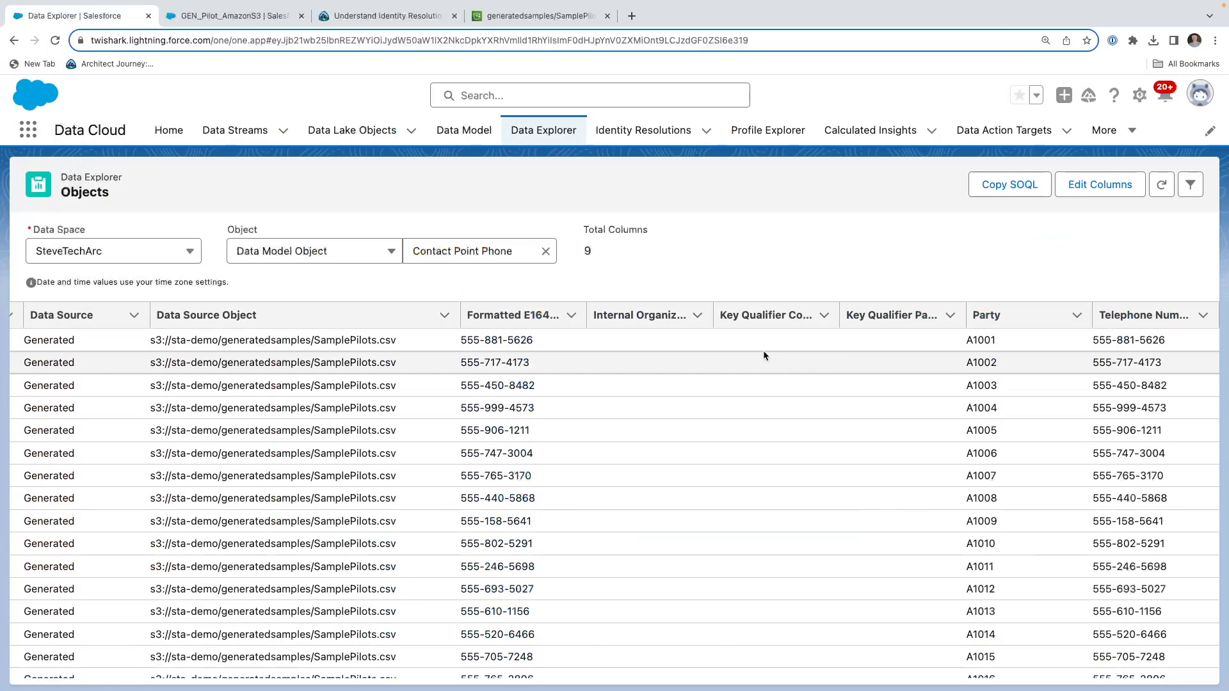
mouse_move(651, 348)
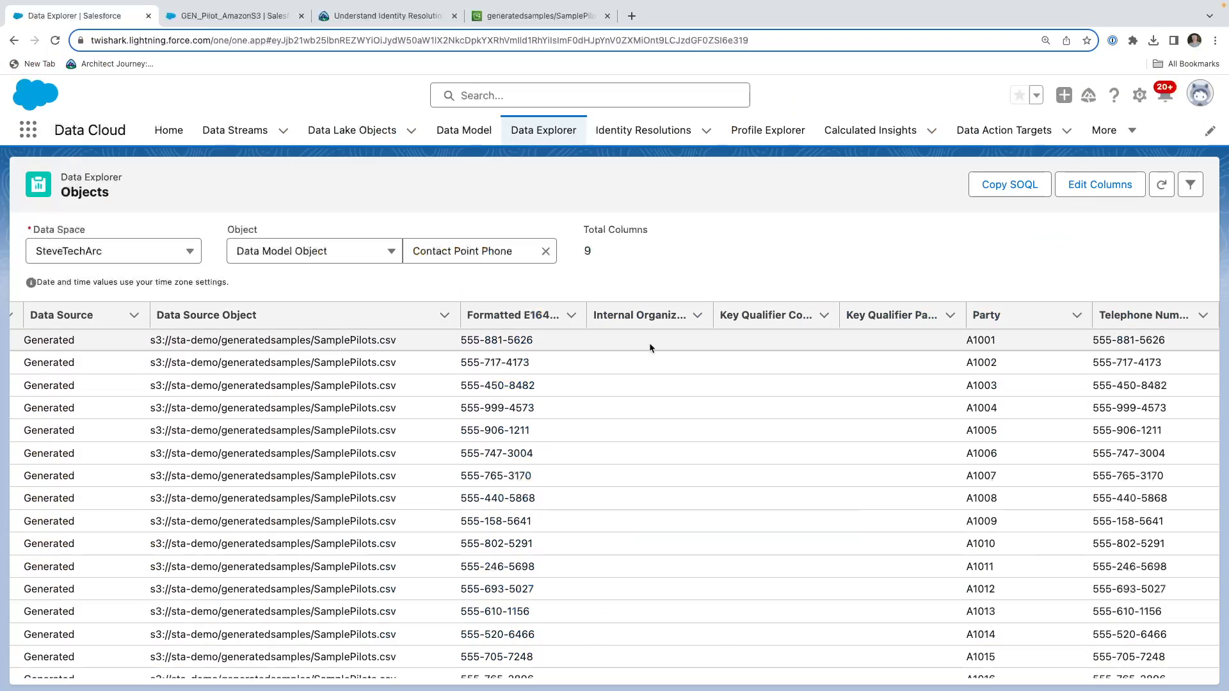
mouse_move(657, 436)
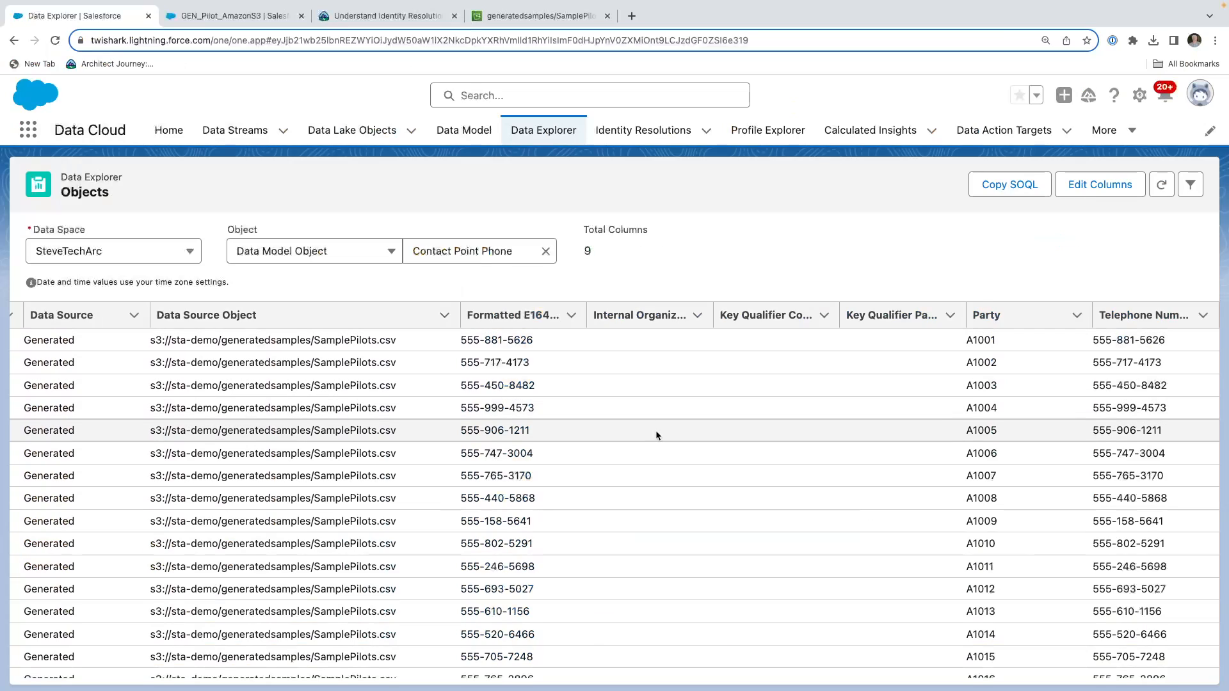
mouse_move(632, 454)
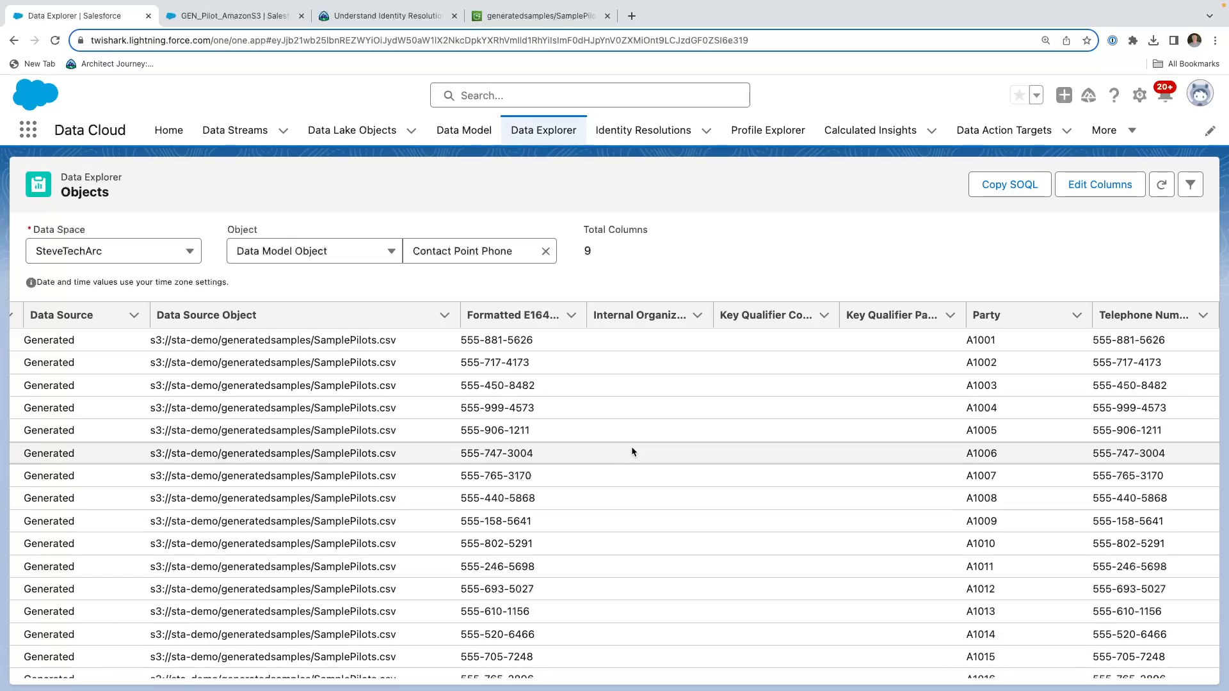
mouse_move(633, 428)
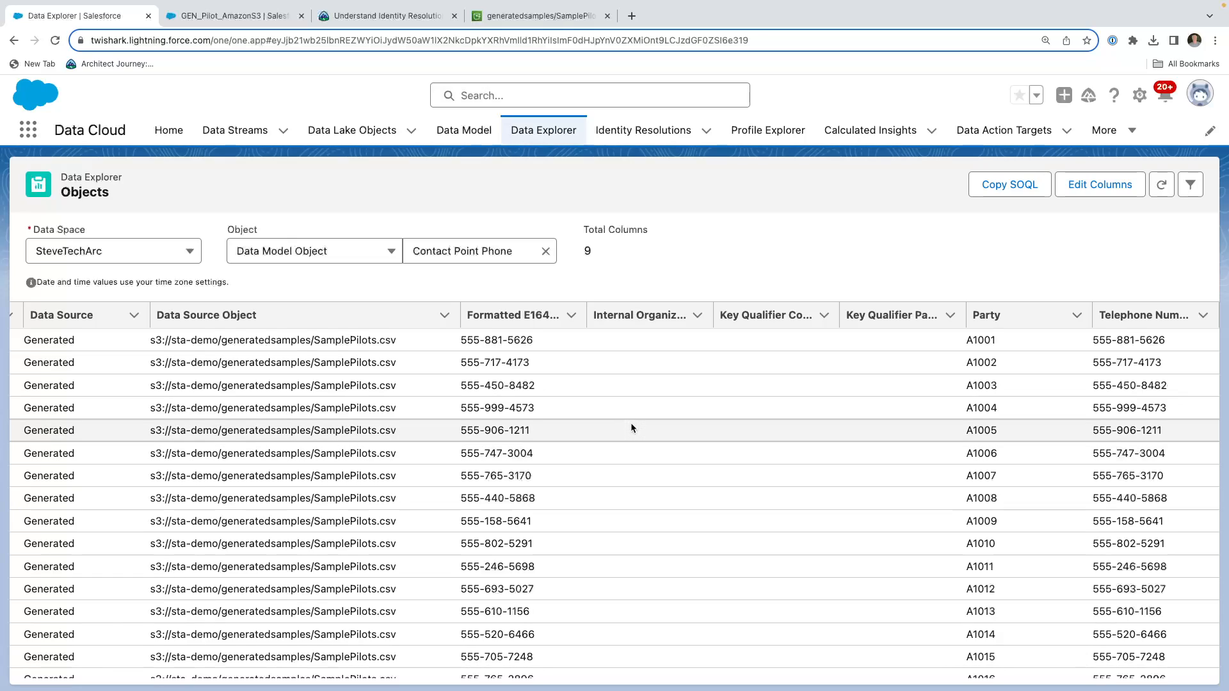
mouse_move(802, 419)
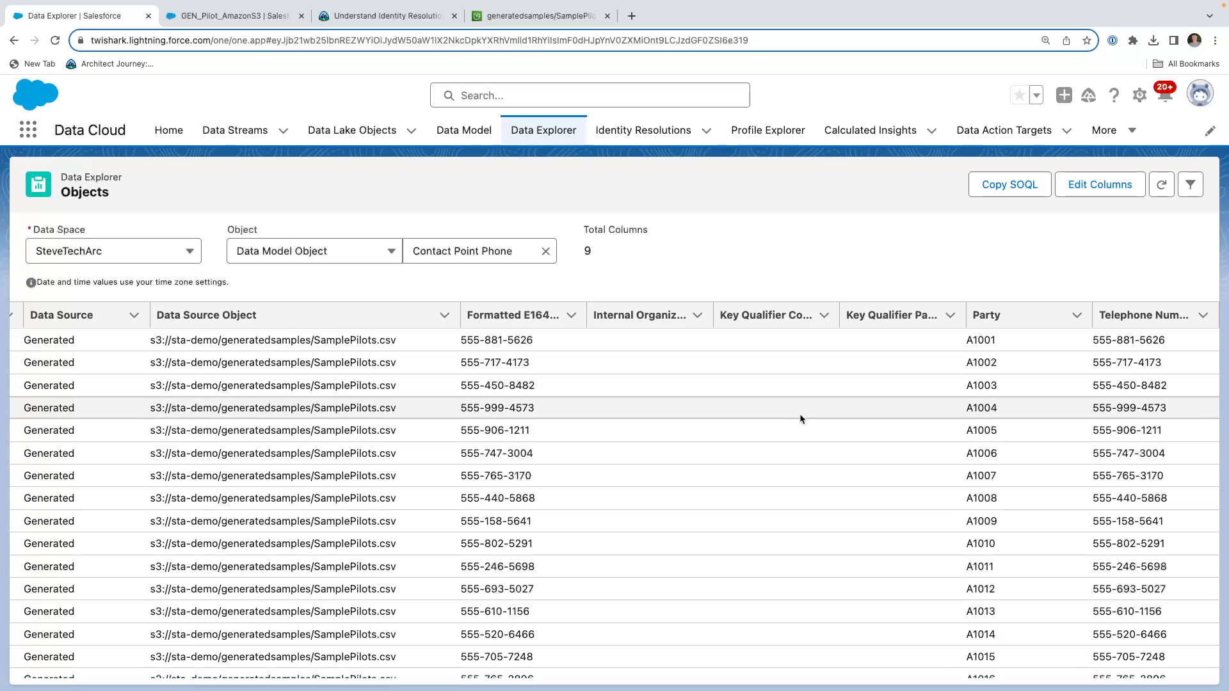
mouse_move(1048, 441)
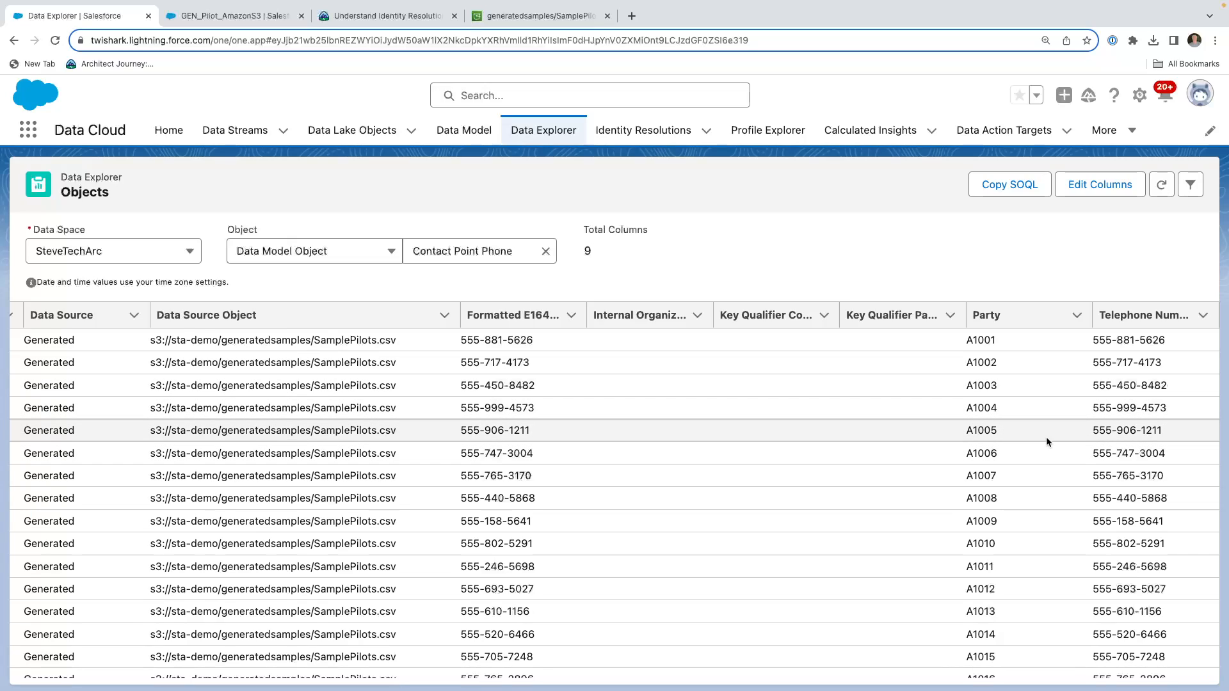
mouse_move(247, 139)
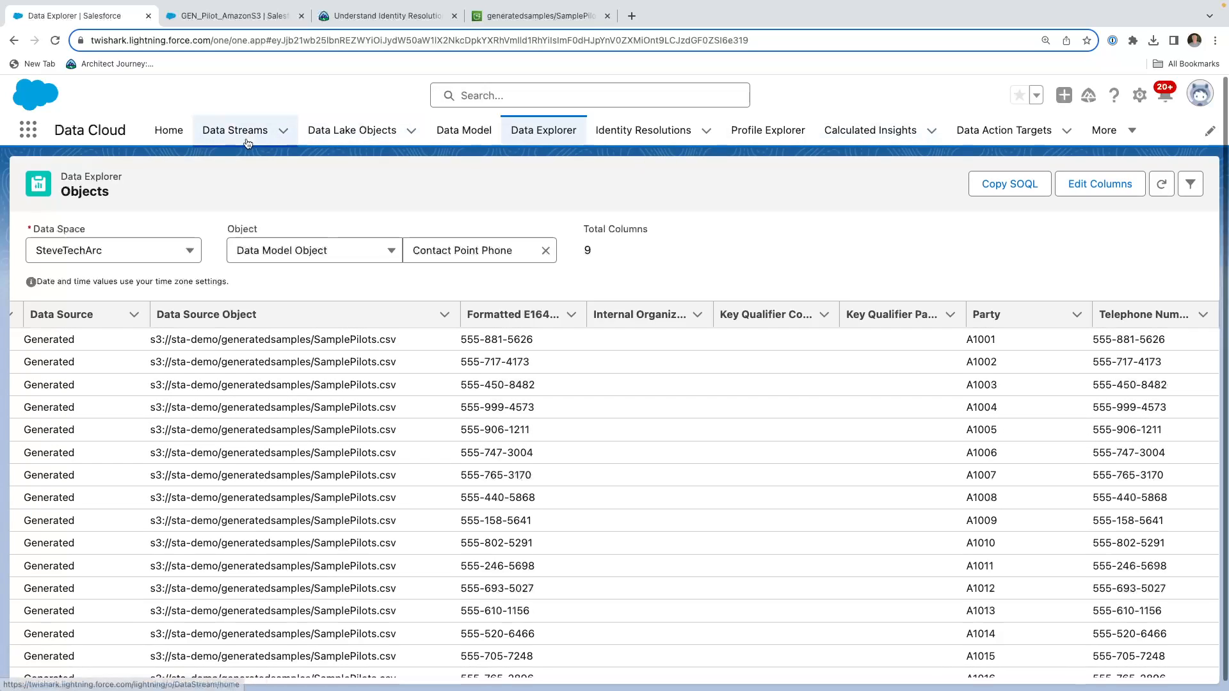
Open GEN_Pilot_AmazonS3 from Data Streams and review its 11-of-12 mapped fields
click(235, 130)
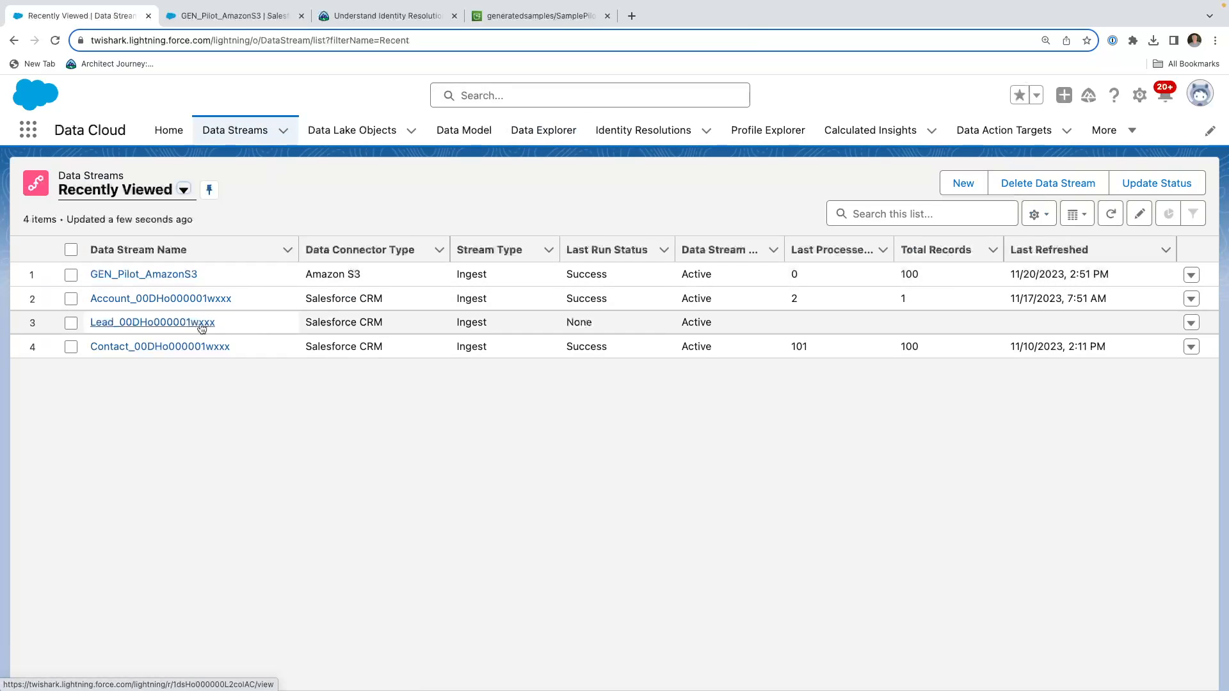
click(144, 274)
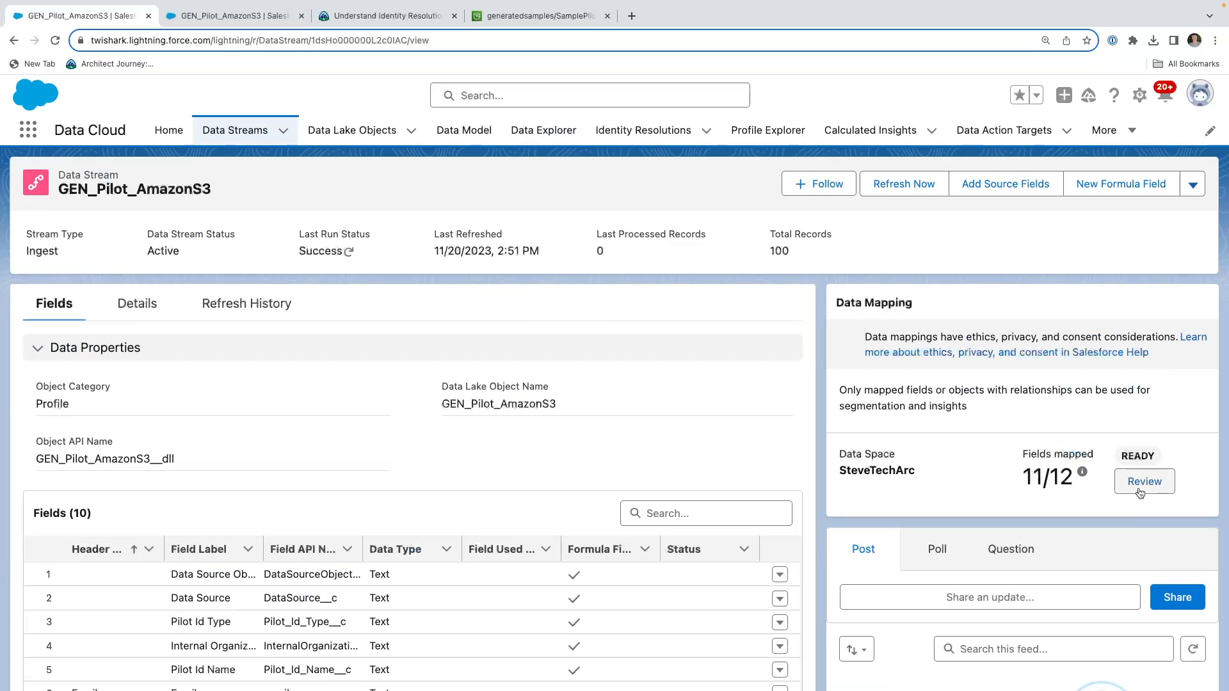
click(1144, 481)
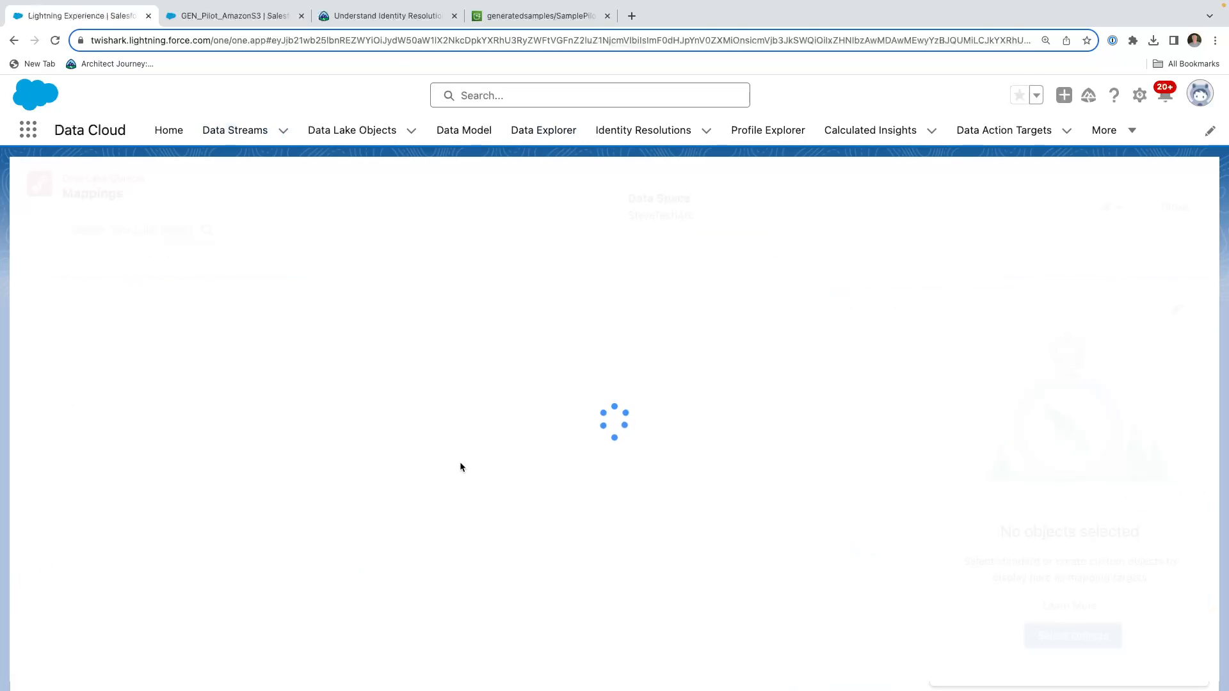
mouse_move(557, 479)
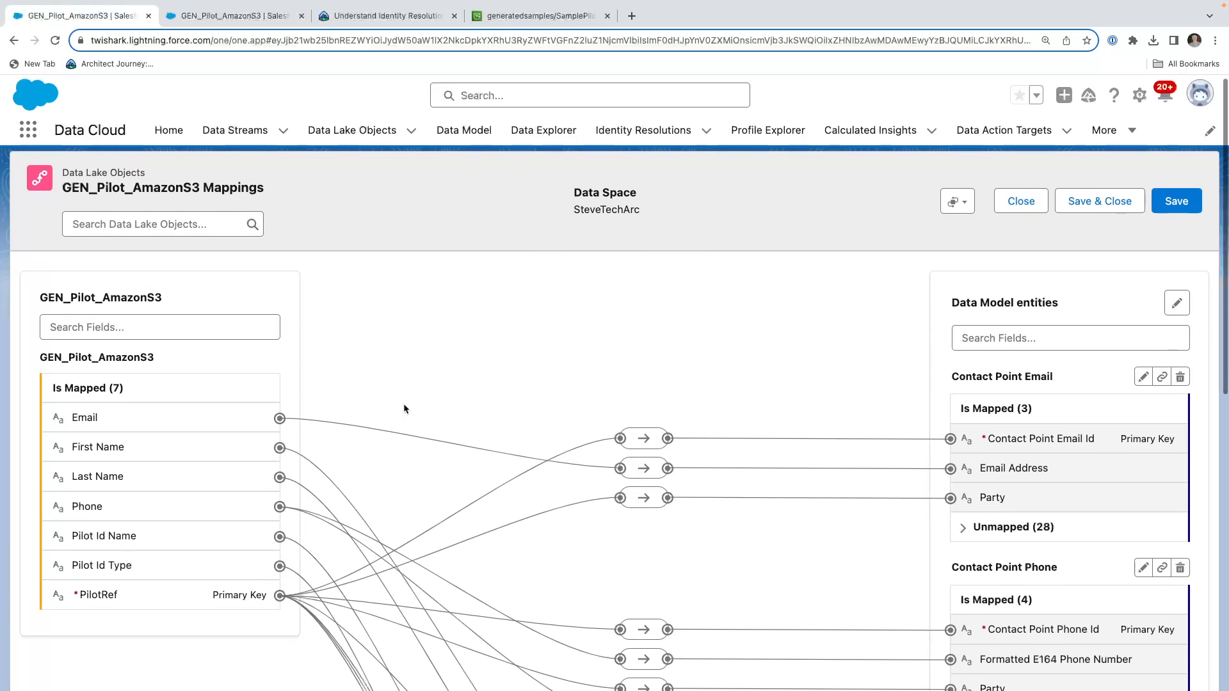
scroll(down, 3)
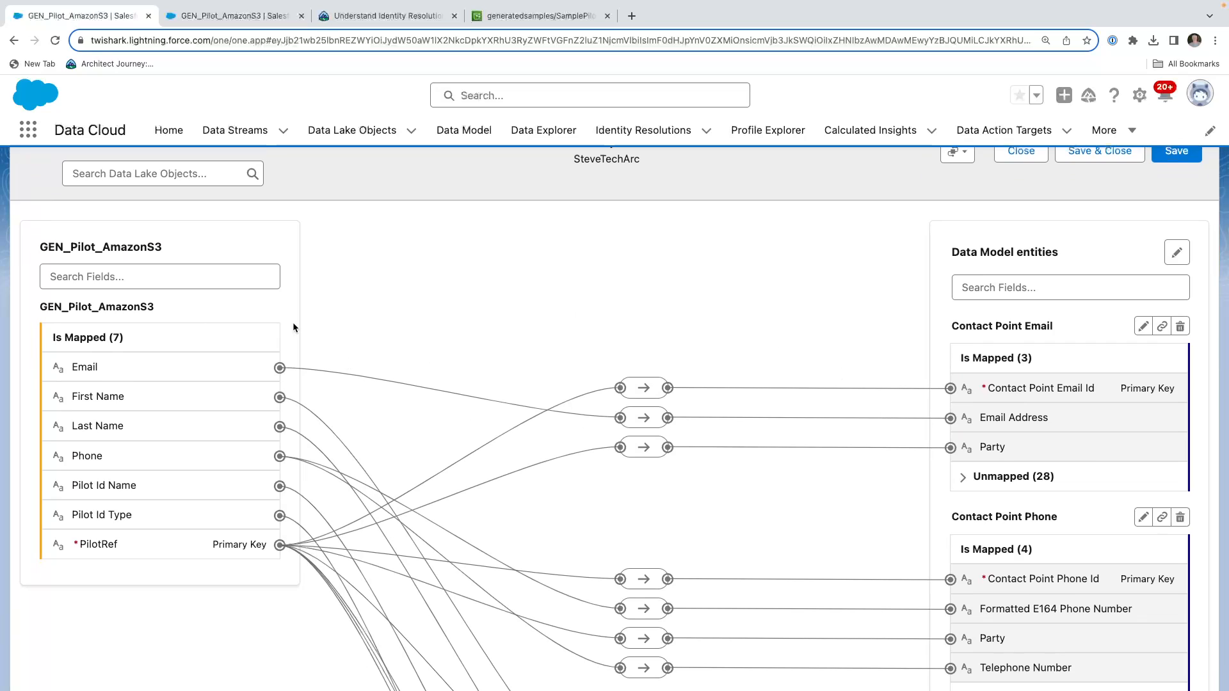
scroll(down, 3)
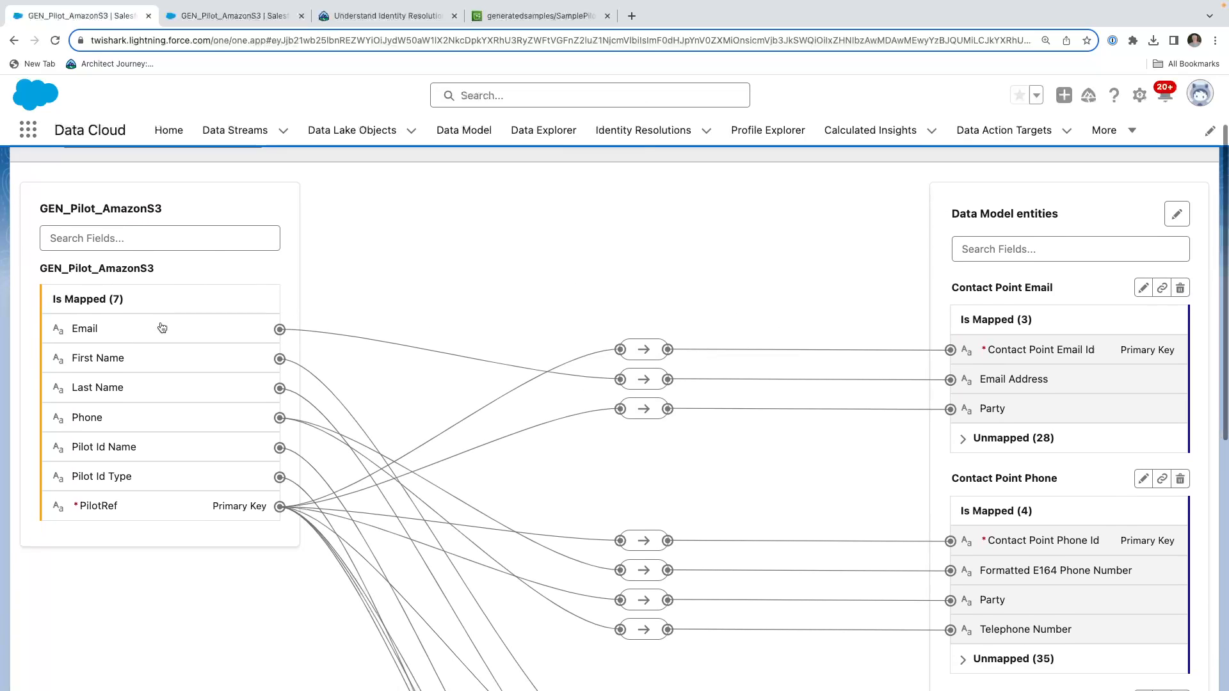
scroll(down, 3)
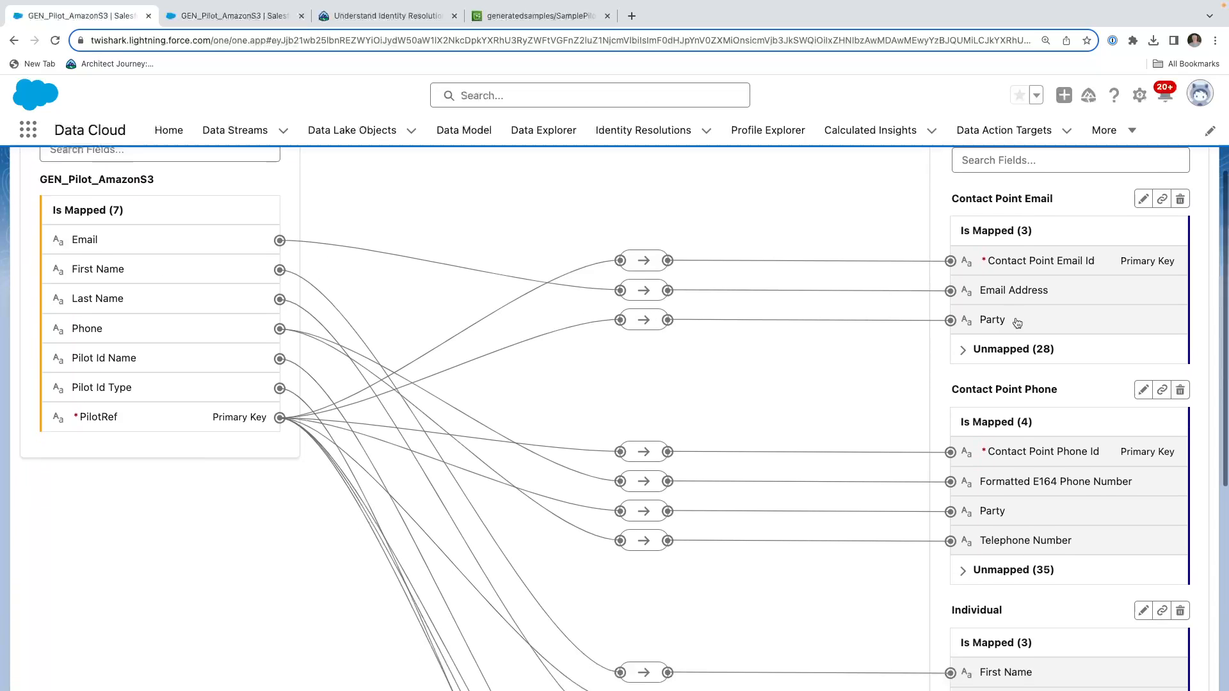
scroll(down, 3)
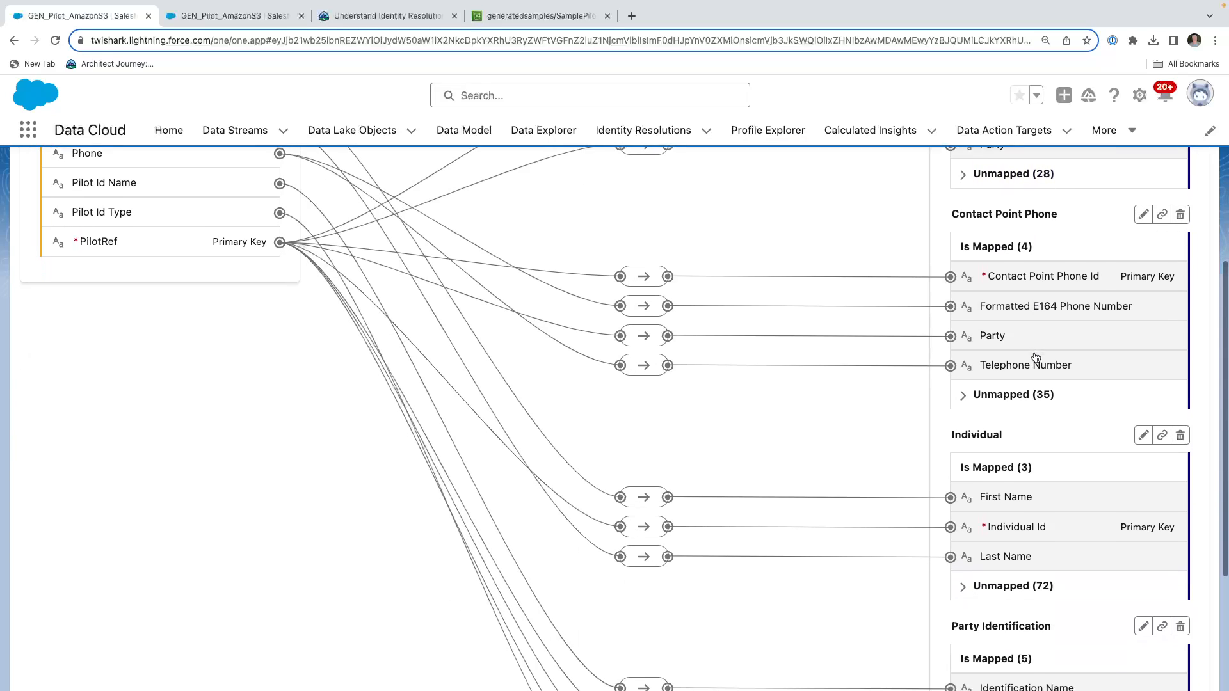
scroll(down, 3)
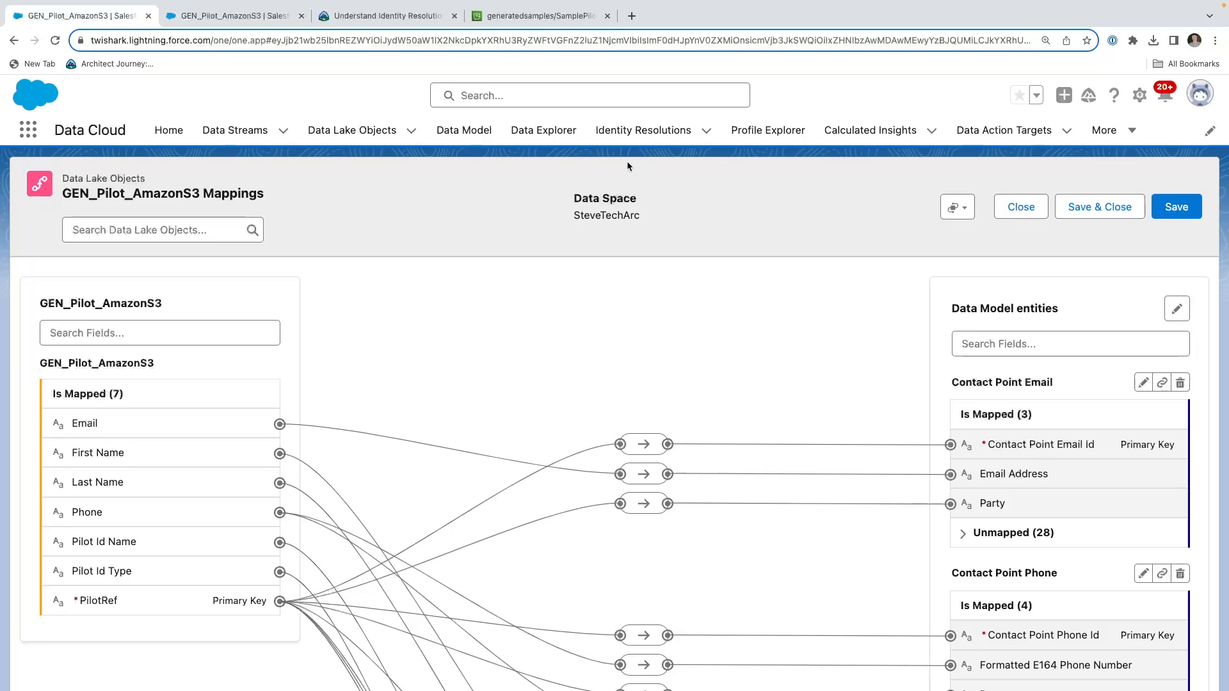
mouse_move(622, 152)
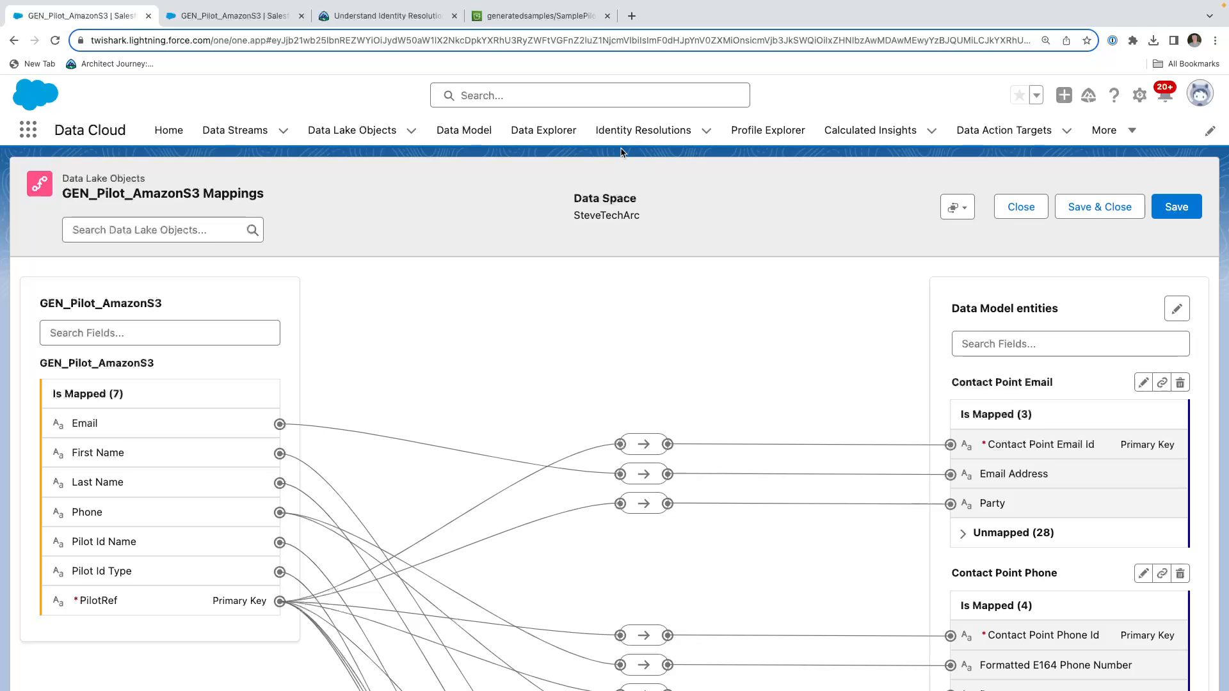